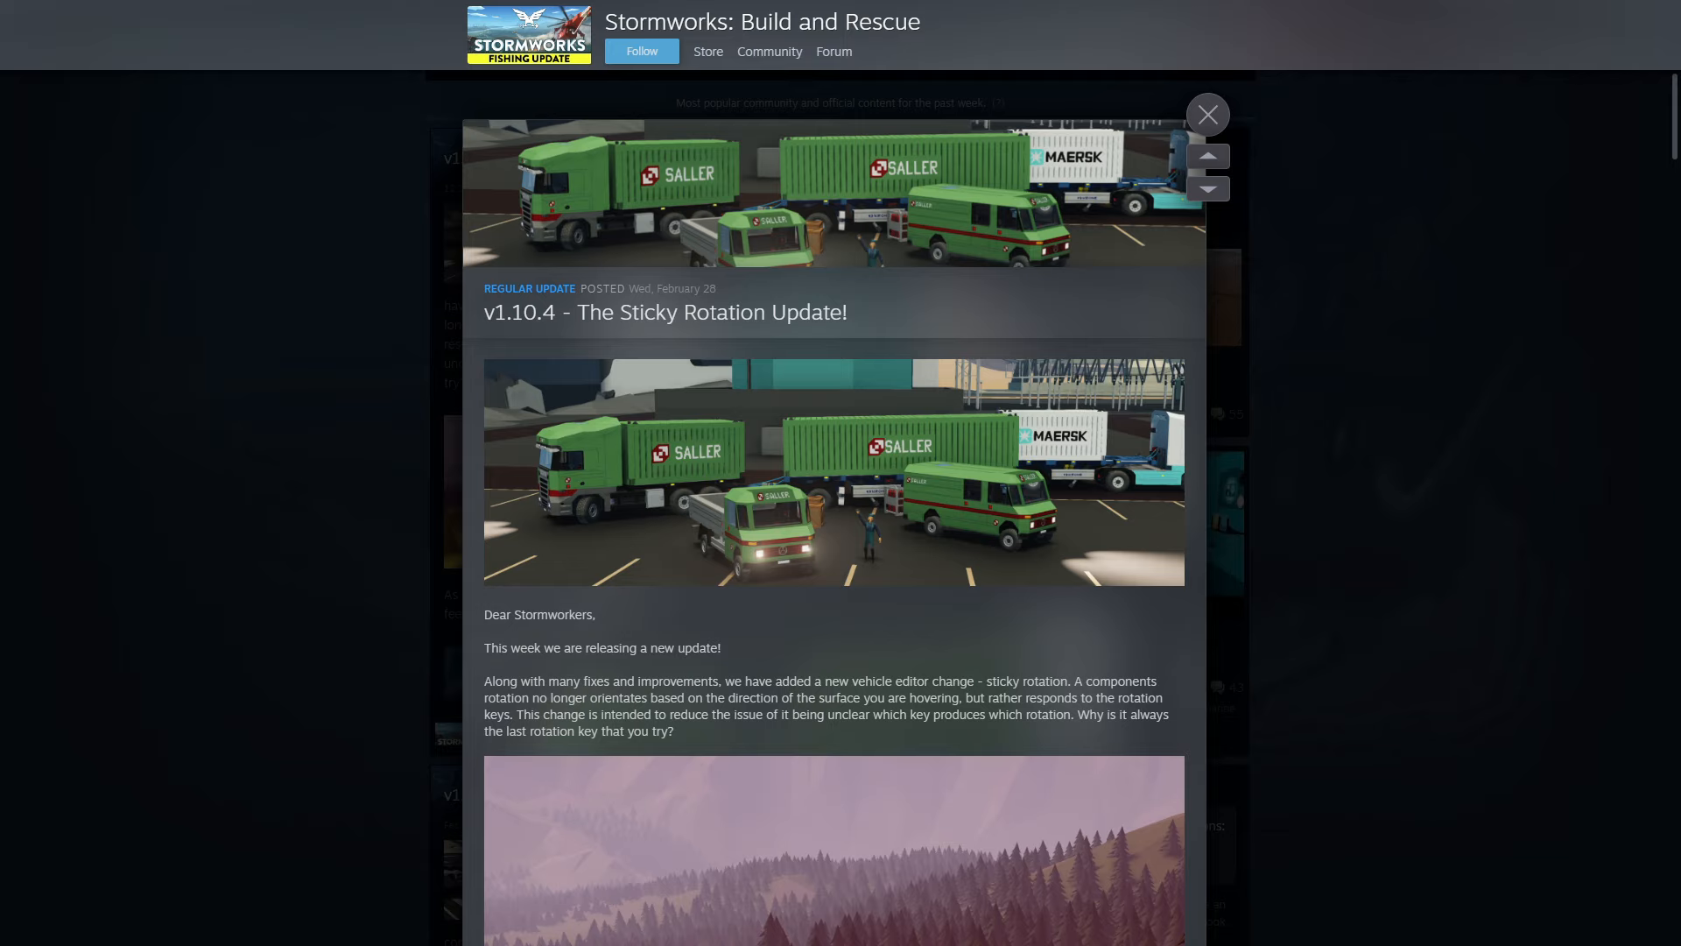
pyautogui.moveTo(1412, 618)
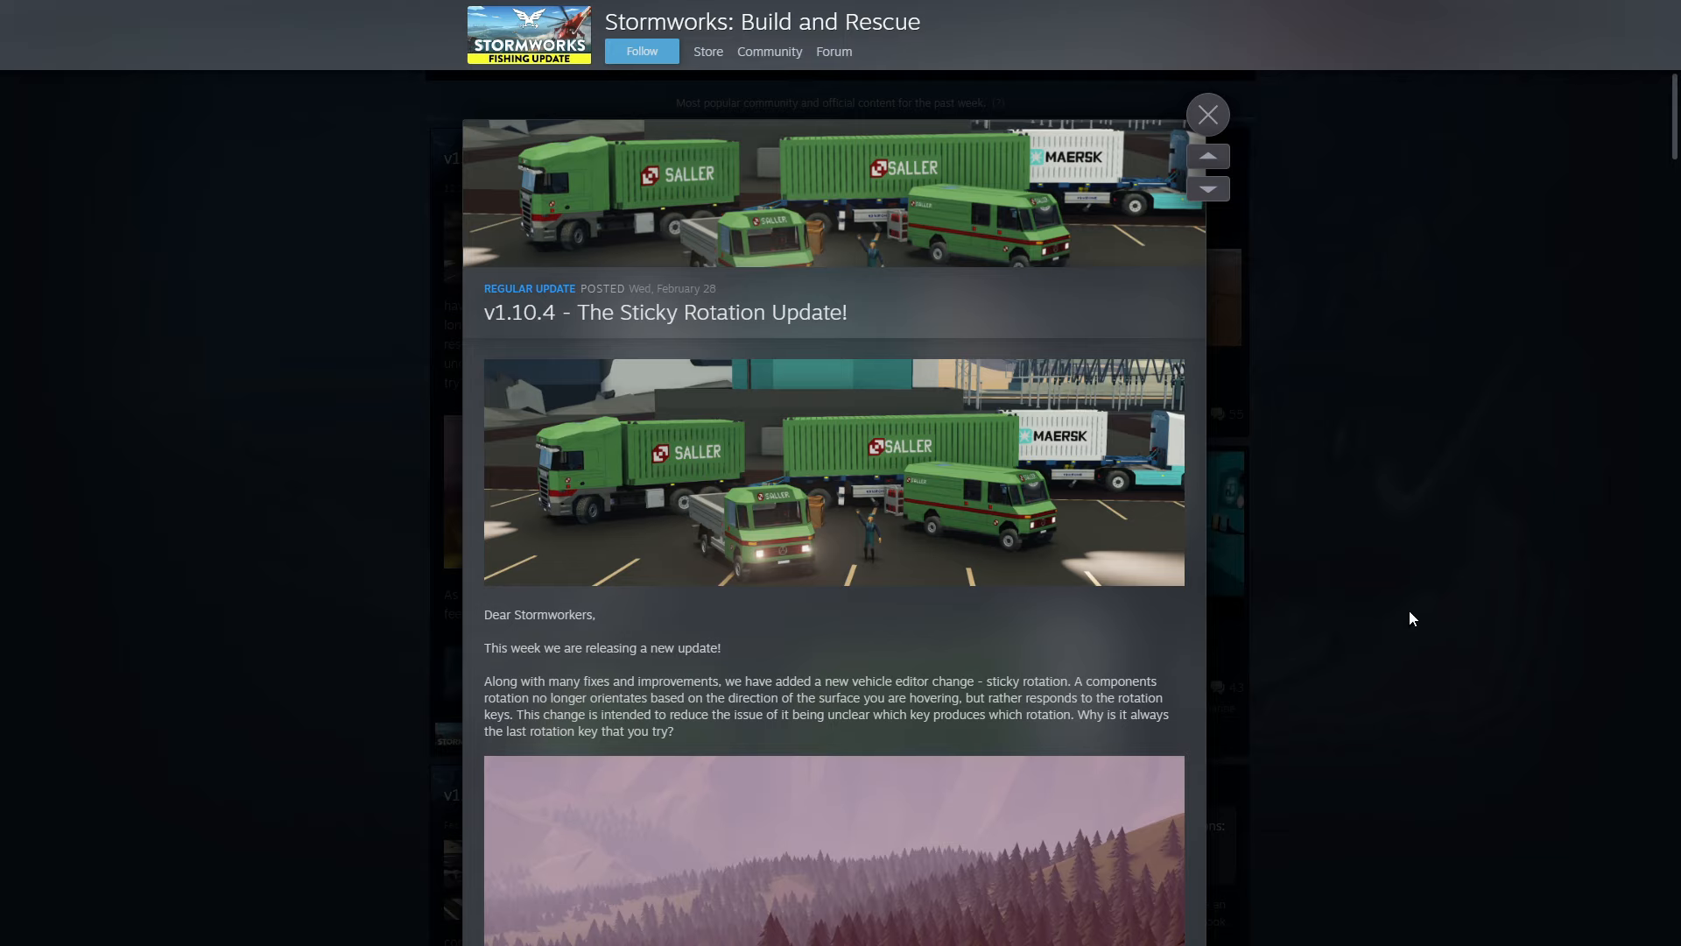
pyautogui.moveTo(823, 695)
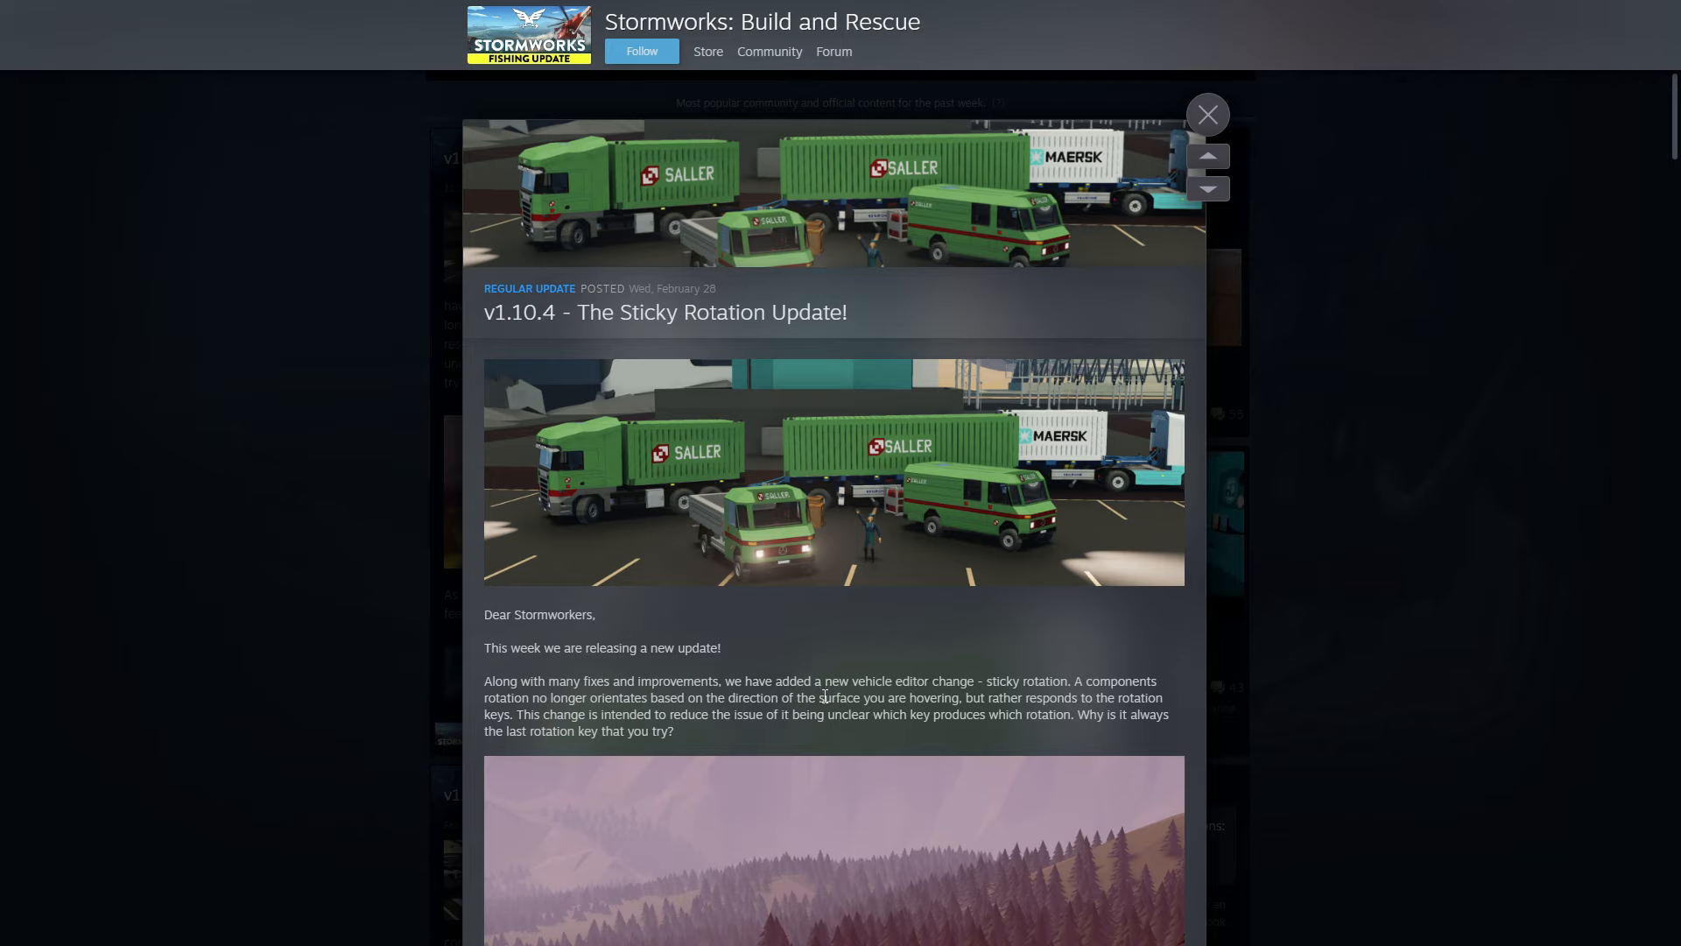
pyautogui.moveTo(949, 699)
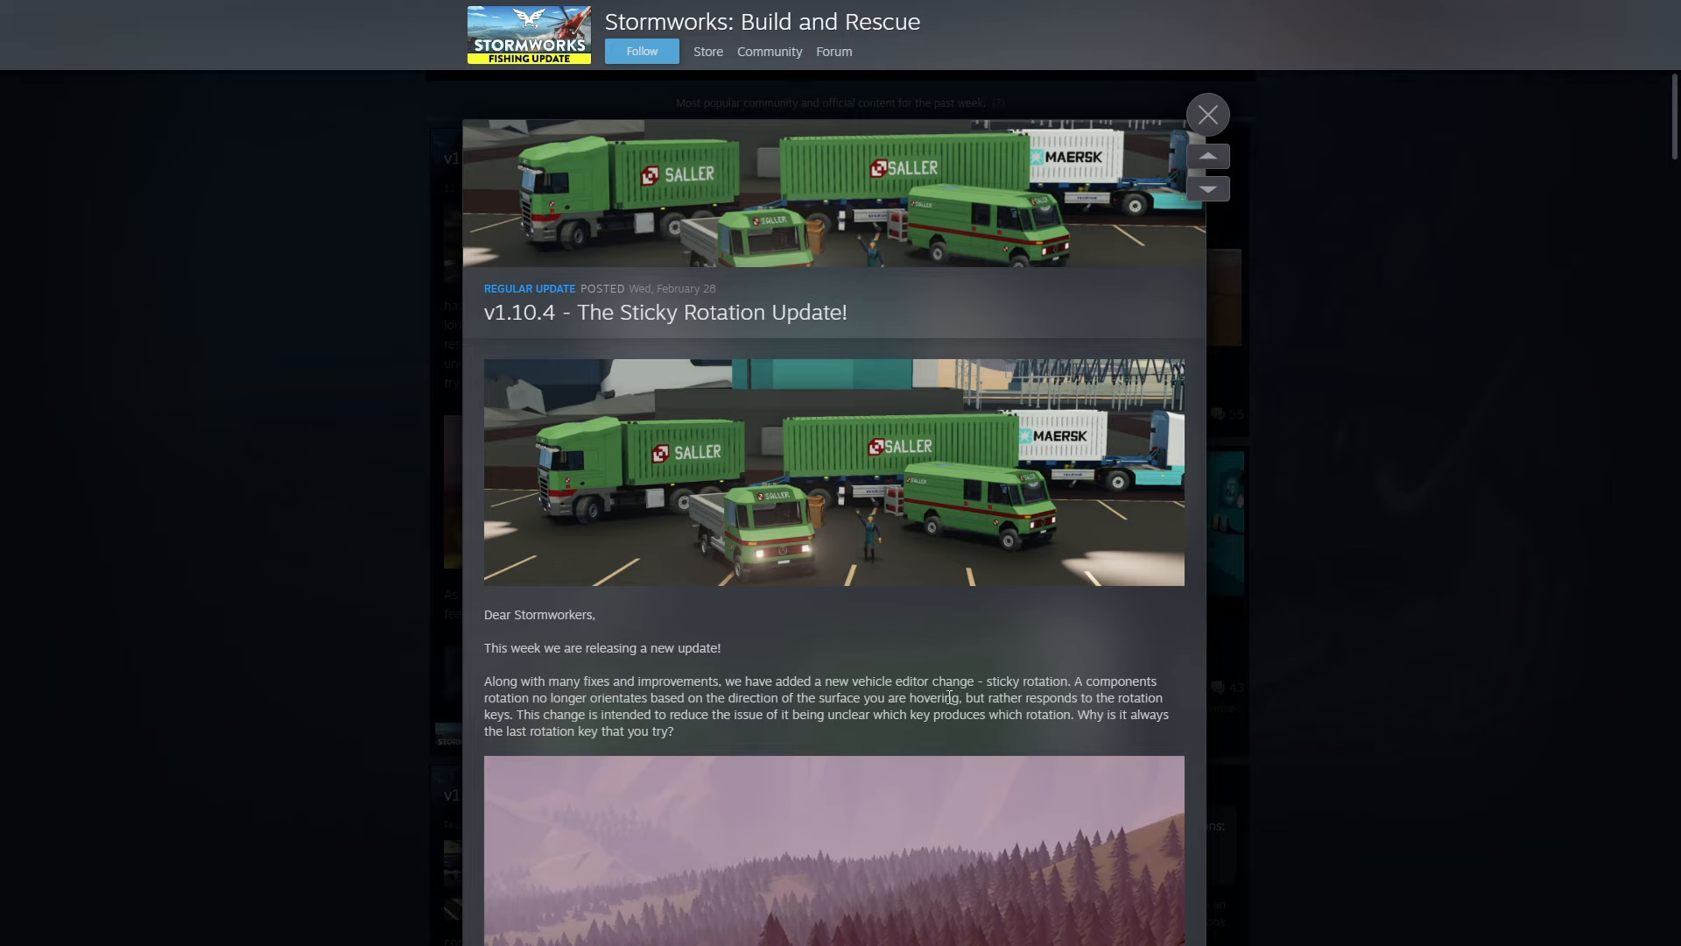
pyautogui.moveTo(1116, 696)
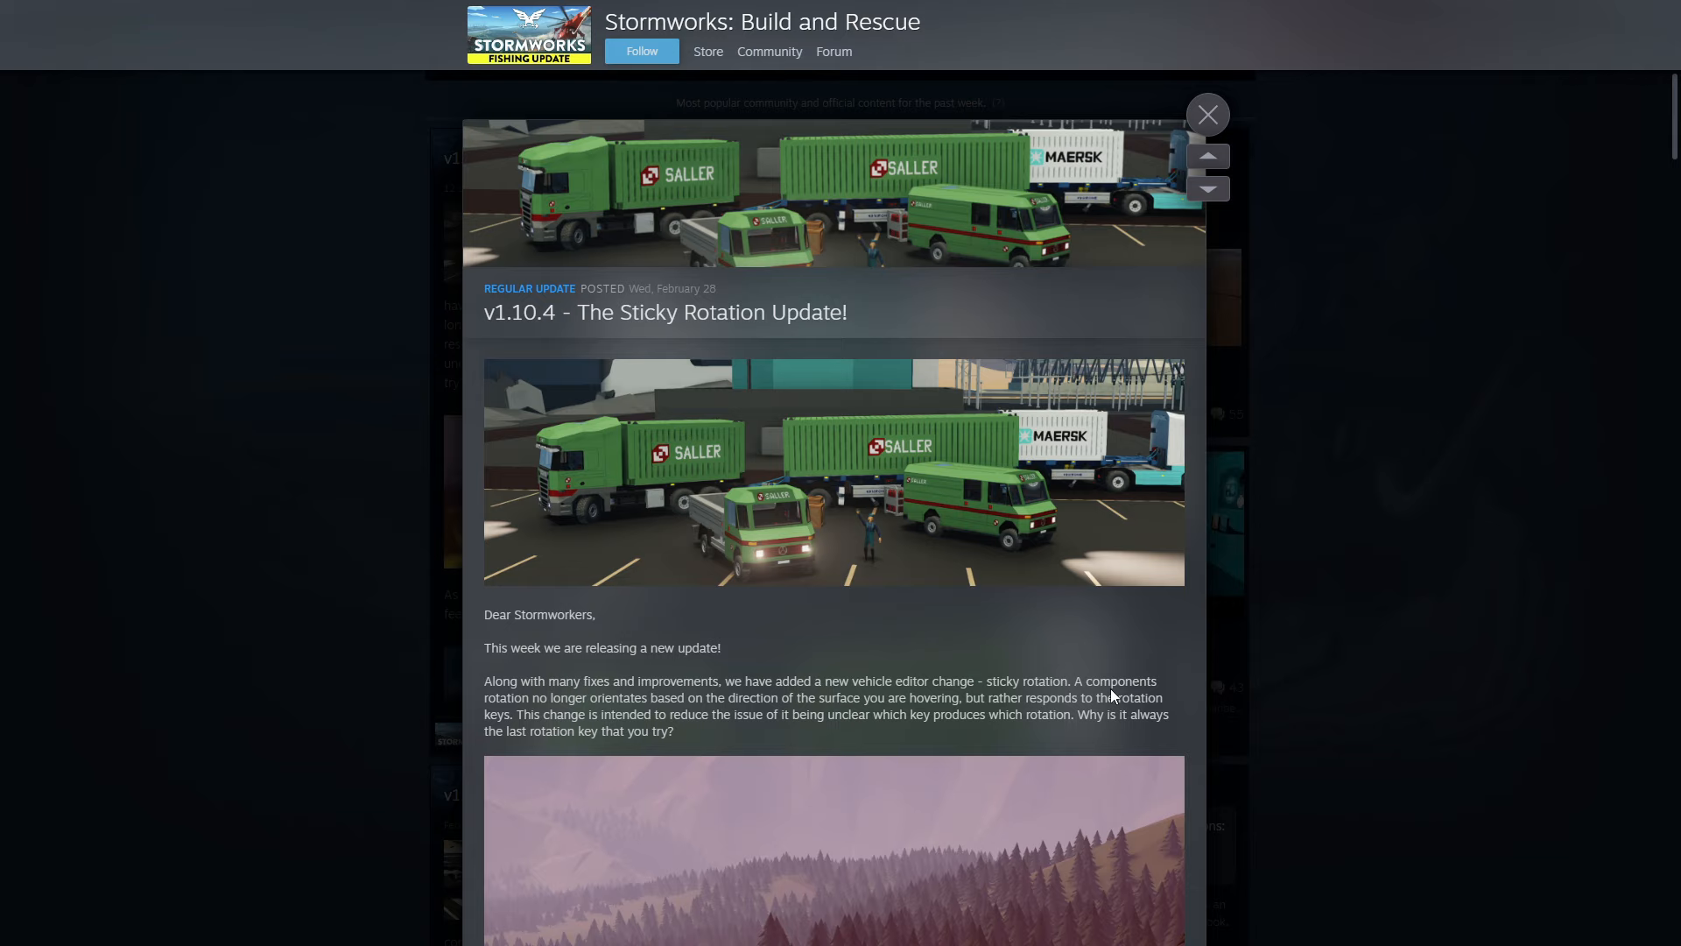
pyautogui.moveTo(705, 695)
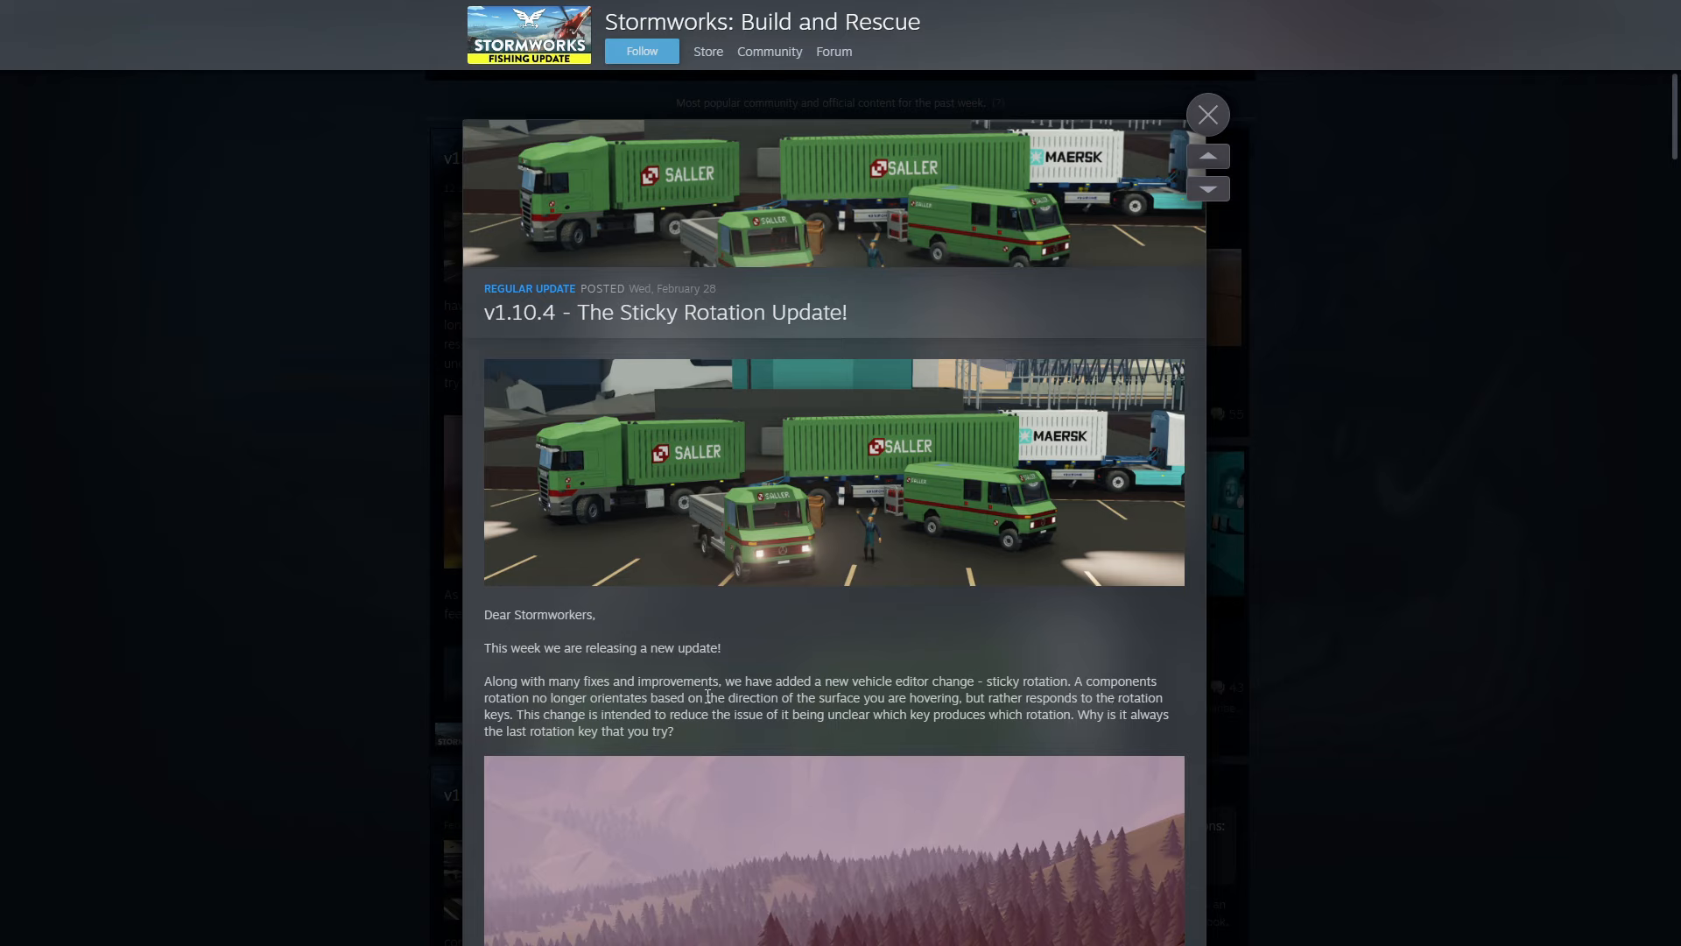
pyautogui.moveTo(1068, 697)
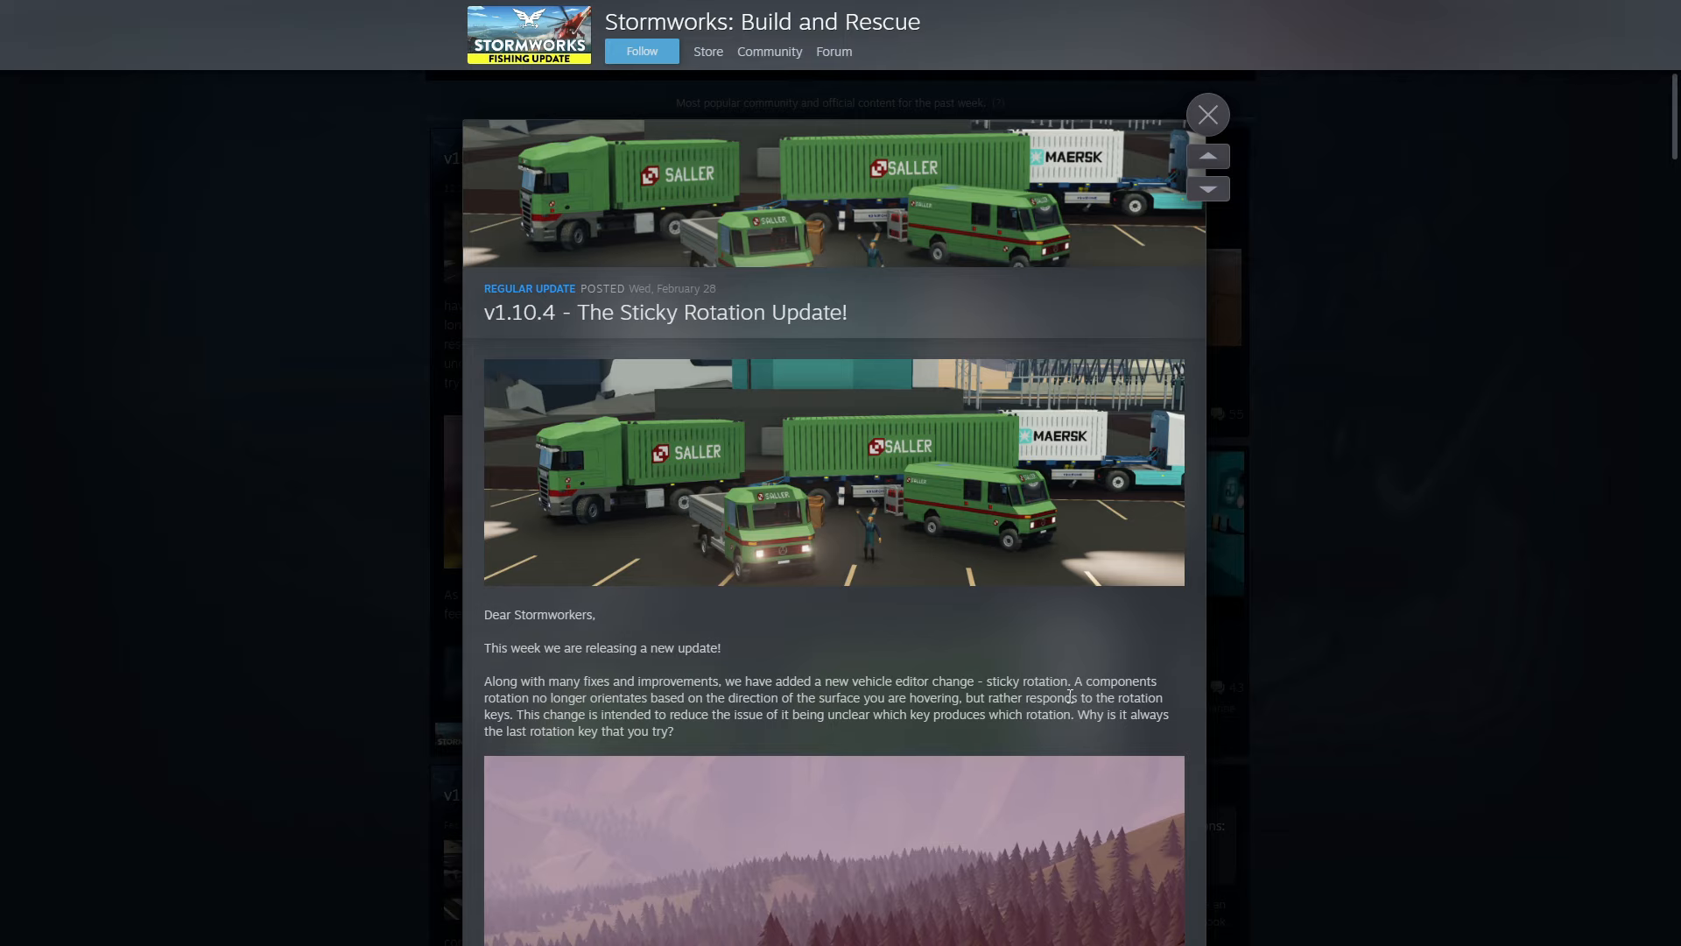
pyautogui.moveTo(1122, 714)
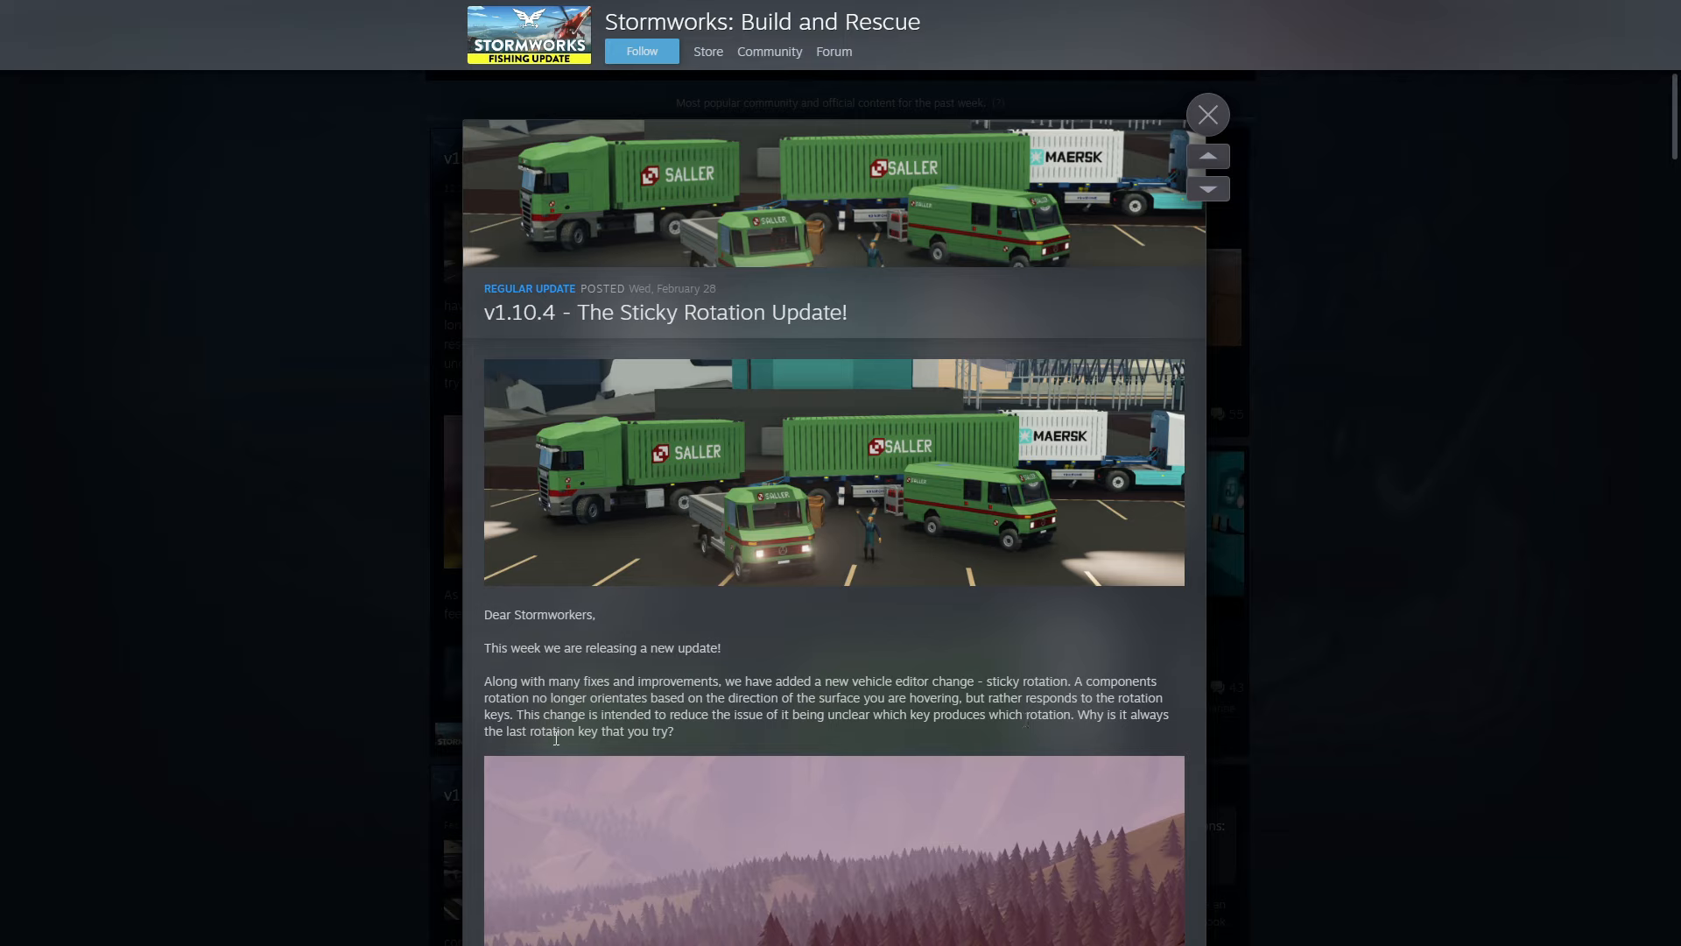
pyautogui.moveTo(811, 651)
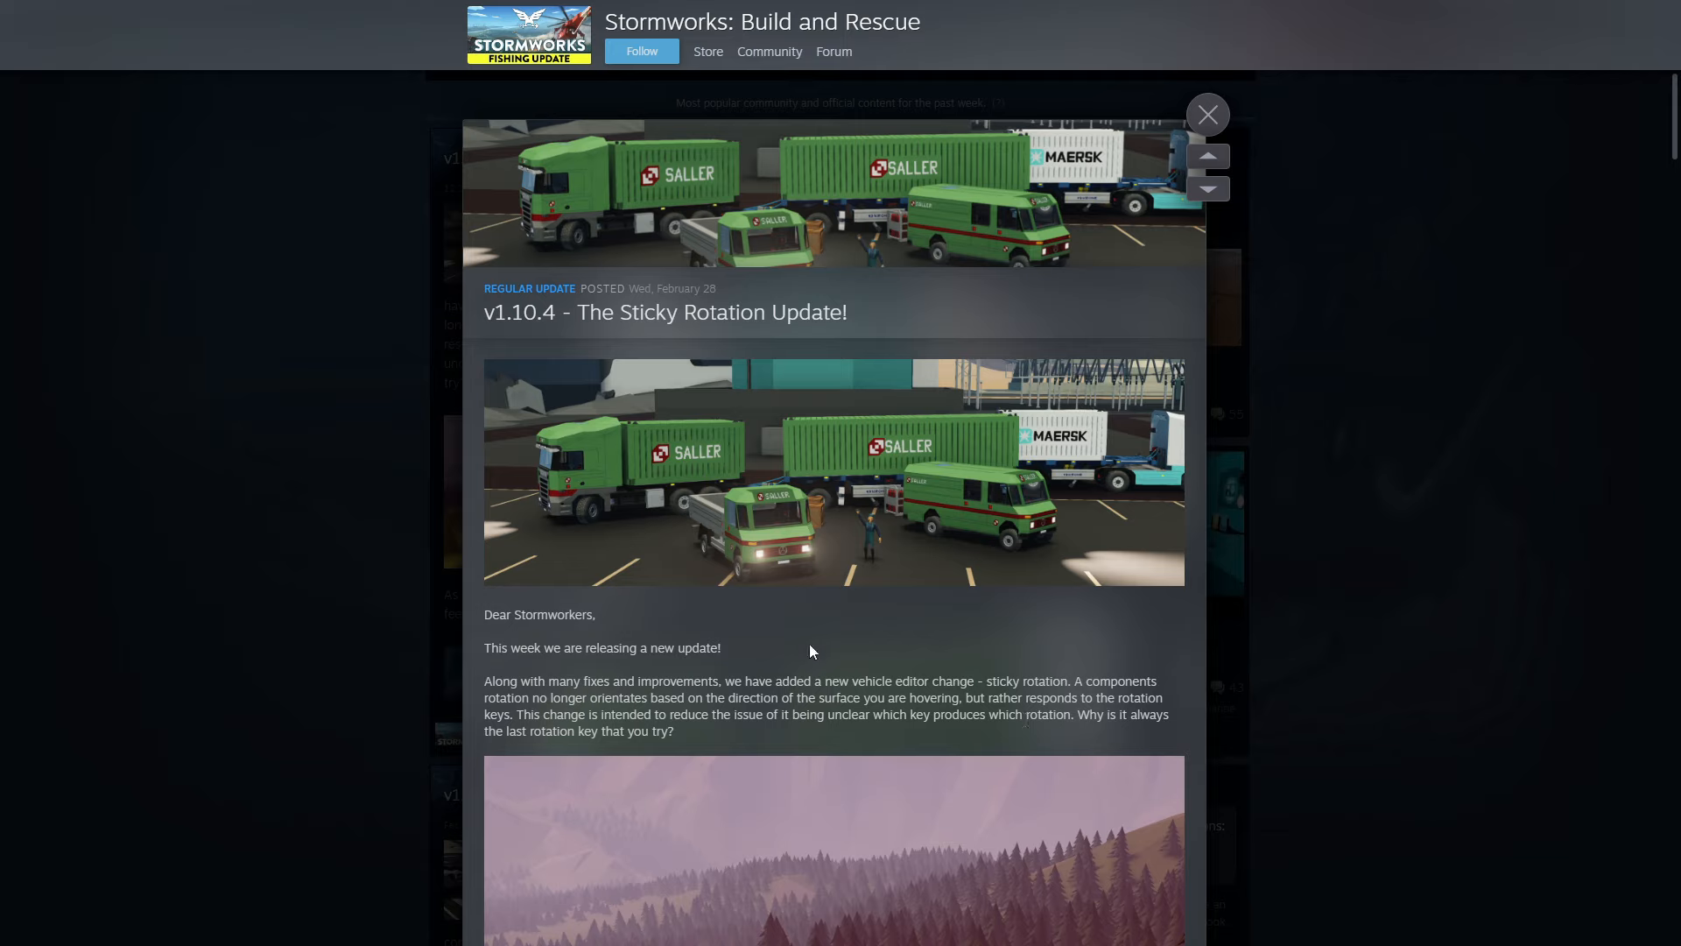
pyautogui.moveTo(765, 613)
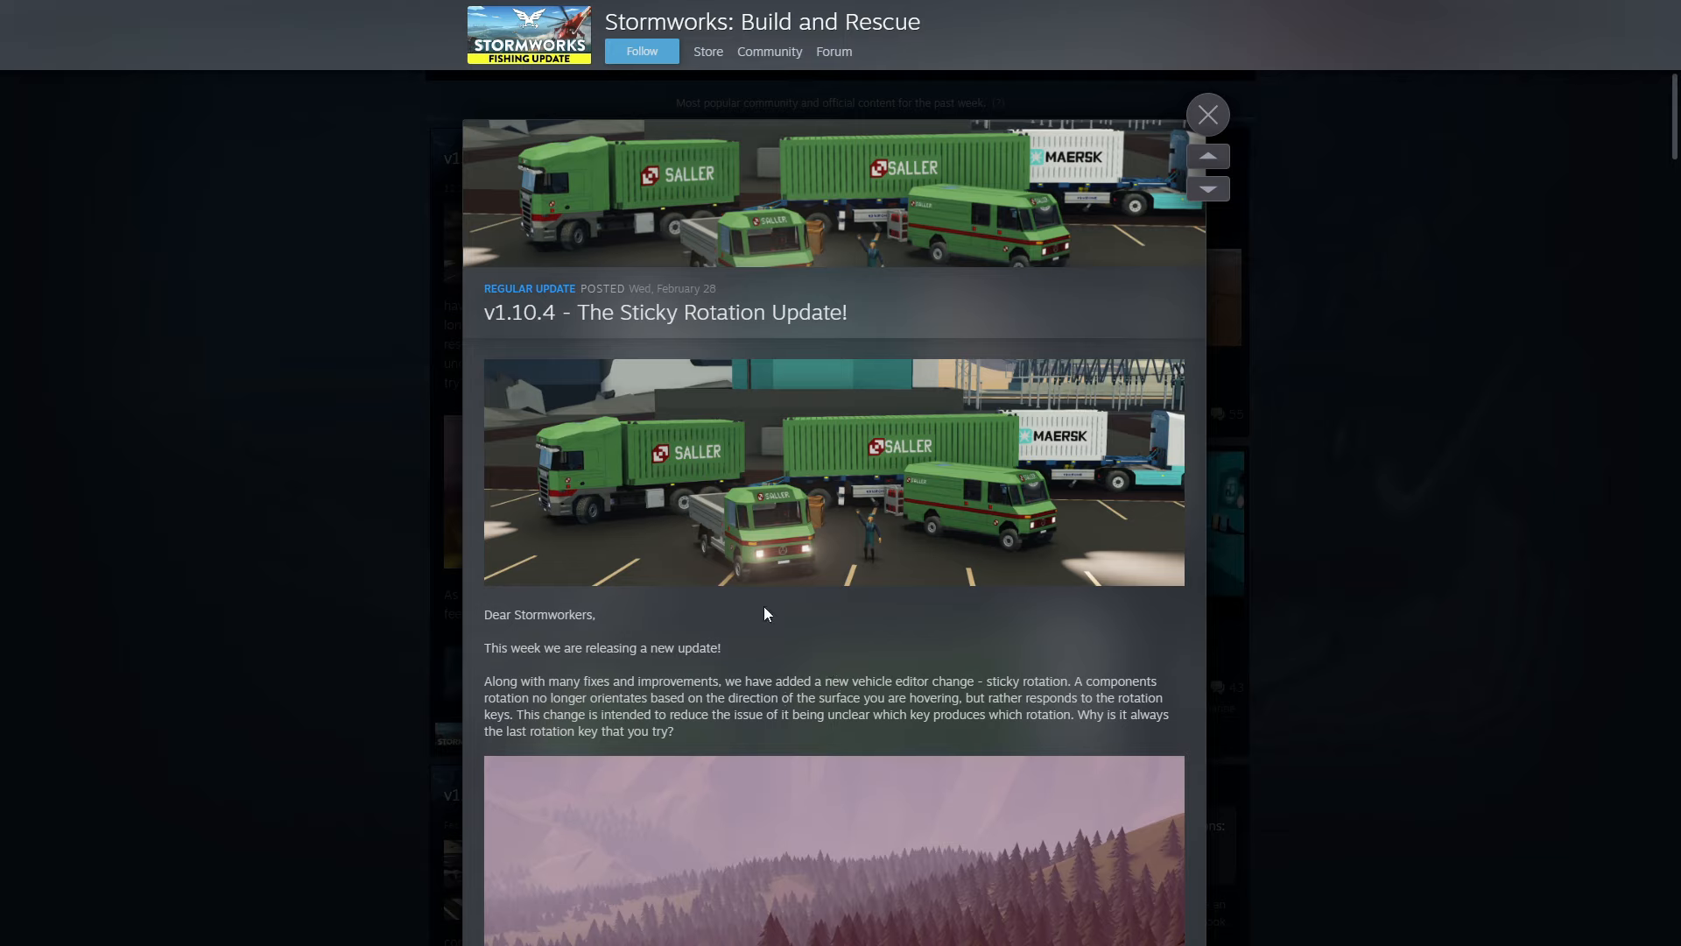
pyautogui.moveTo(863, 672)
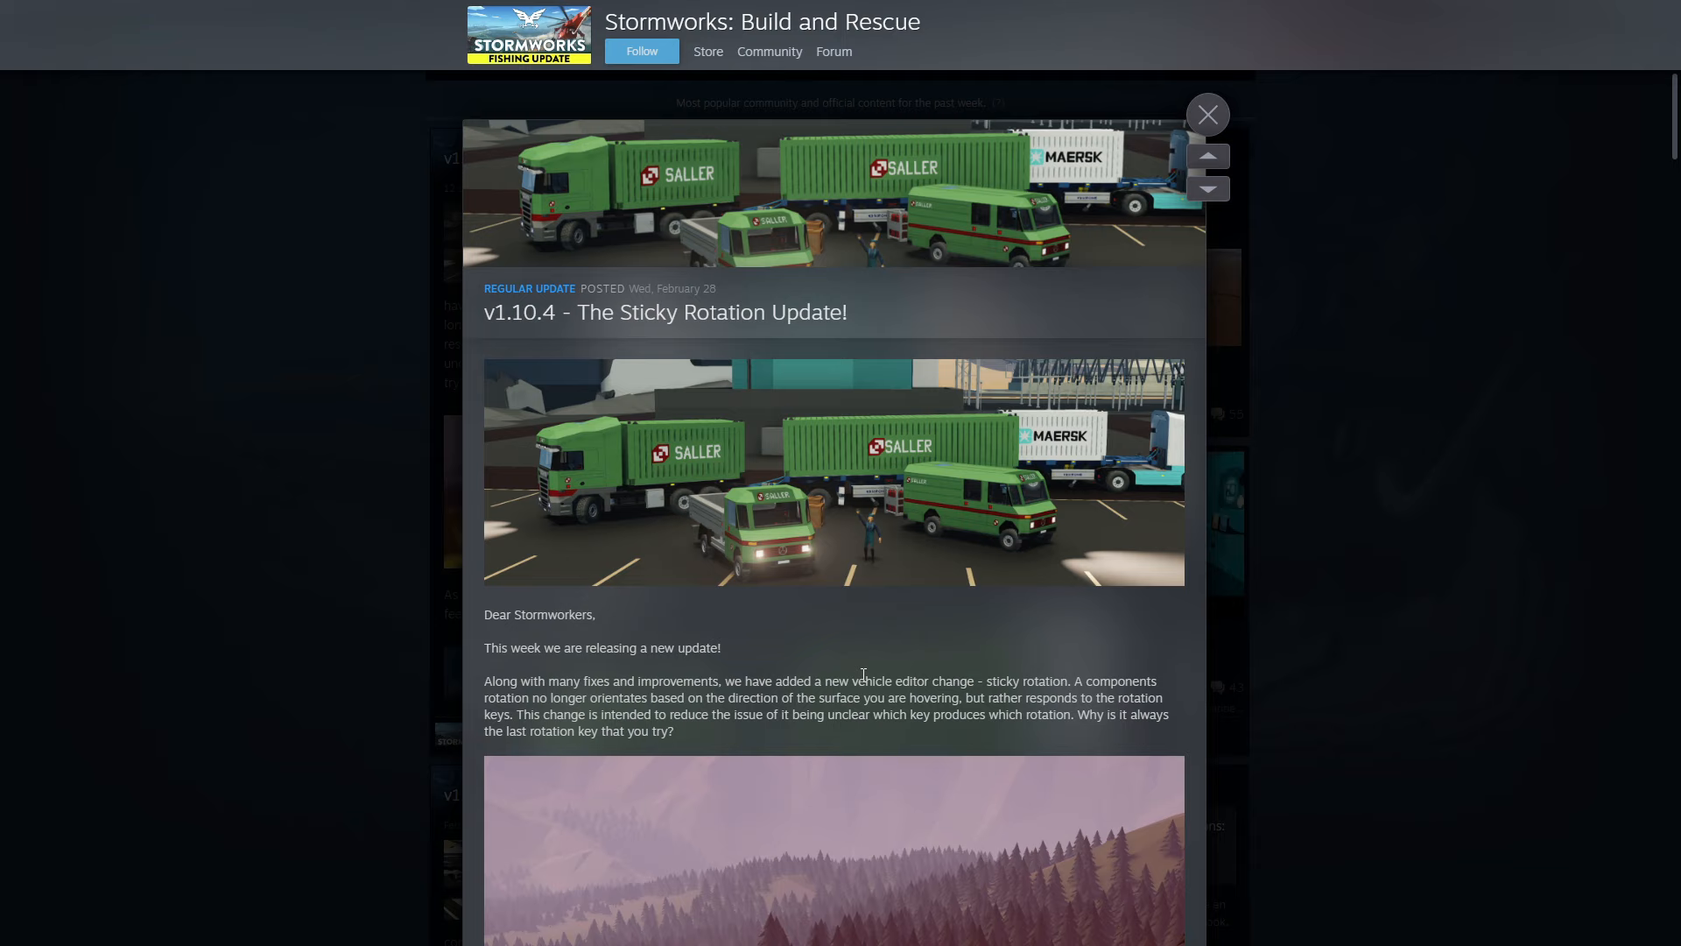
pyautogui.moveTo(897, 582)
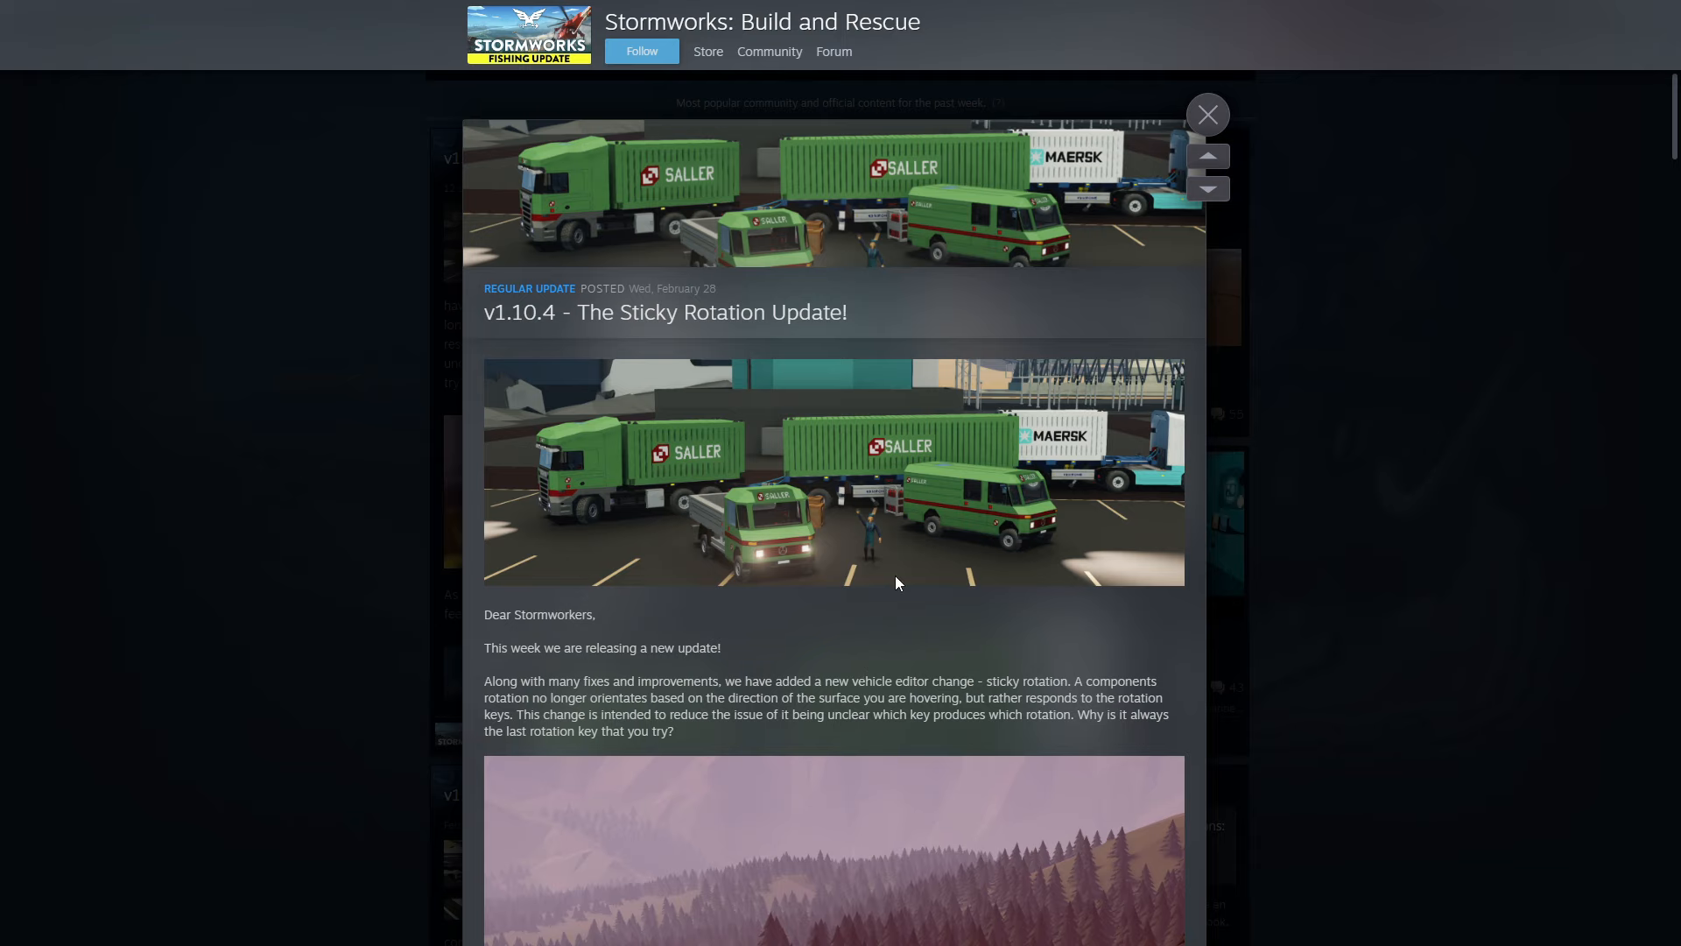
# Step: Scroll the announcement down to the second screenshot and the player-feedback paragraphs
pyautogui.scroll(-3)
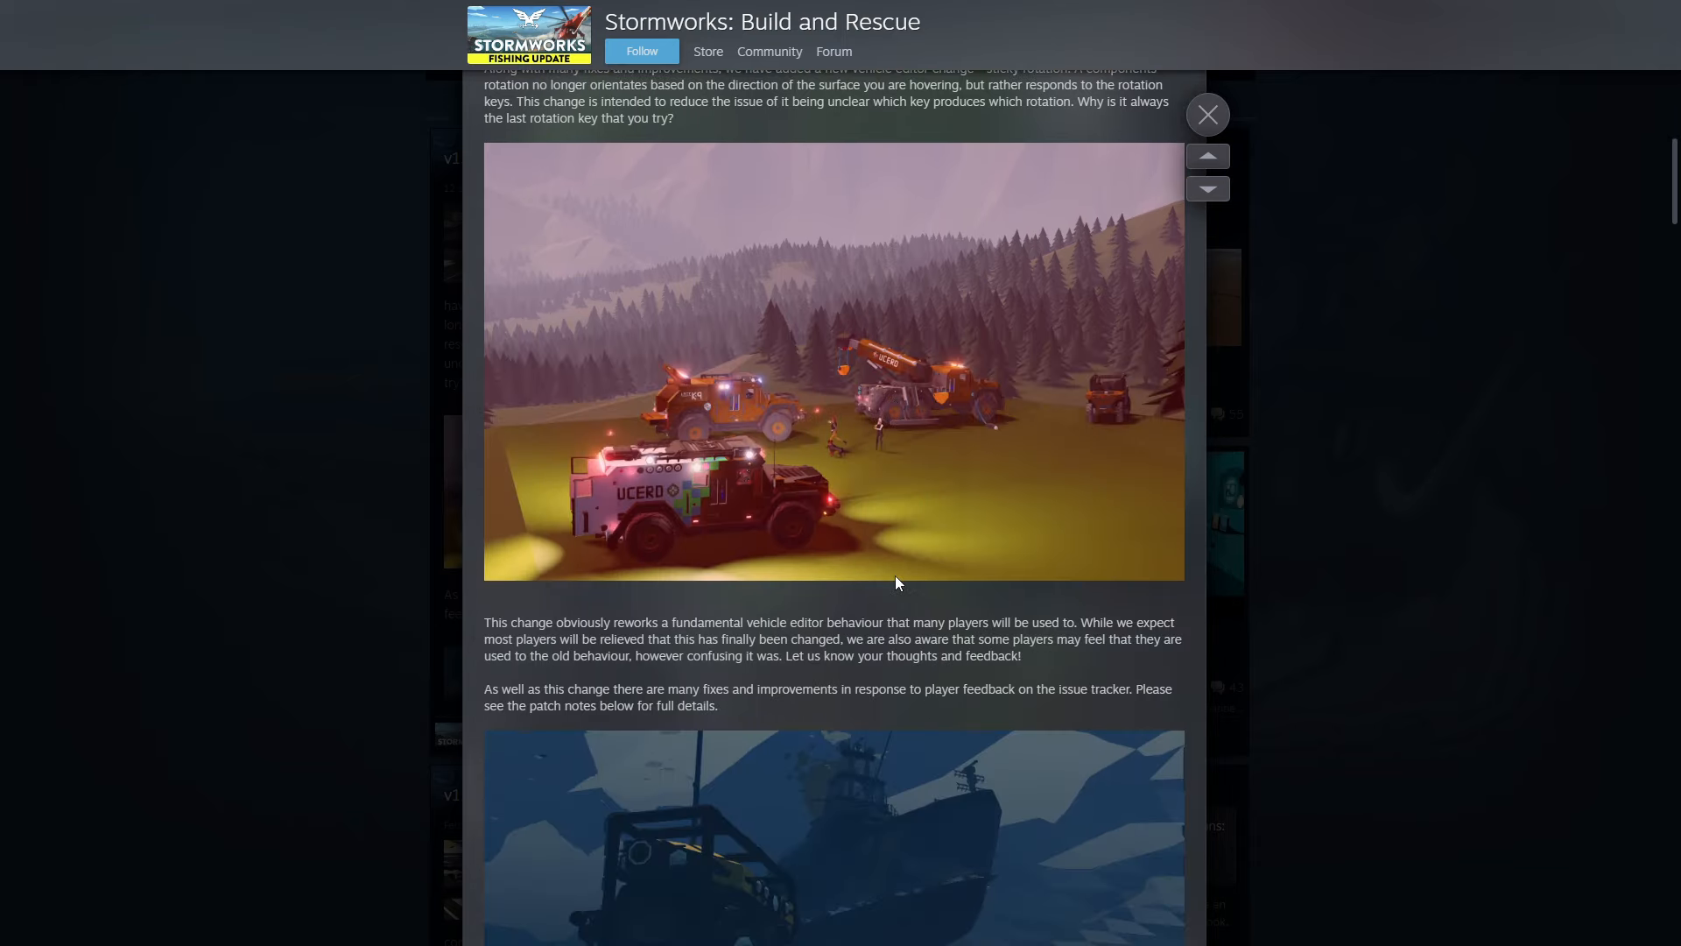
pyautogui.moveTo(629, 657)
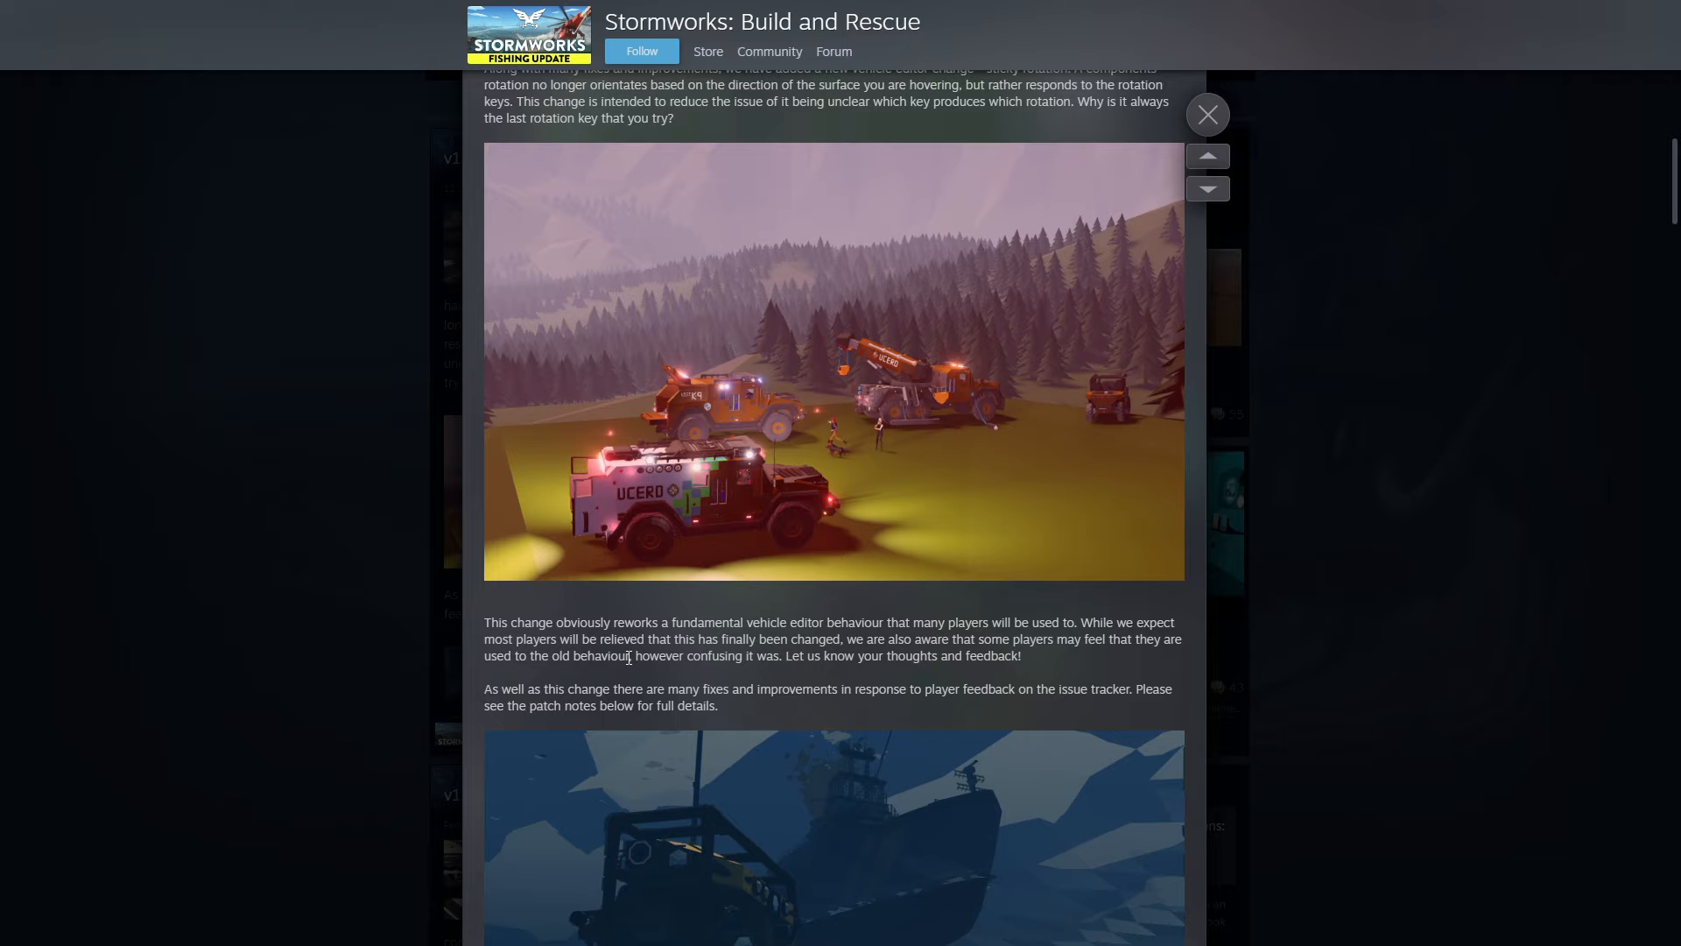
pyautogui.moveTo(515, 673)
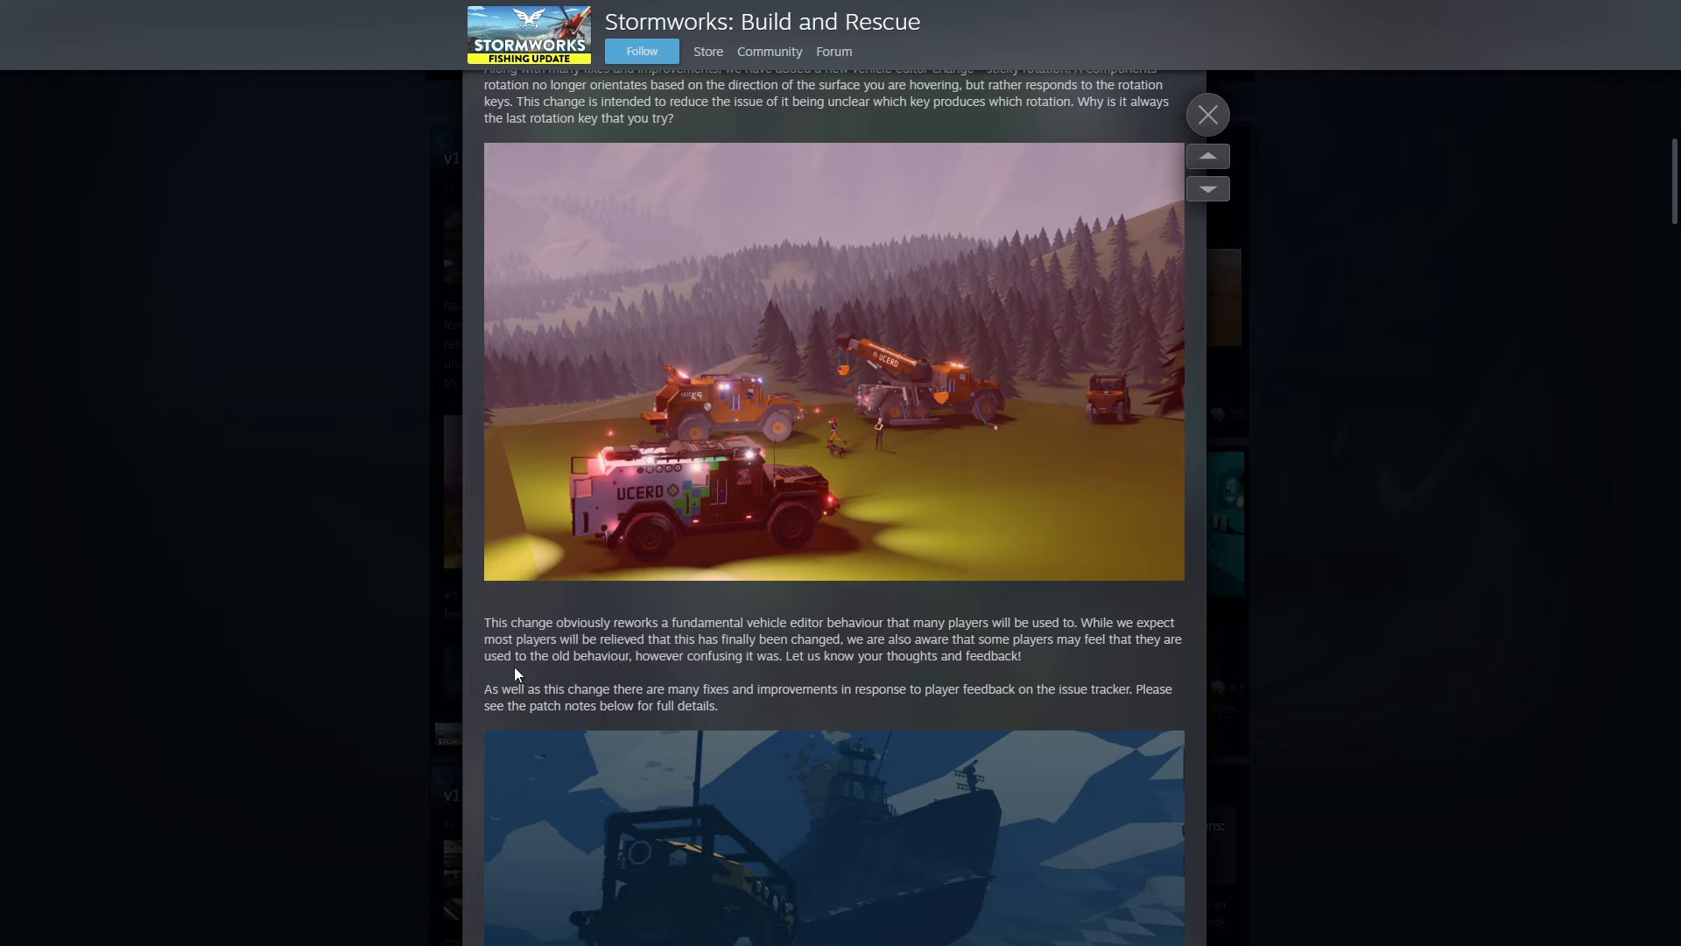
pyautogui.moveTo(792, 651)
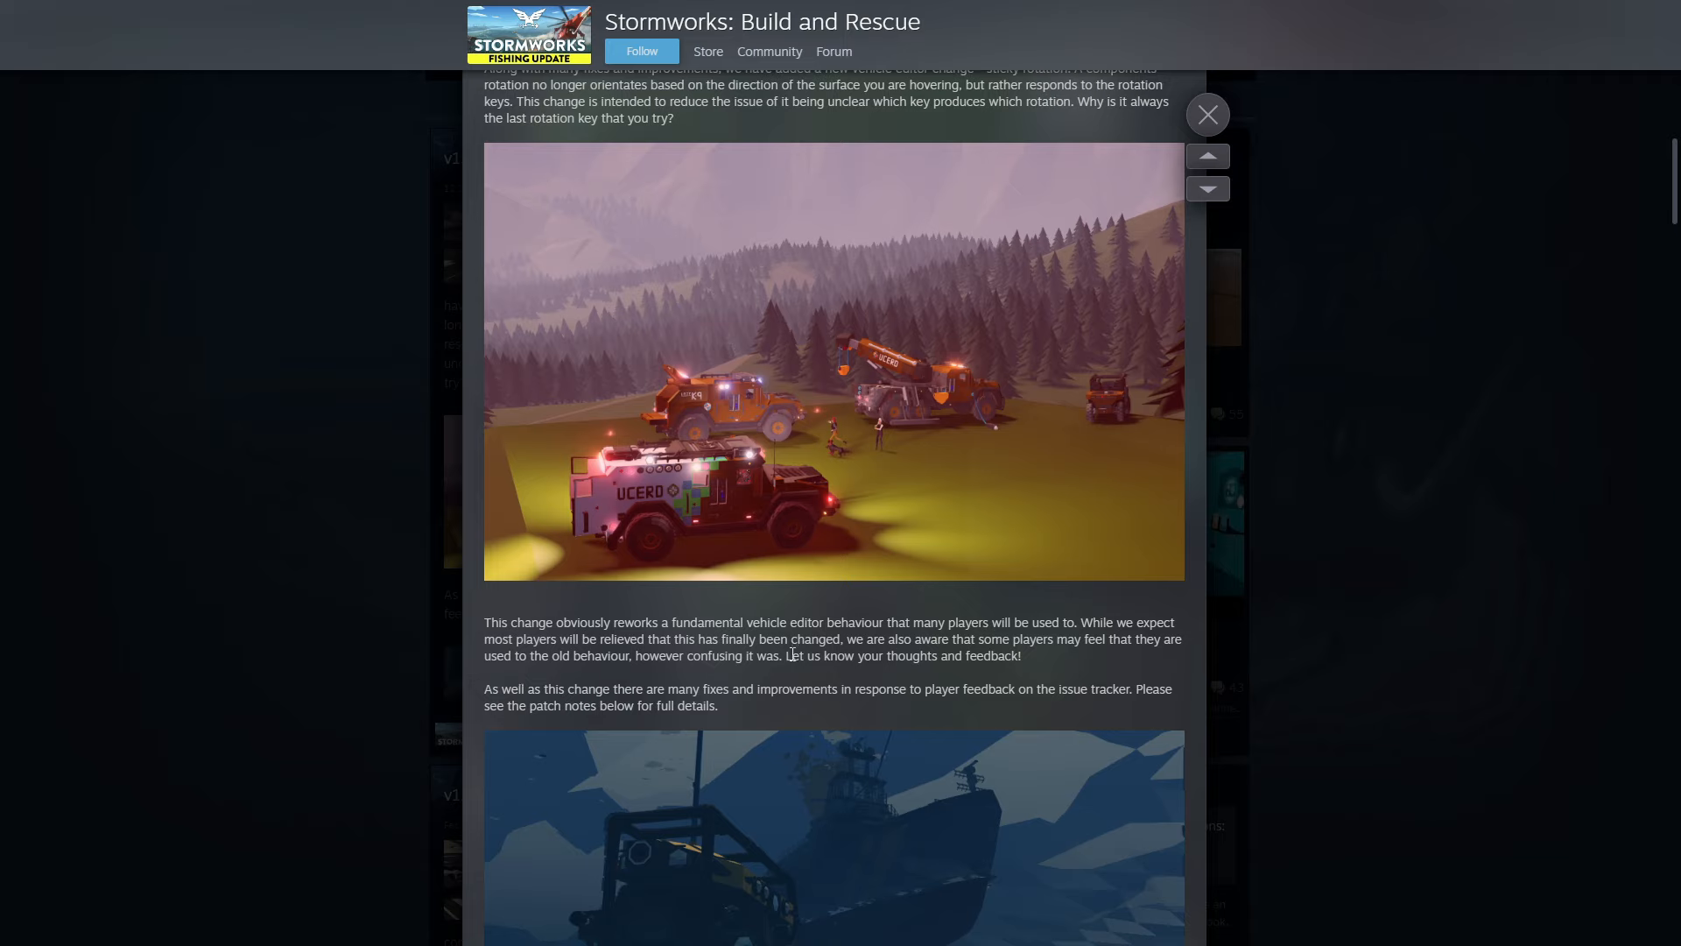
pyautogui.moveTo(1088, 662)
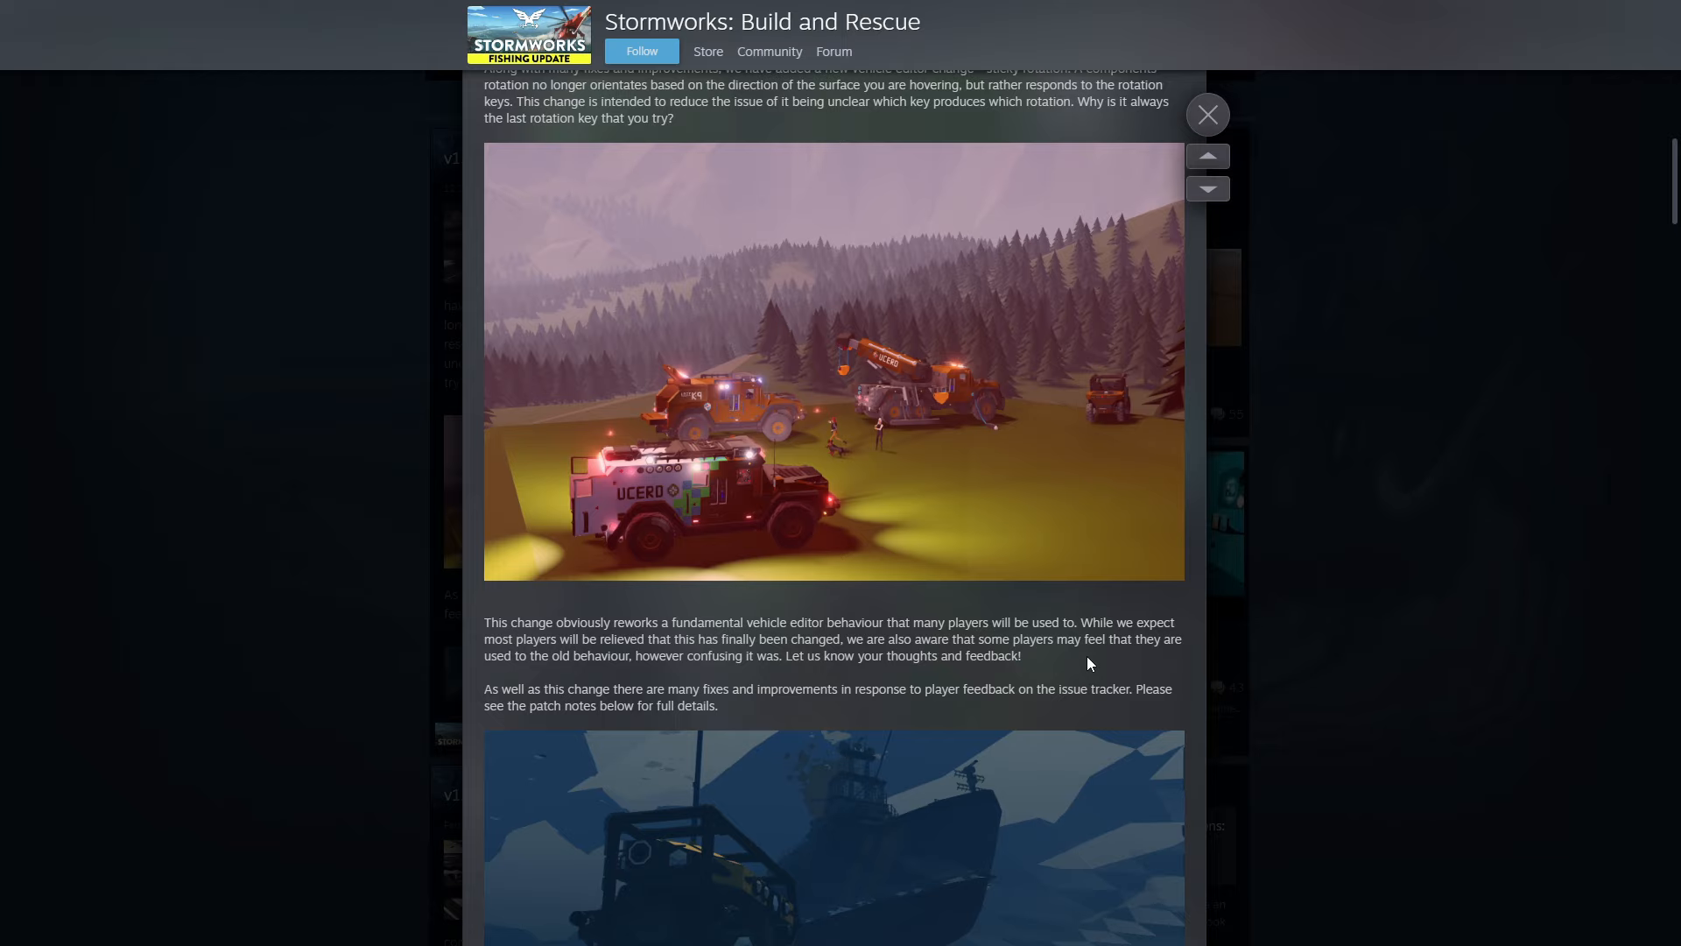
pyautogui.moveTo(1019, 669)
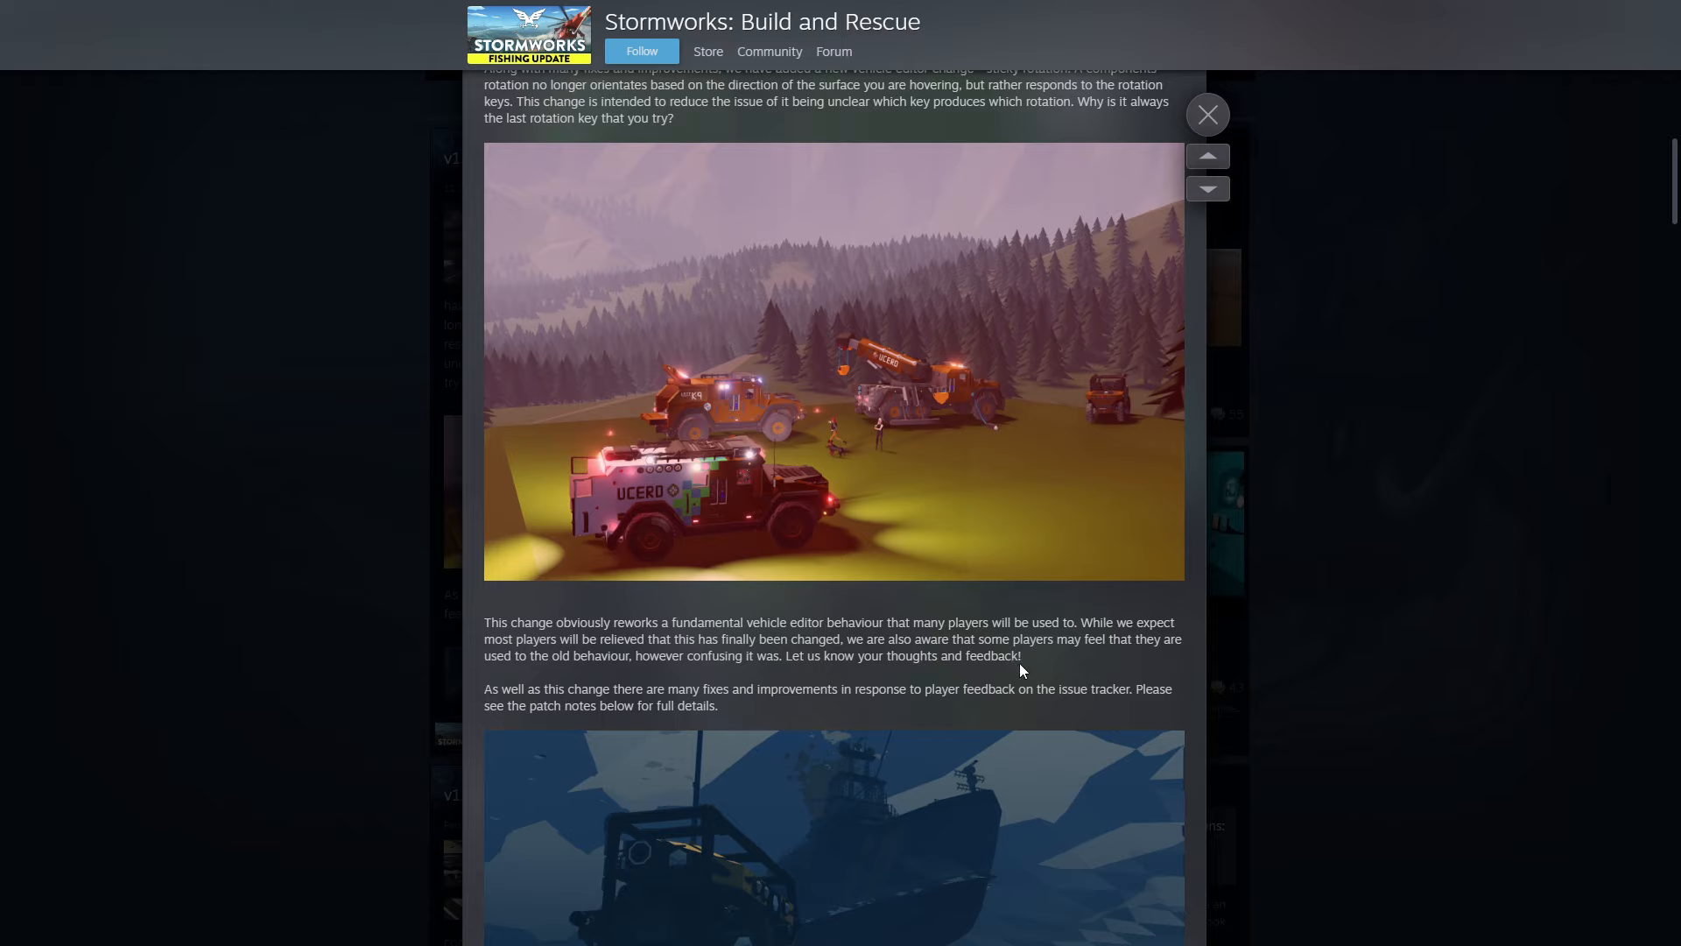
pyautogui.moveTo(753, 655)
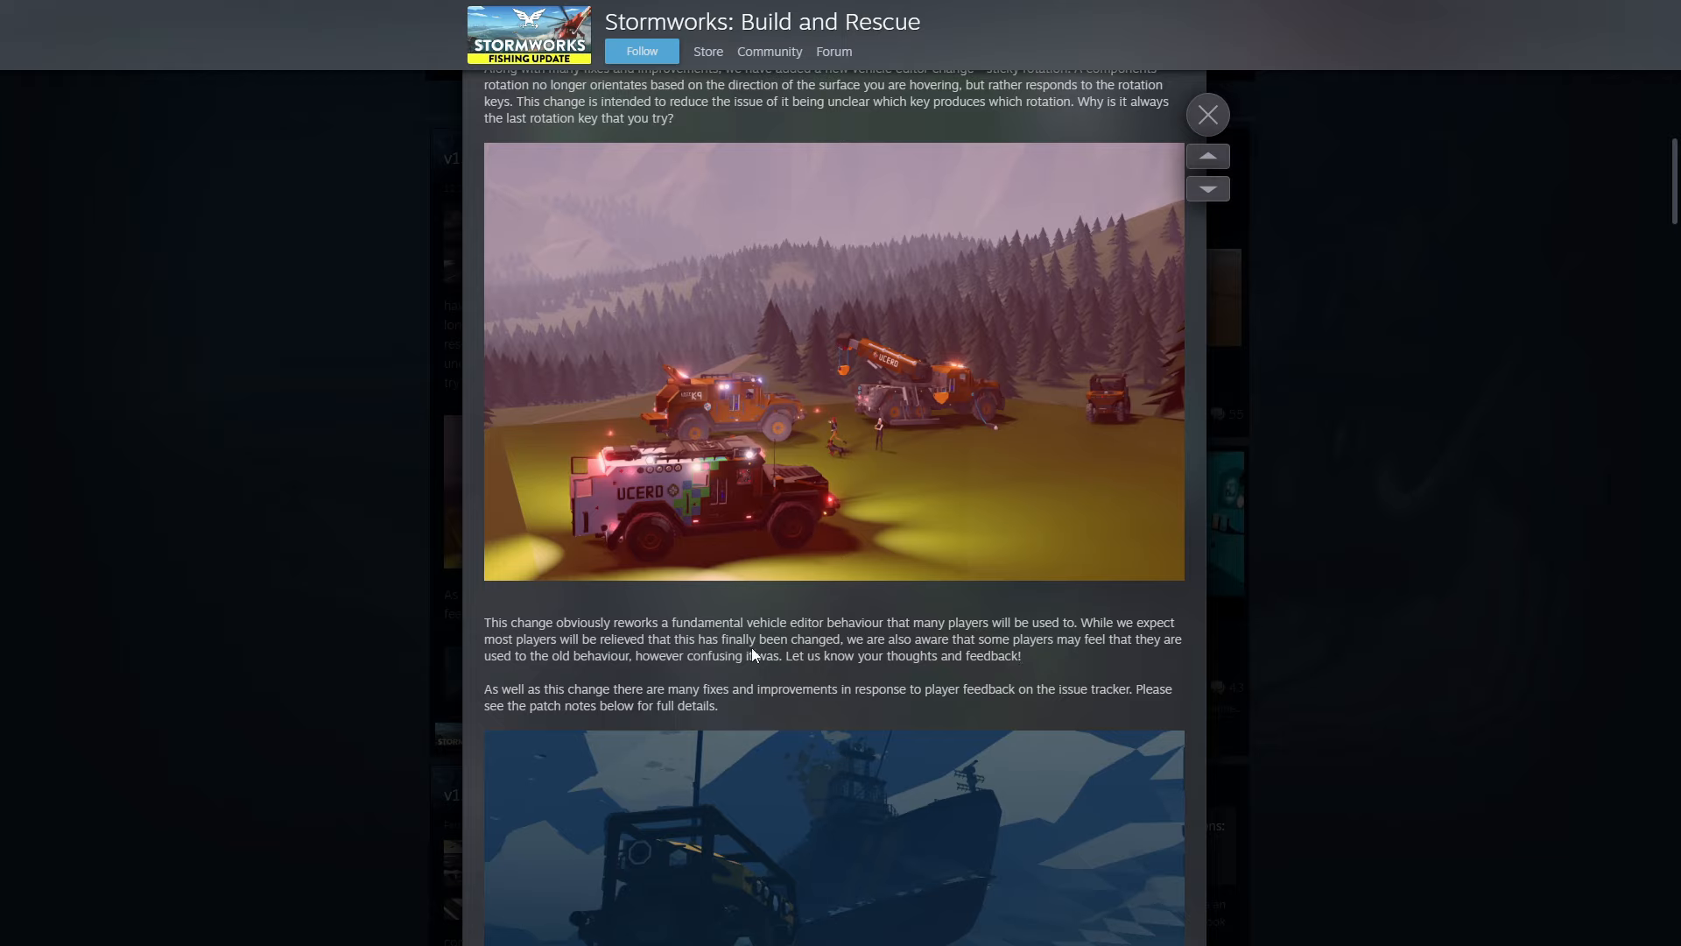
pyautogui.moveTo(843, 741)
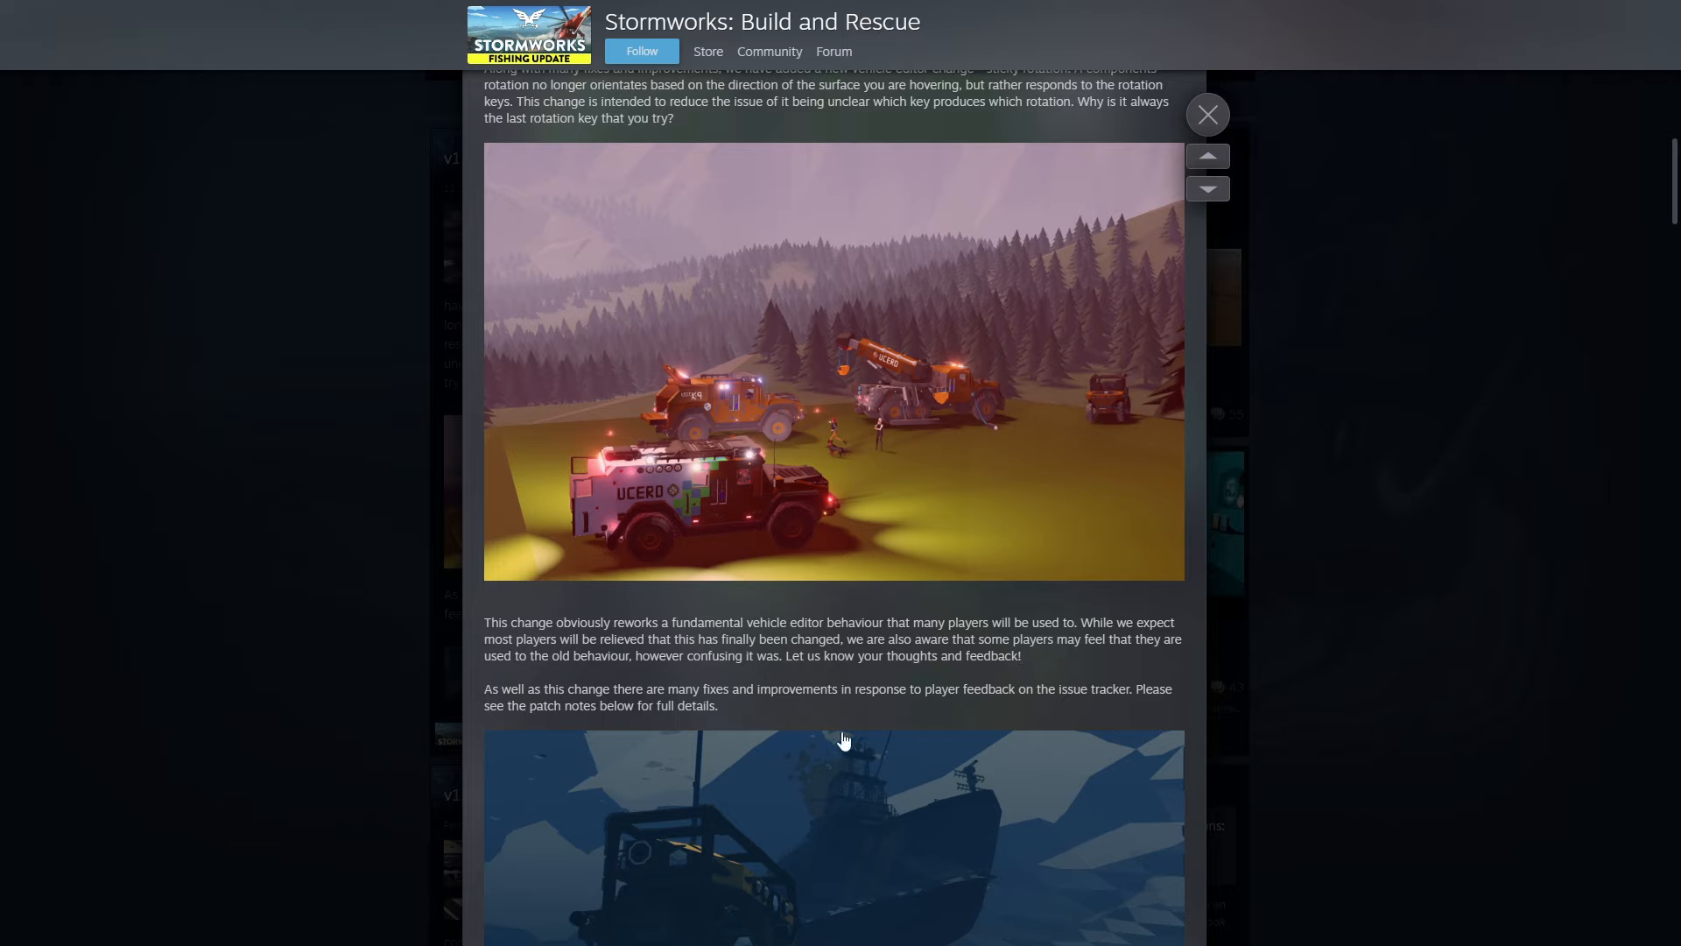
pyautogui.moveTo(1102, 765)
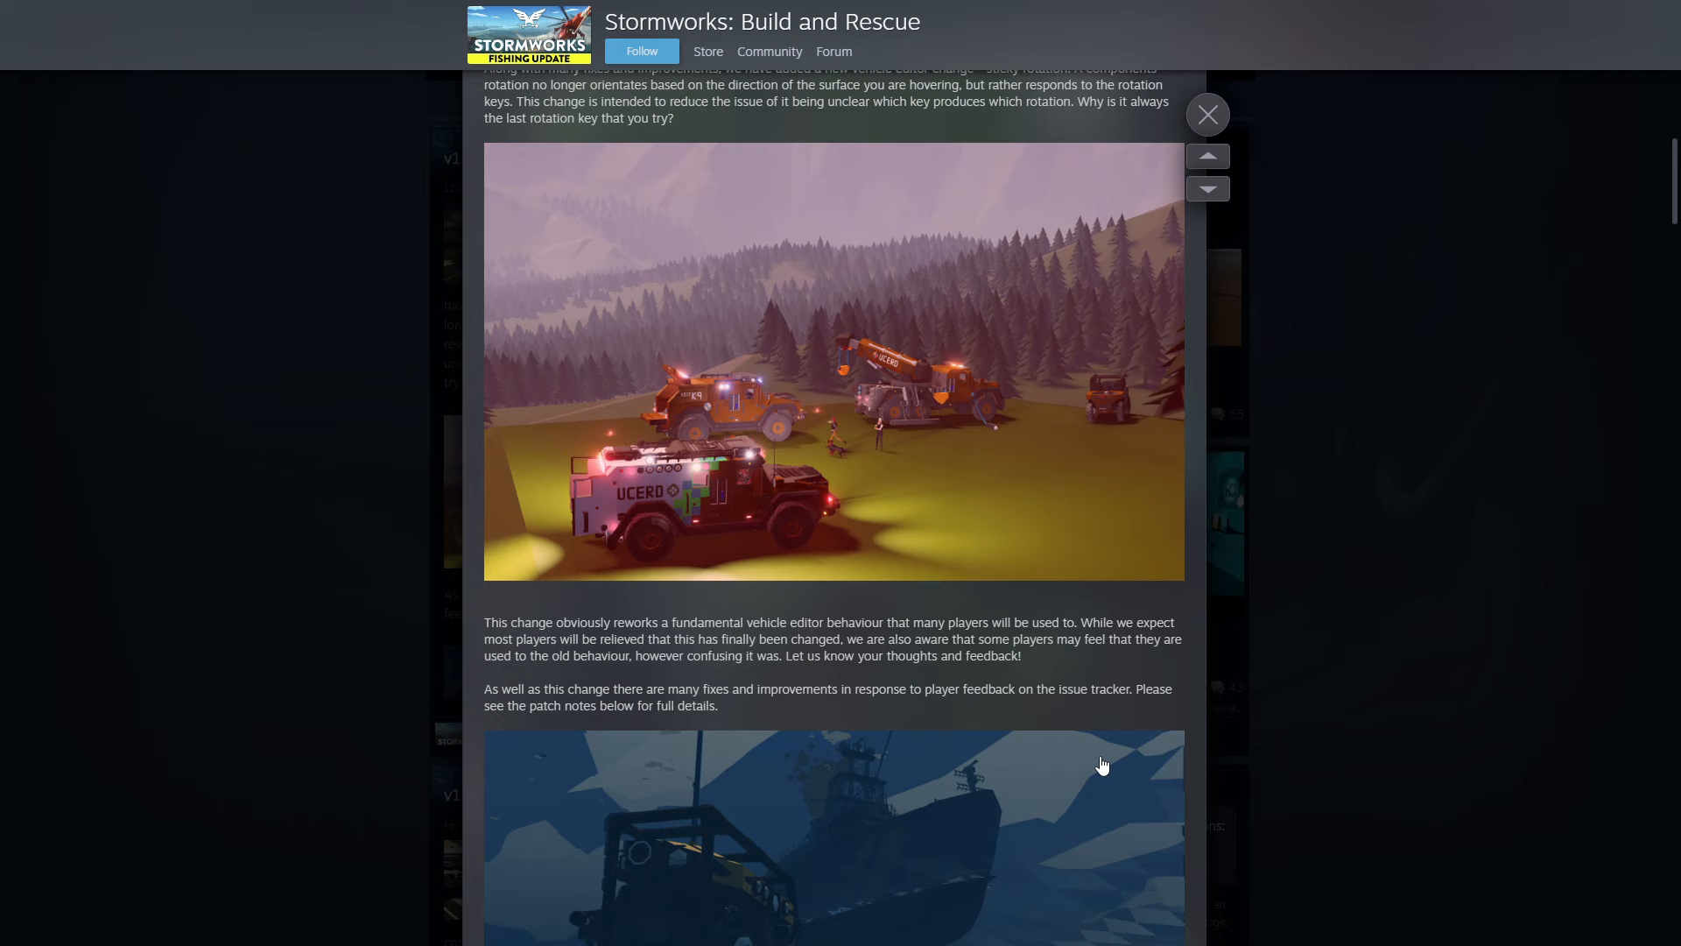
# Step: Scroll down to the developers' sign-off and the v1.10.4 patch notes list
pyautogui.scroll(-3)
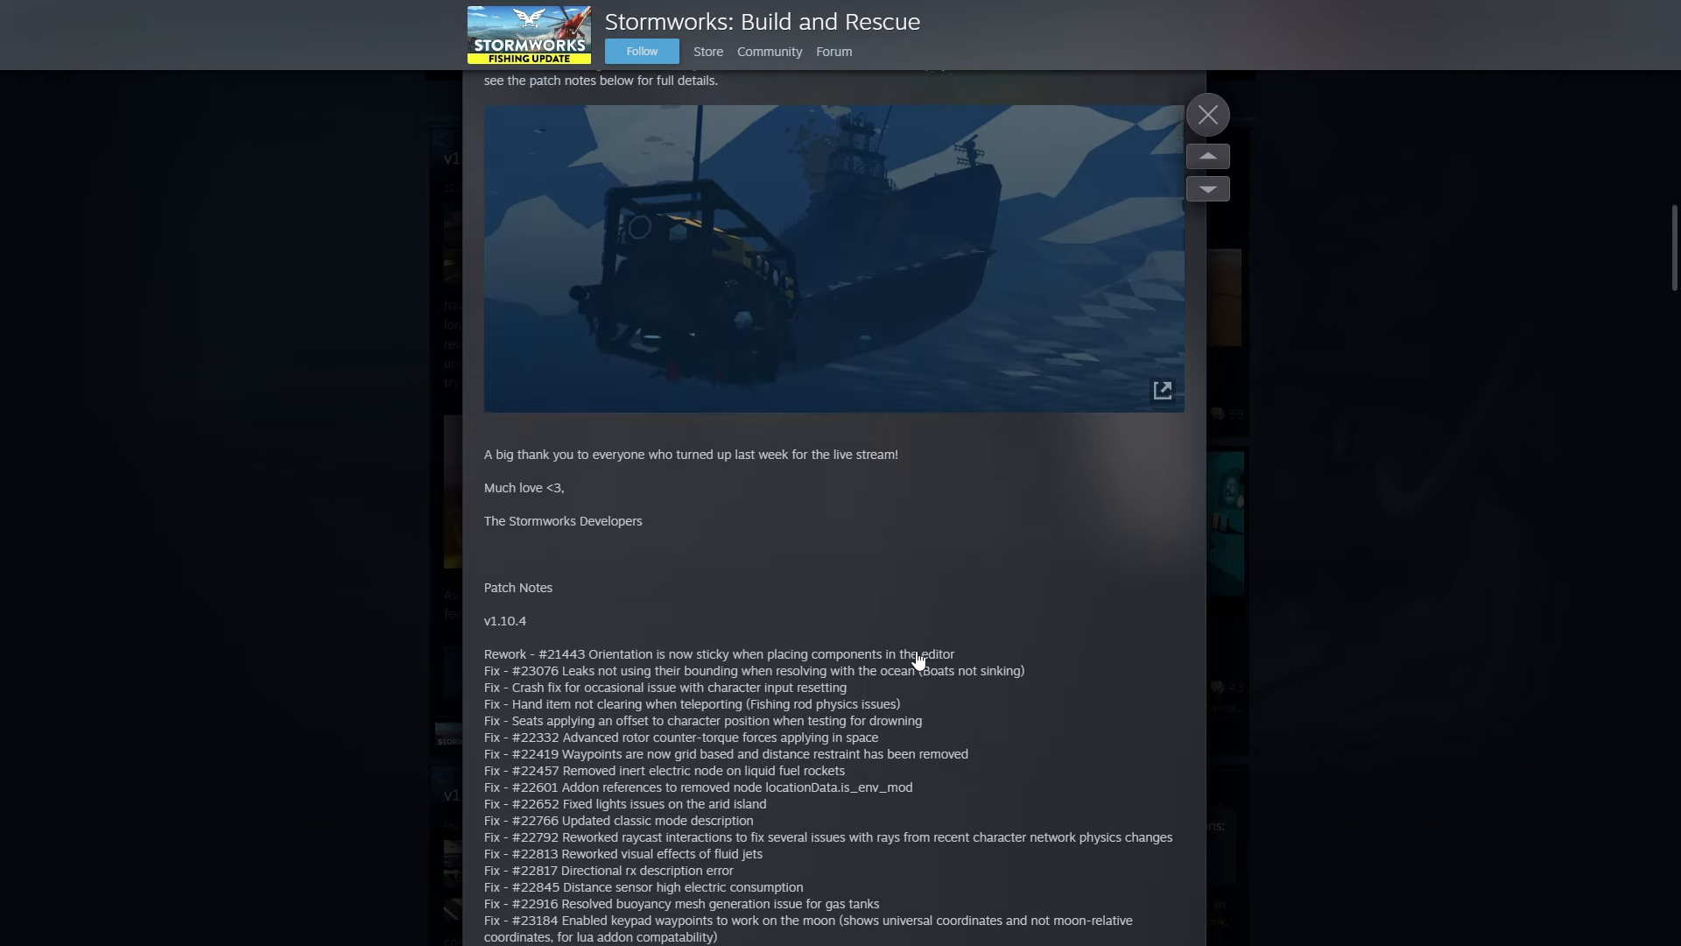
pyautogui.scroll(-3)
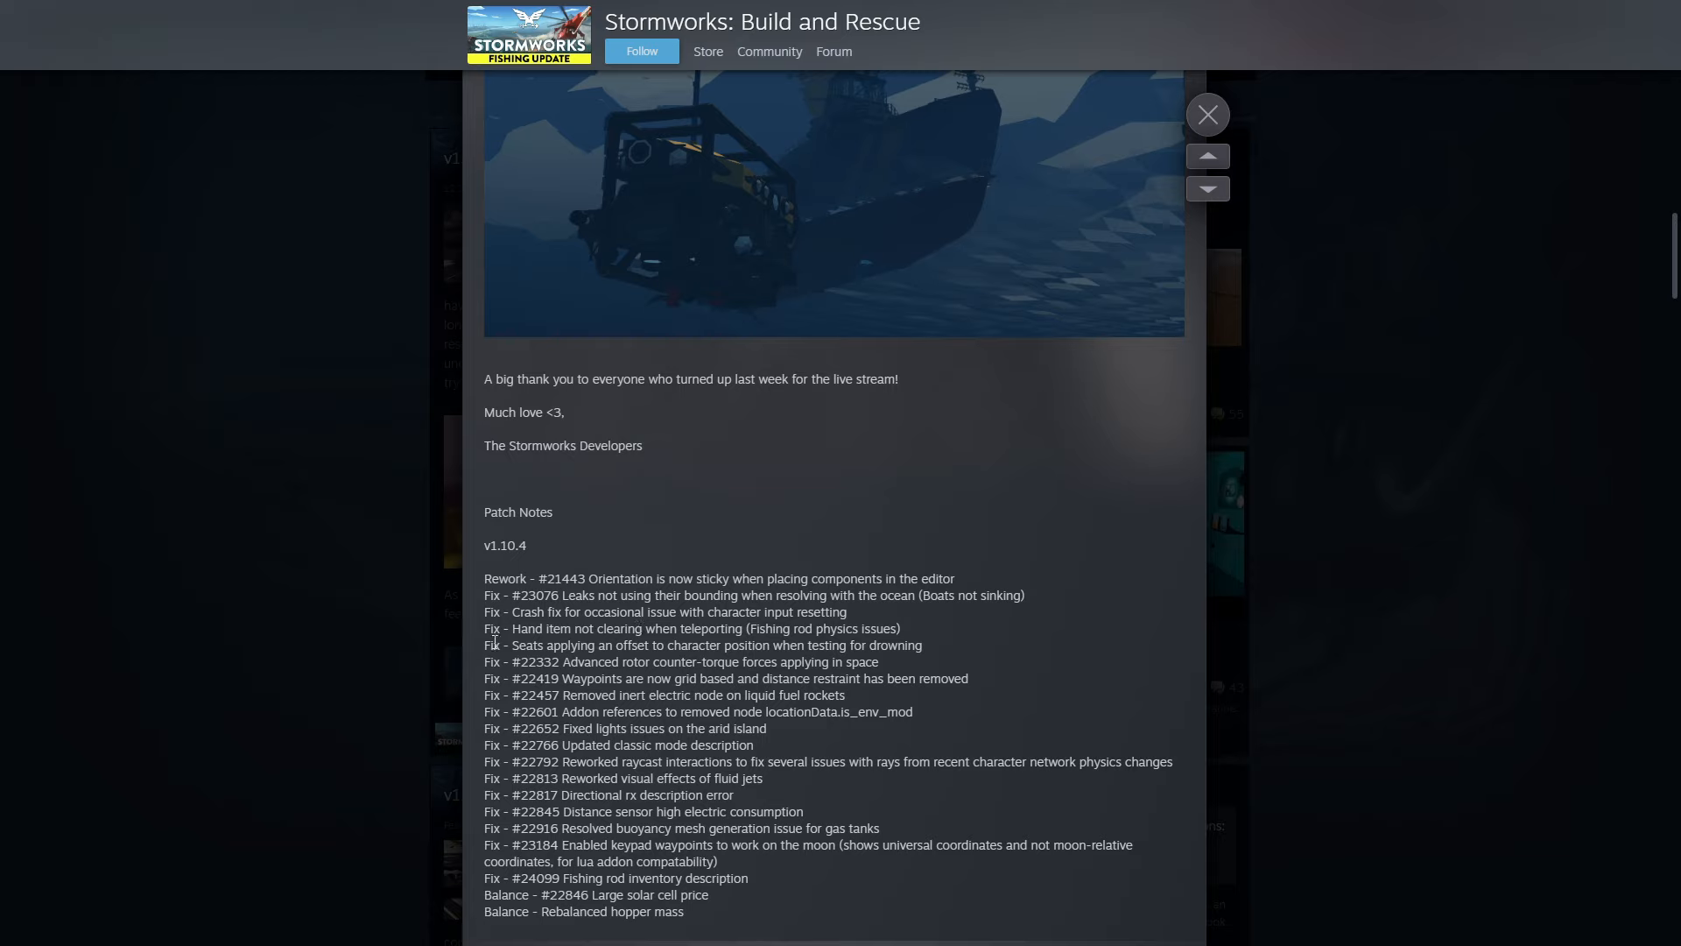
pyautogui.moveTo(838, 652)
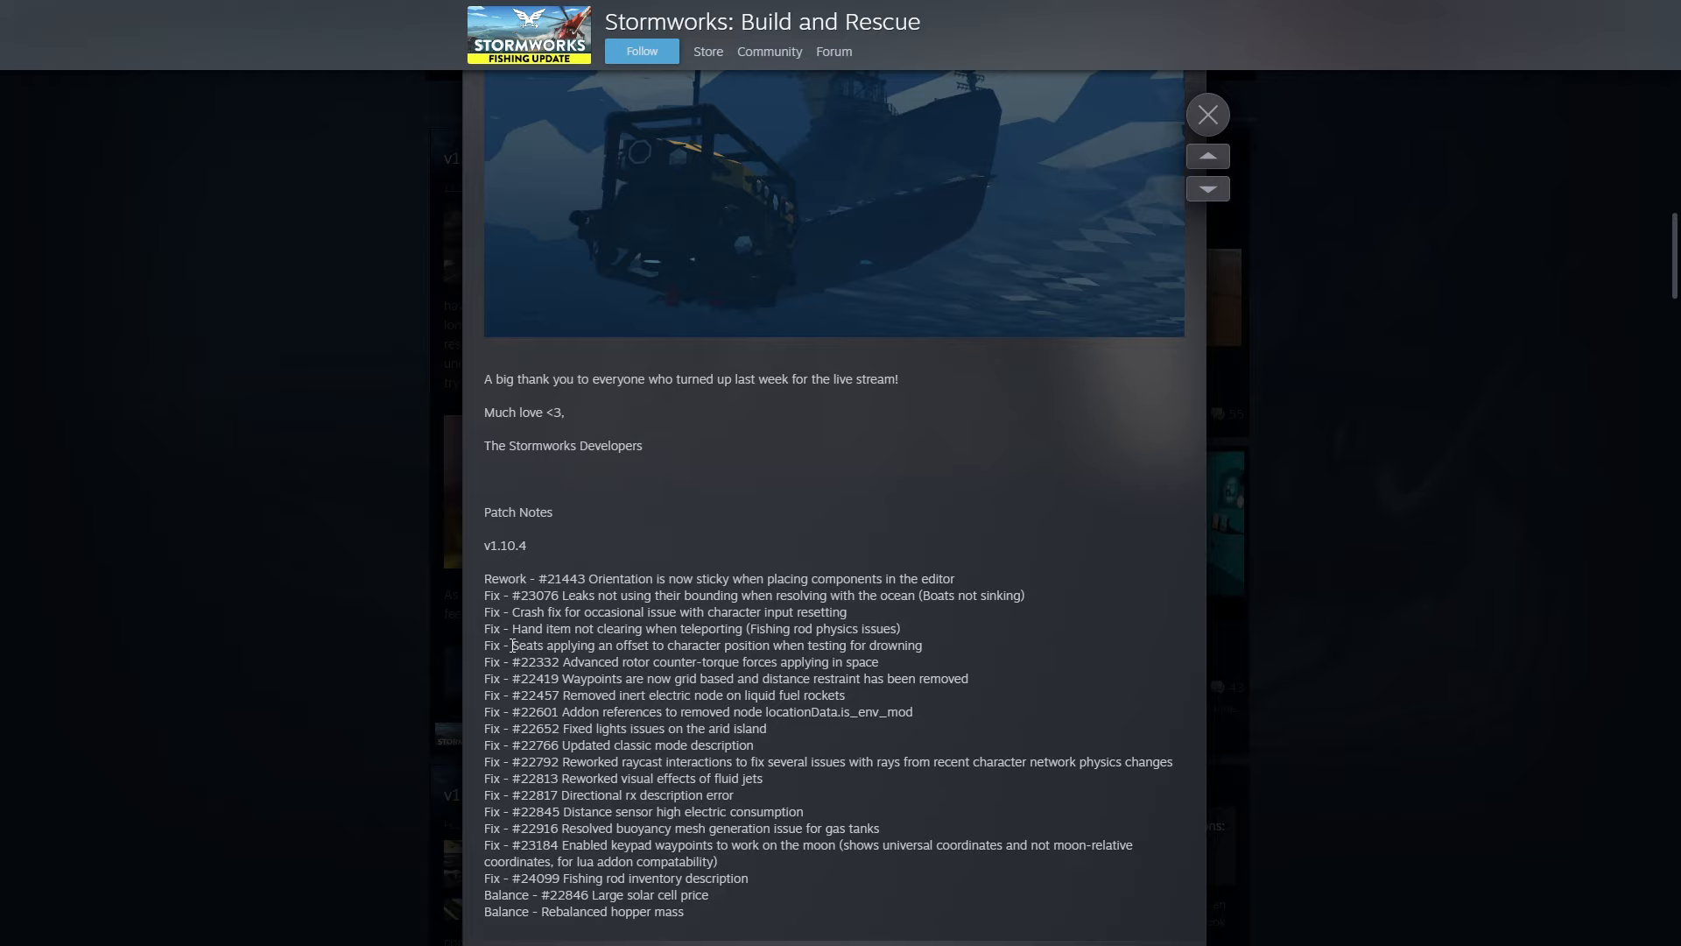
pyautogui.moveTo(735, 660)
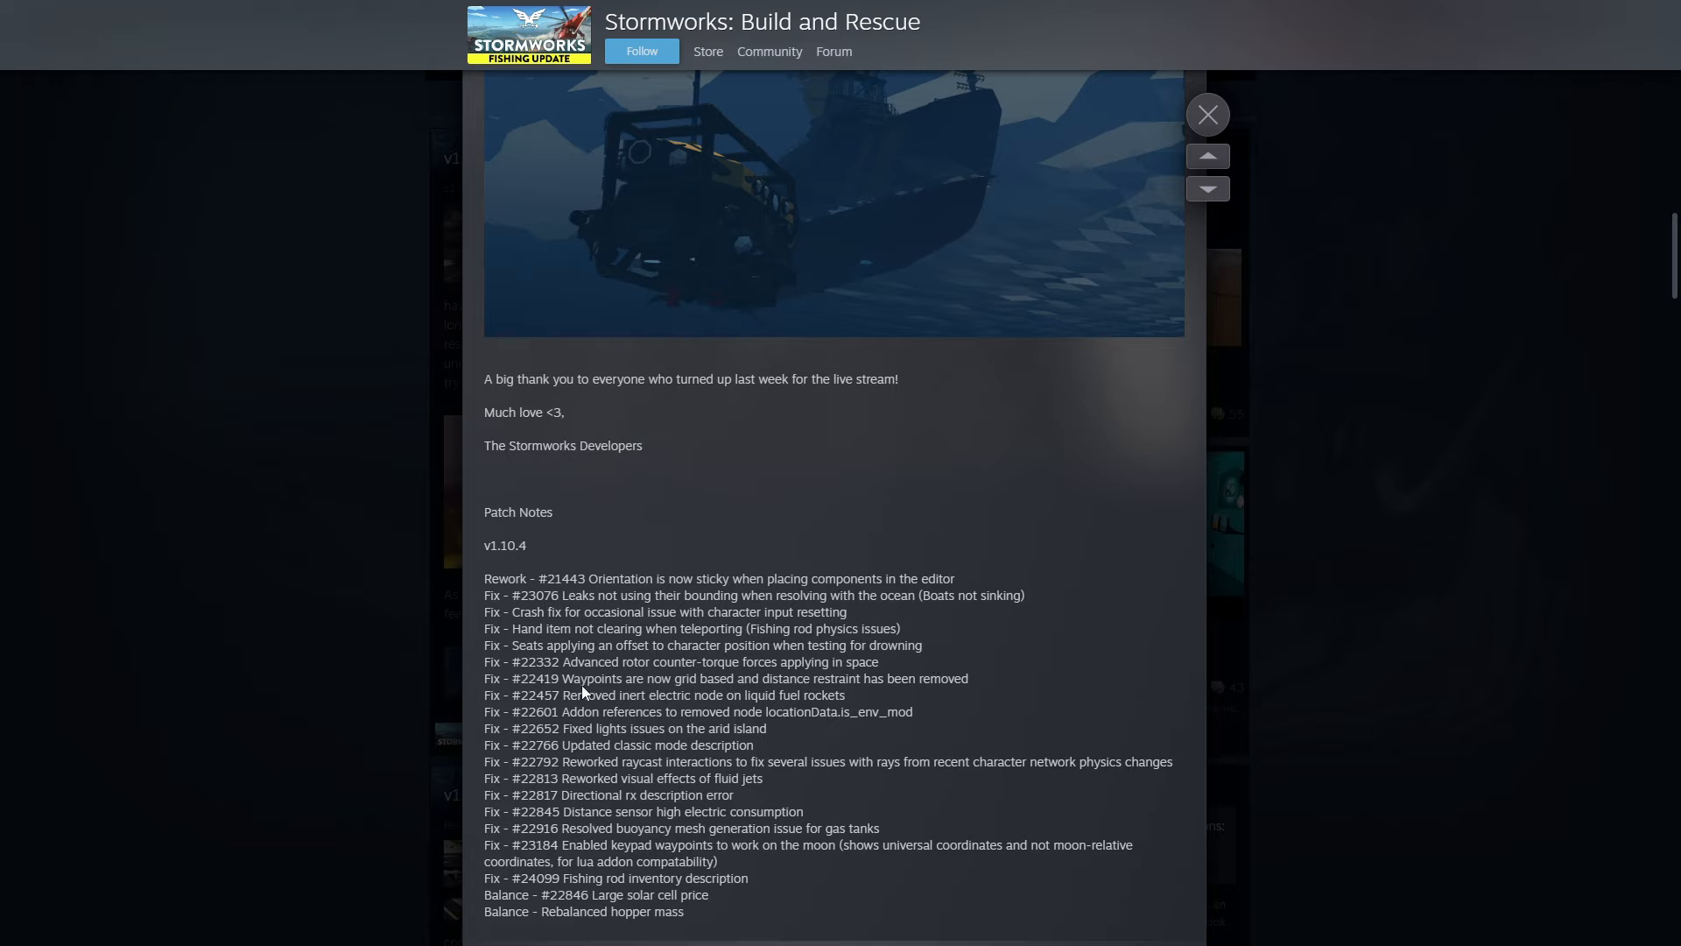
pyautogui.moveTo(1002, 686)
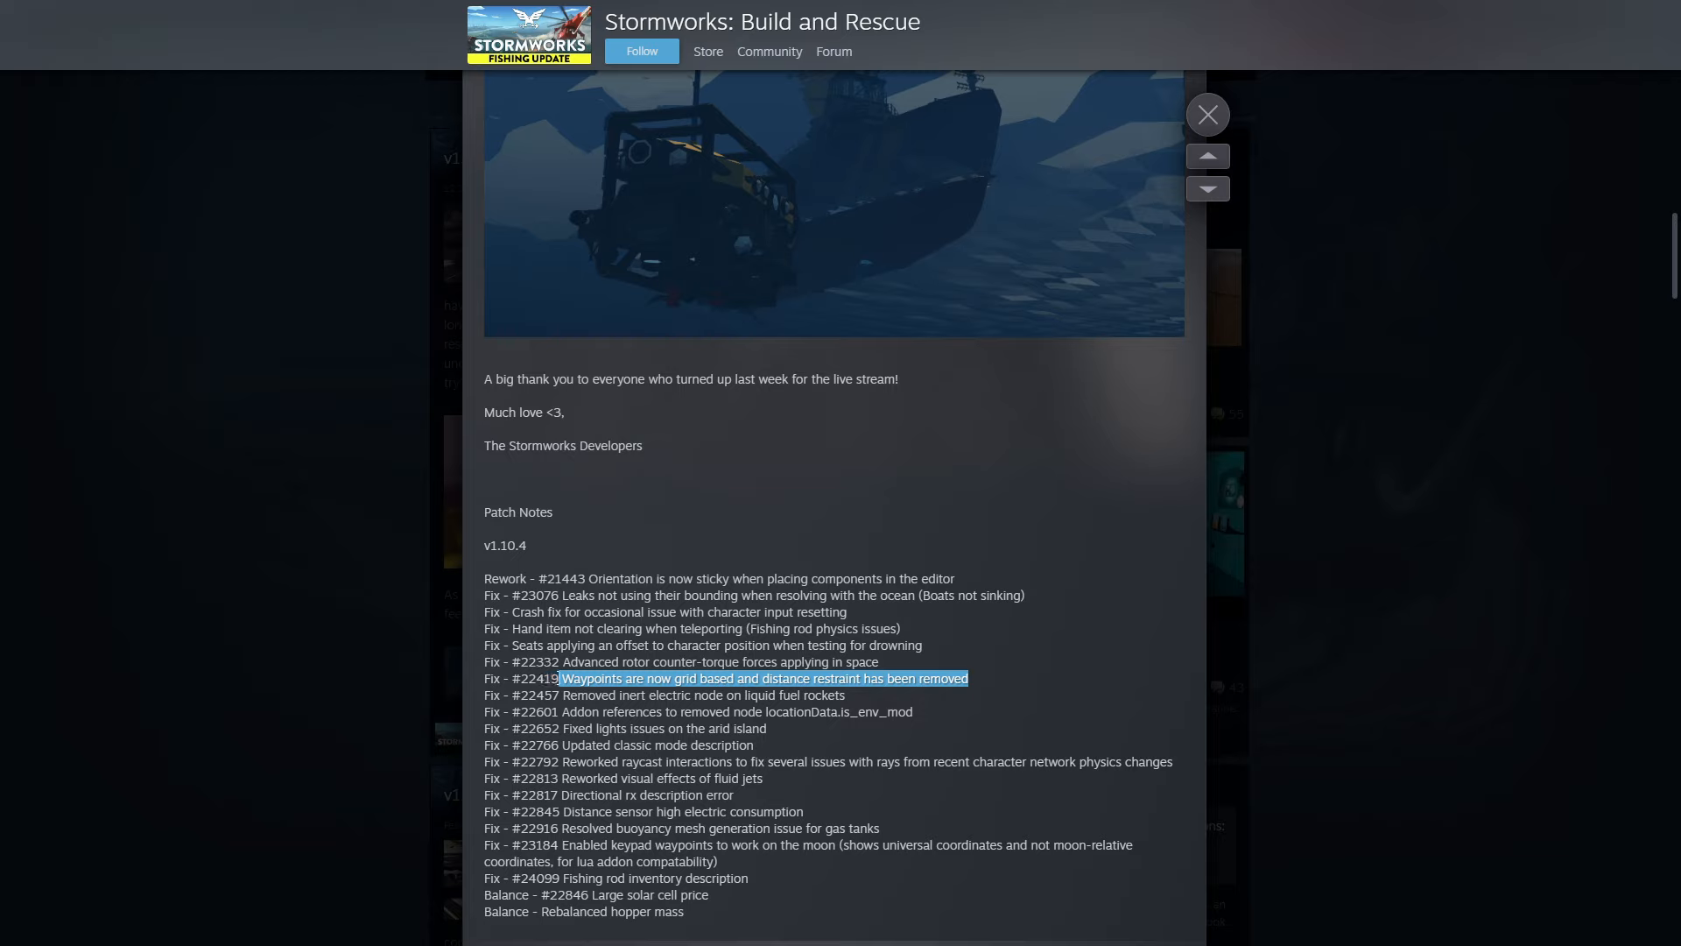
# Step: Narrow the highlight to the waypoint distance restraint removal note, then clear it
pyautogui.click(732, 677)
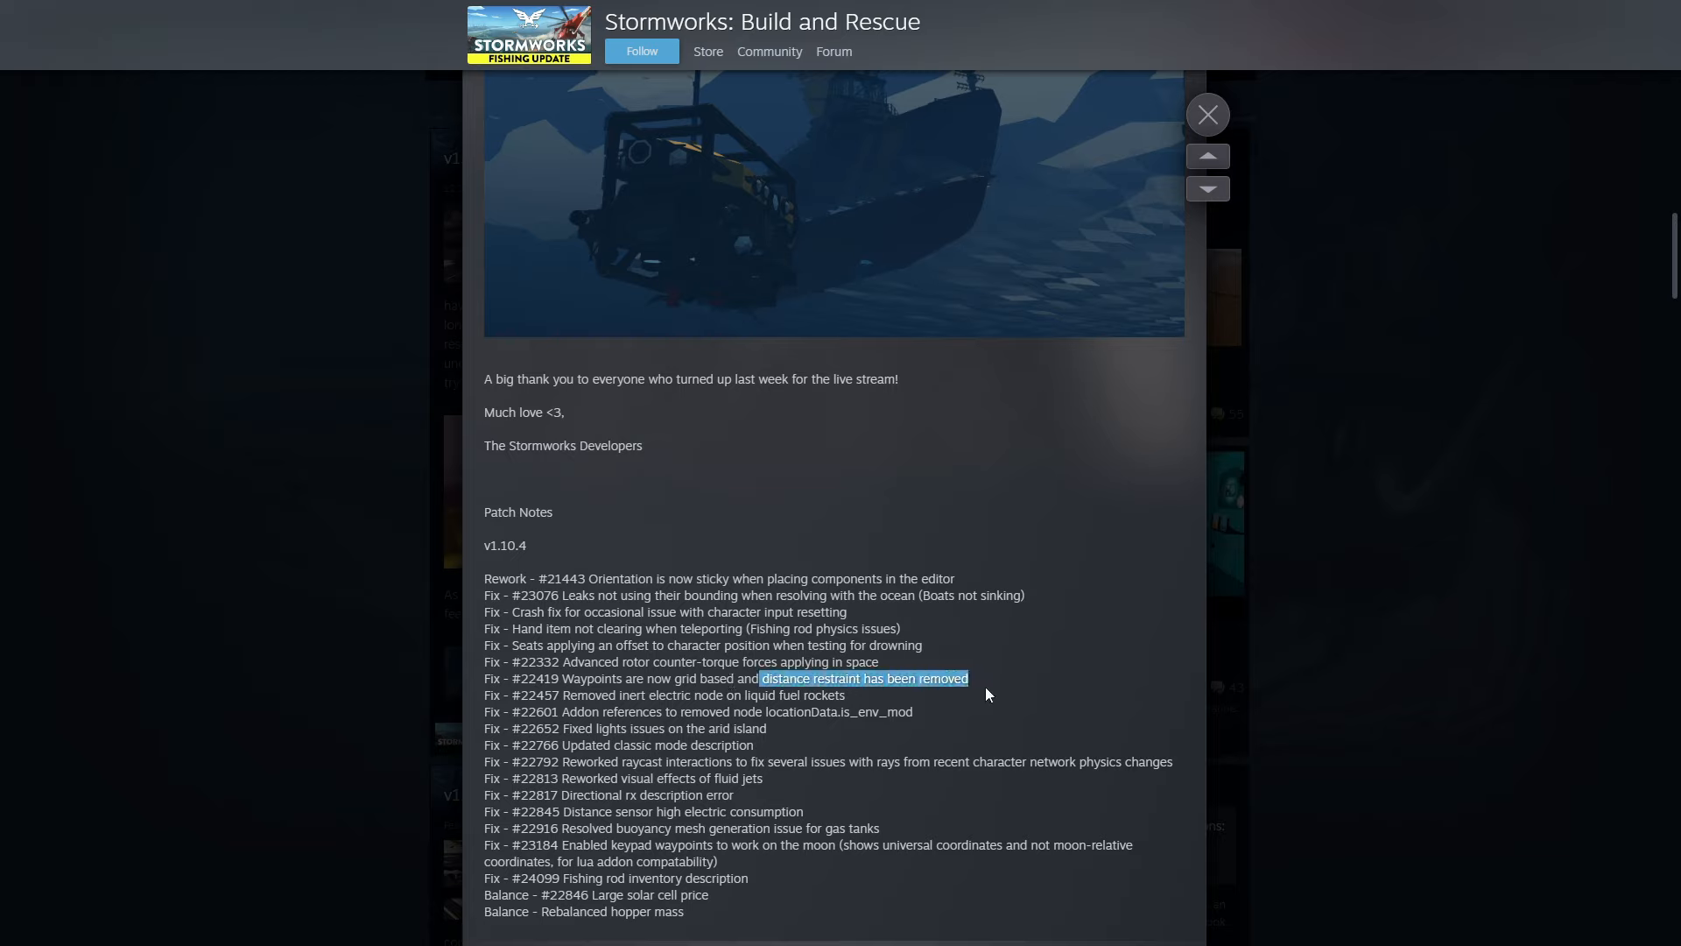
pyautogui.click(1008, 686)
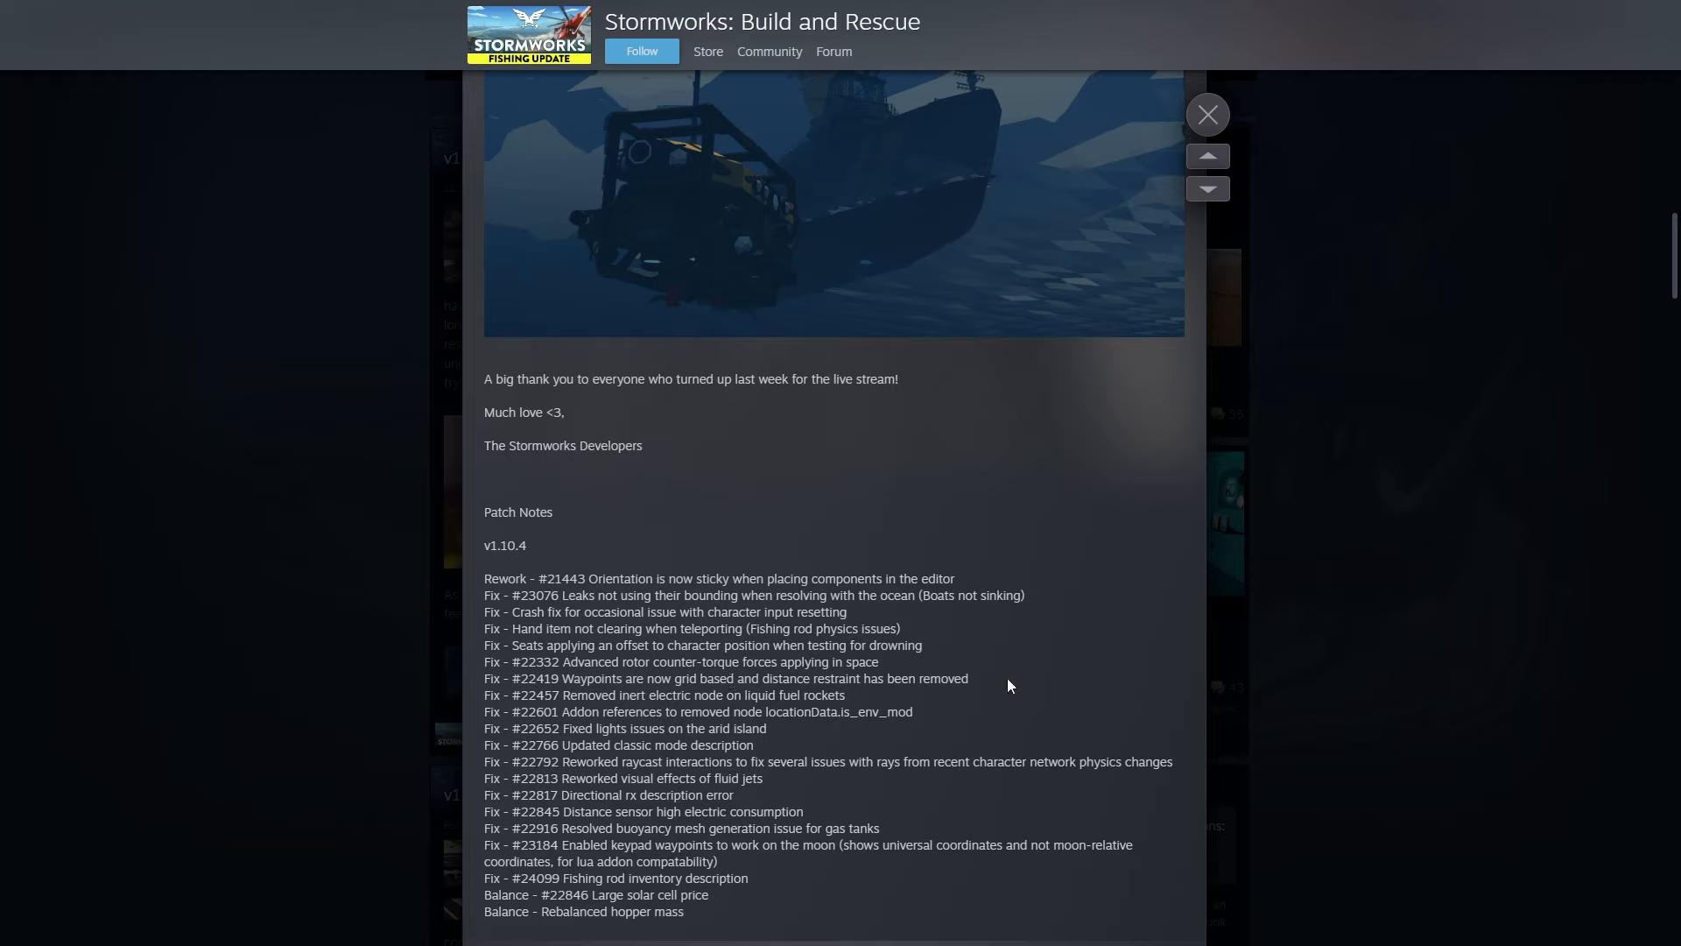
pyautogui.moveTo(719, 699)
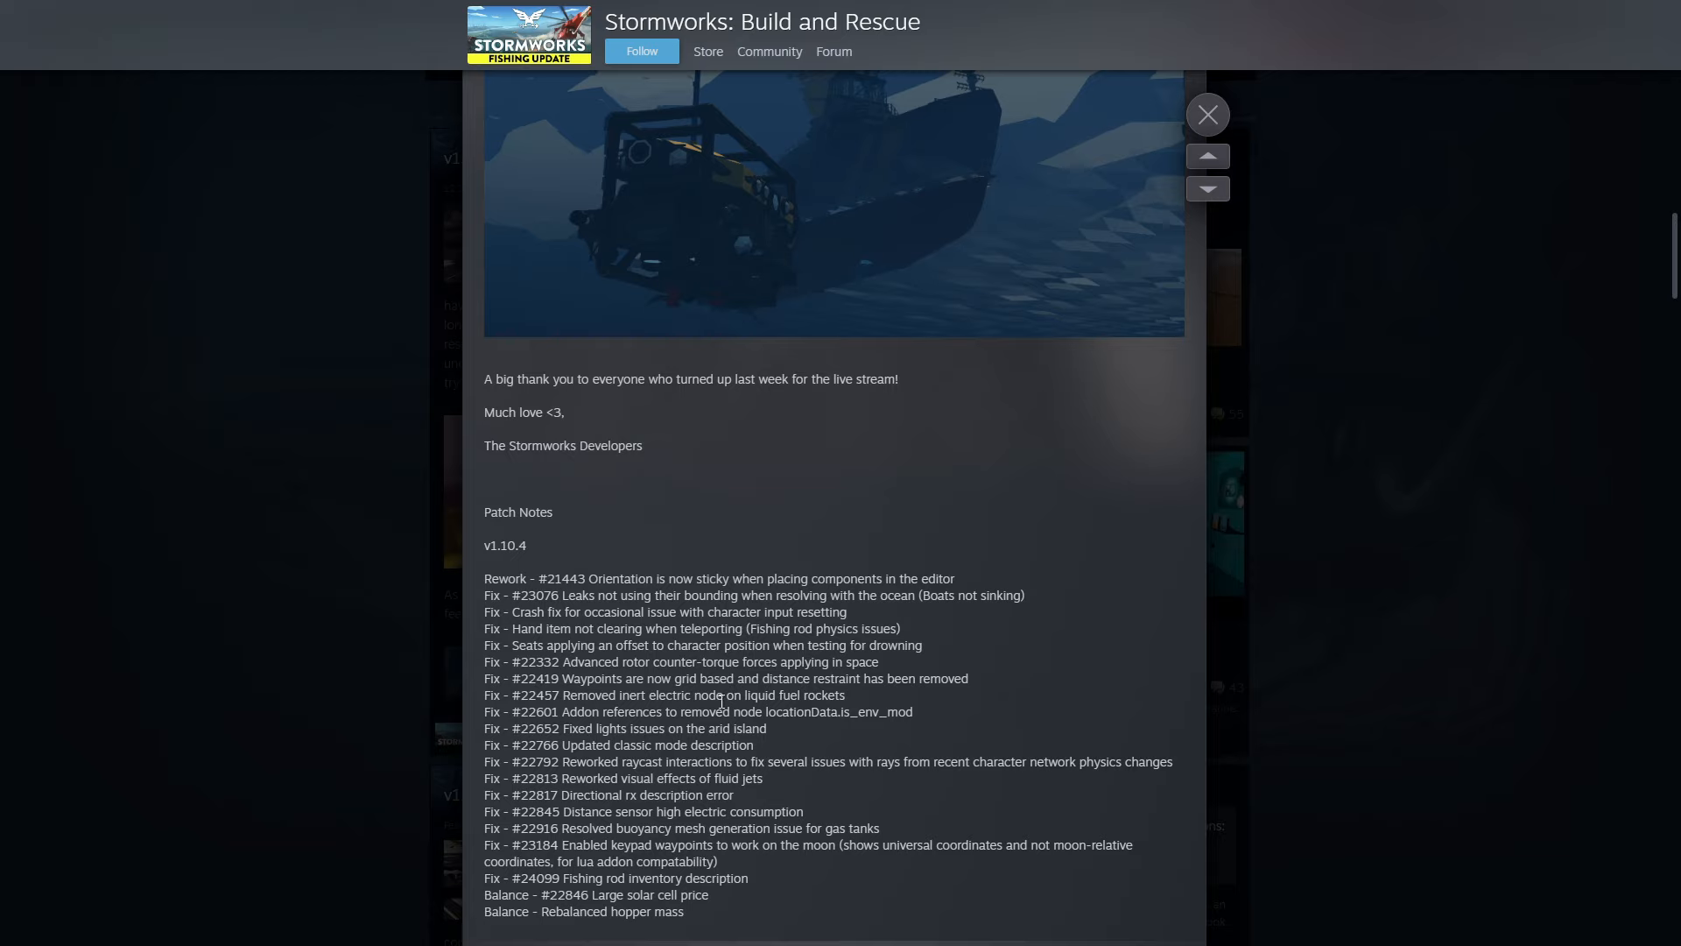
pyautogui.moveTo(964, 716)
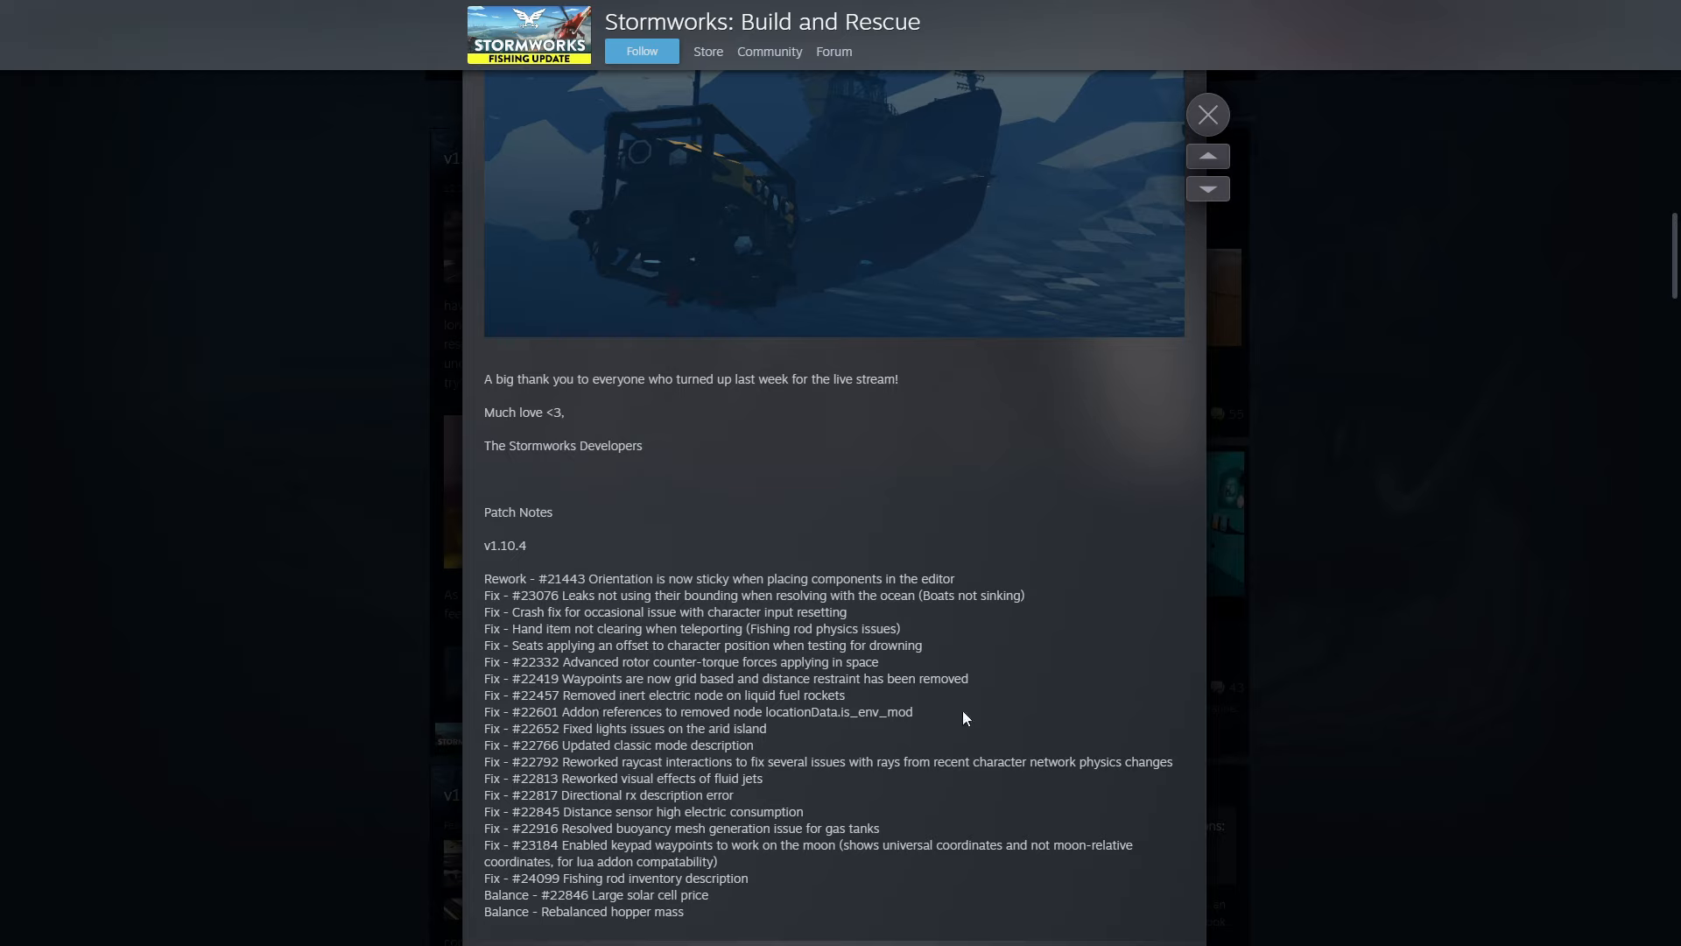
pyautogui.moveTo(783, 737)
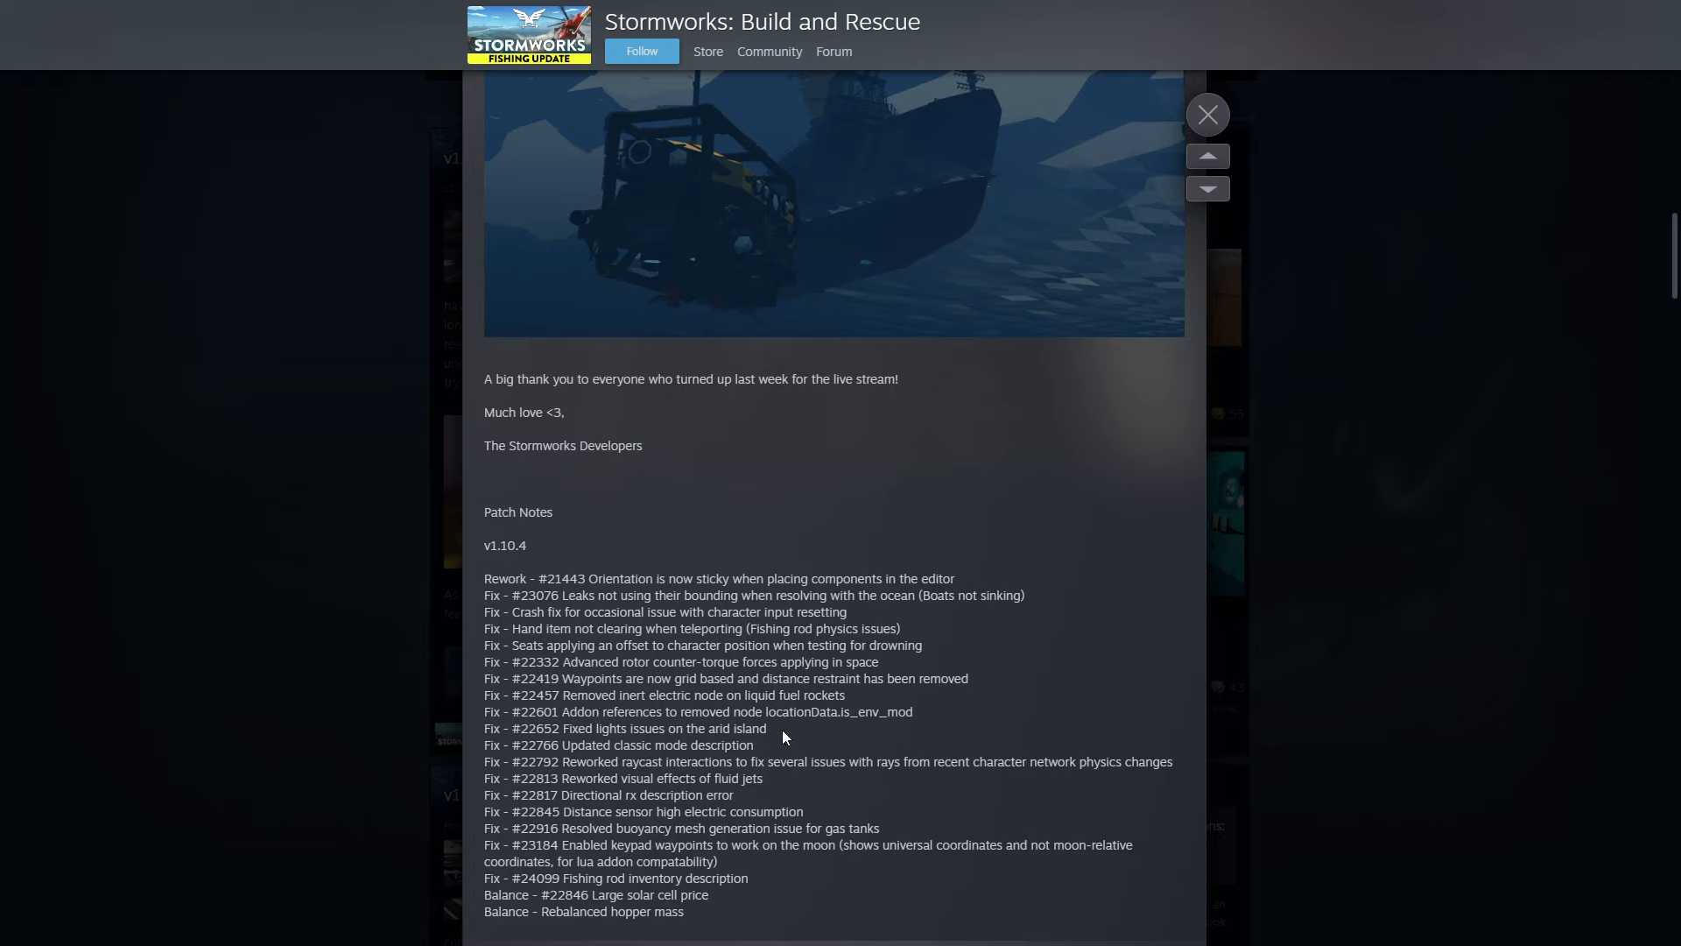
pyautogui.moveTo(765, 740)
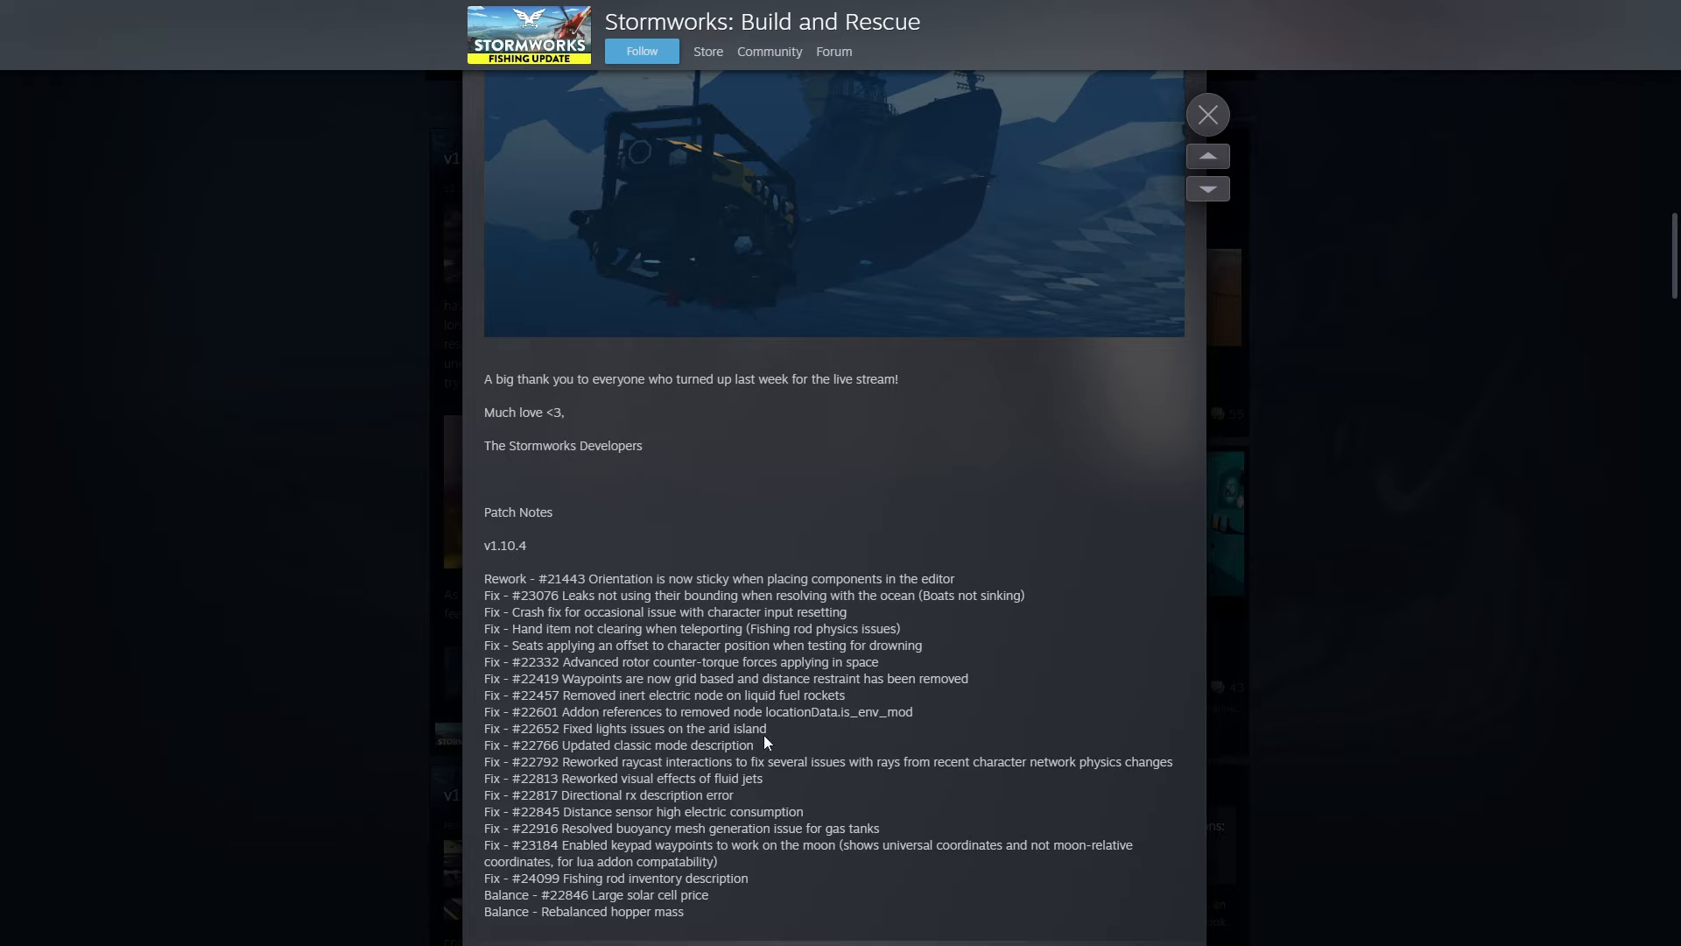
pyautogui.moveTo(778, 761)
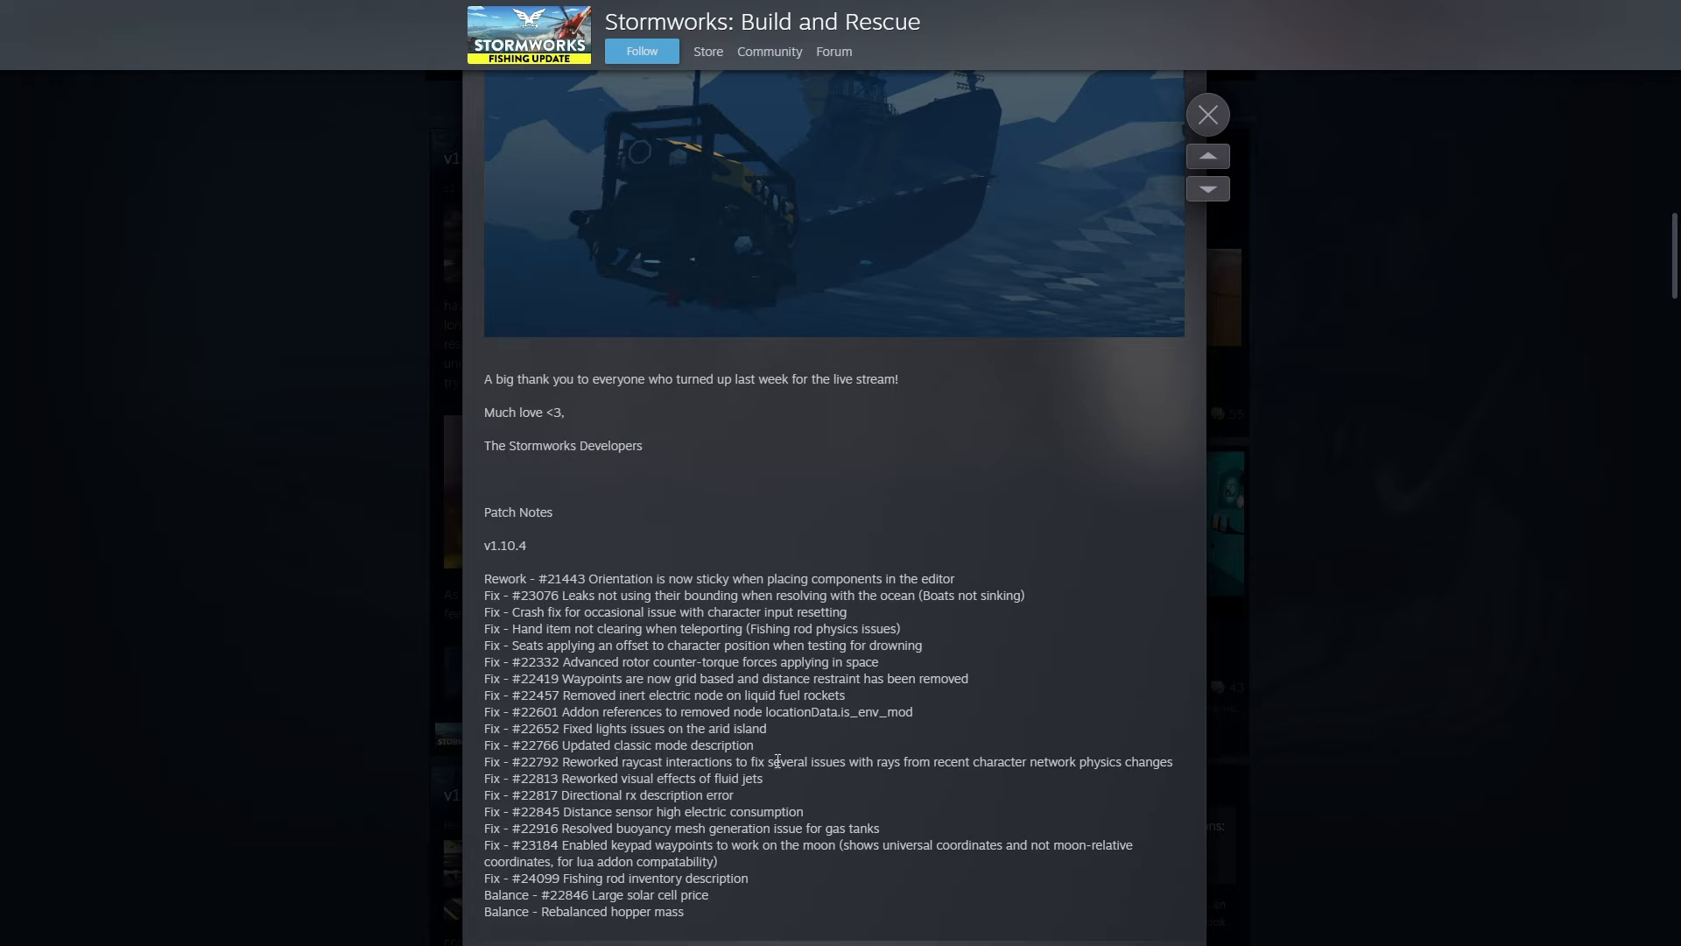
pyautogui.moveTo(897, 748)
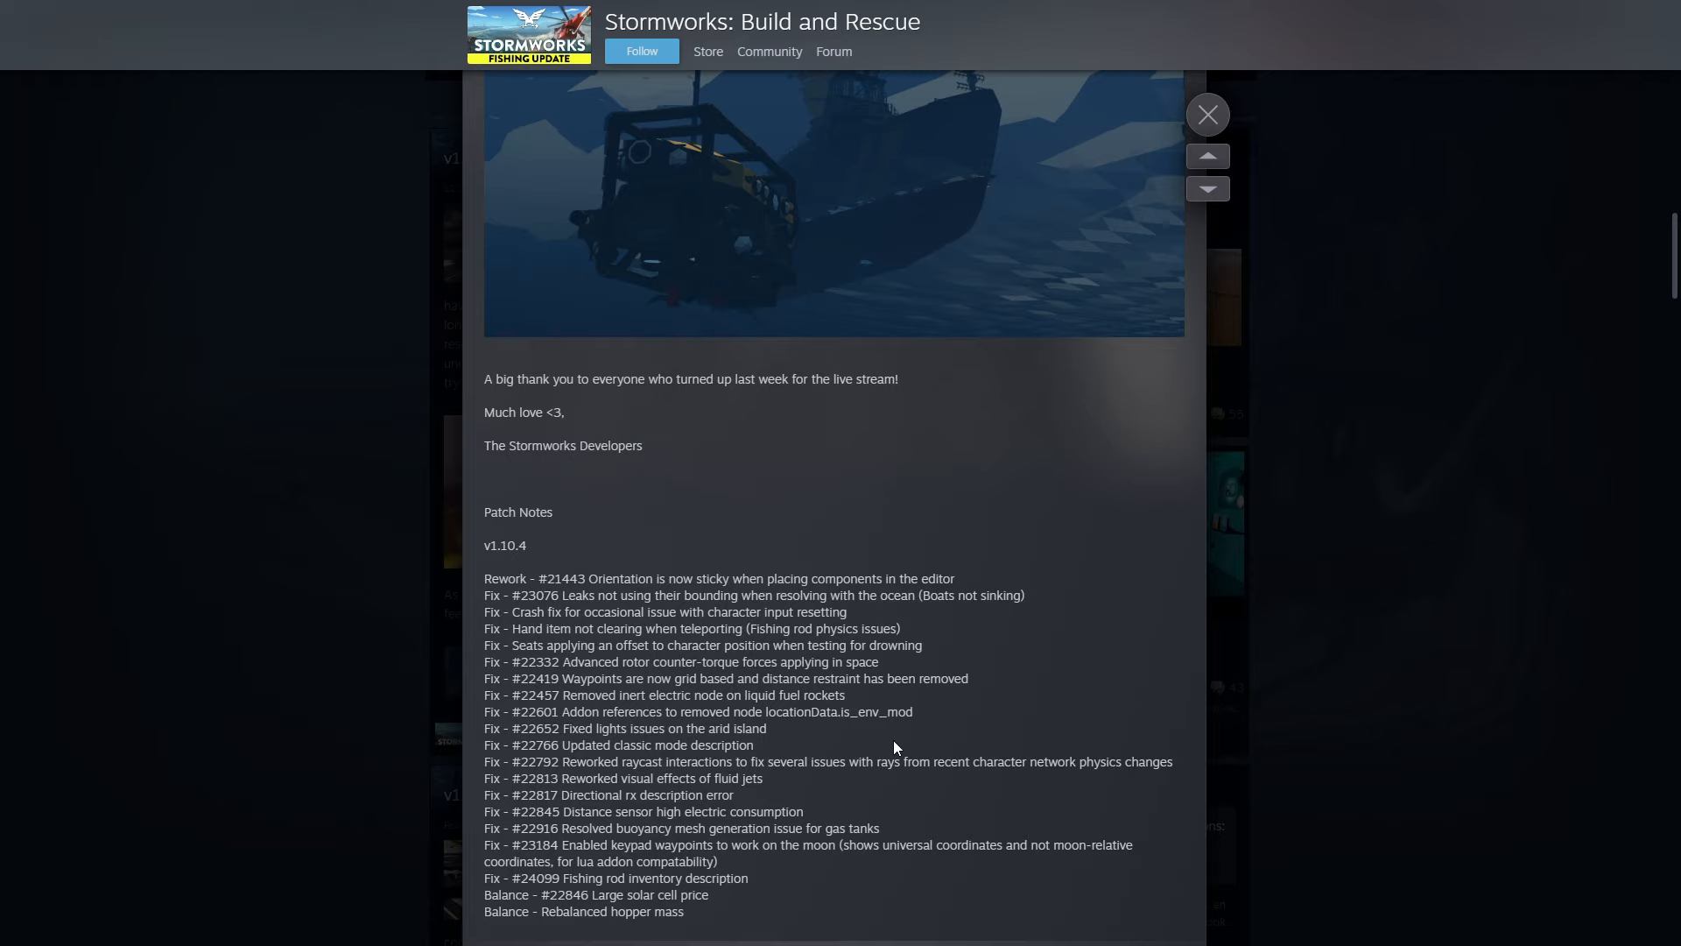
pyautogui.moveTo(676, 776)
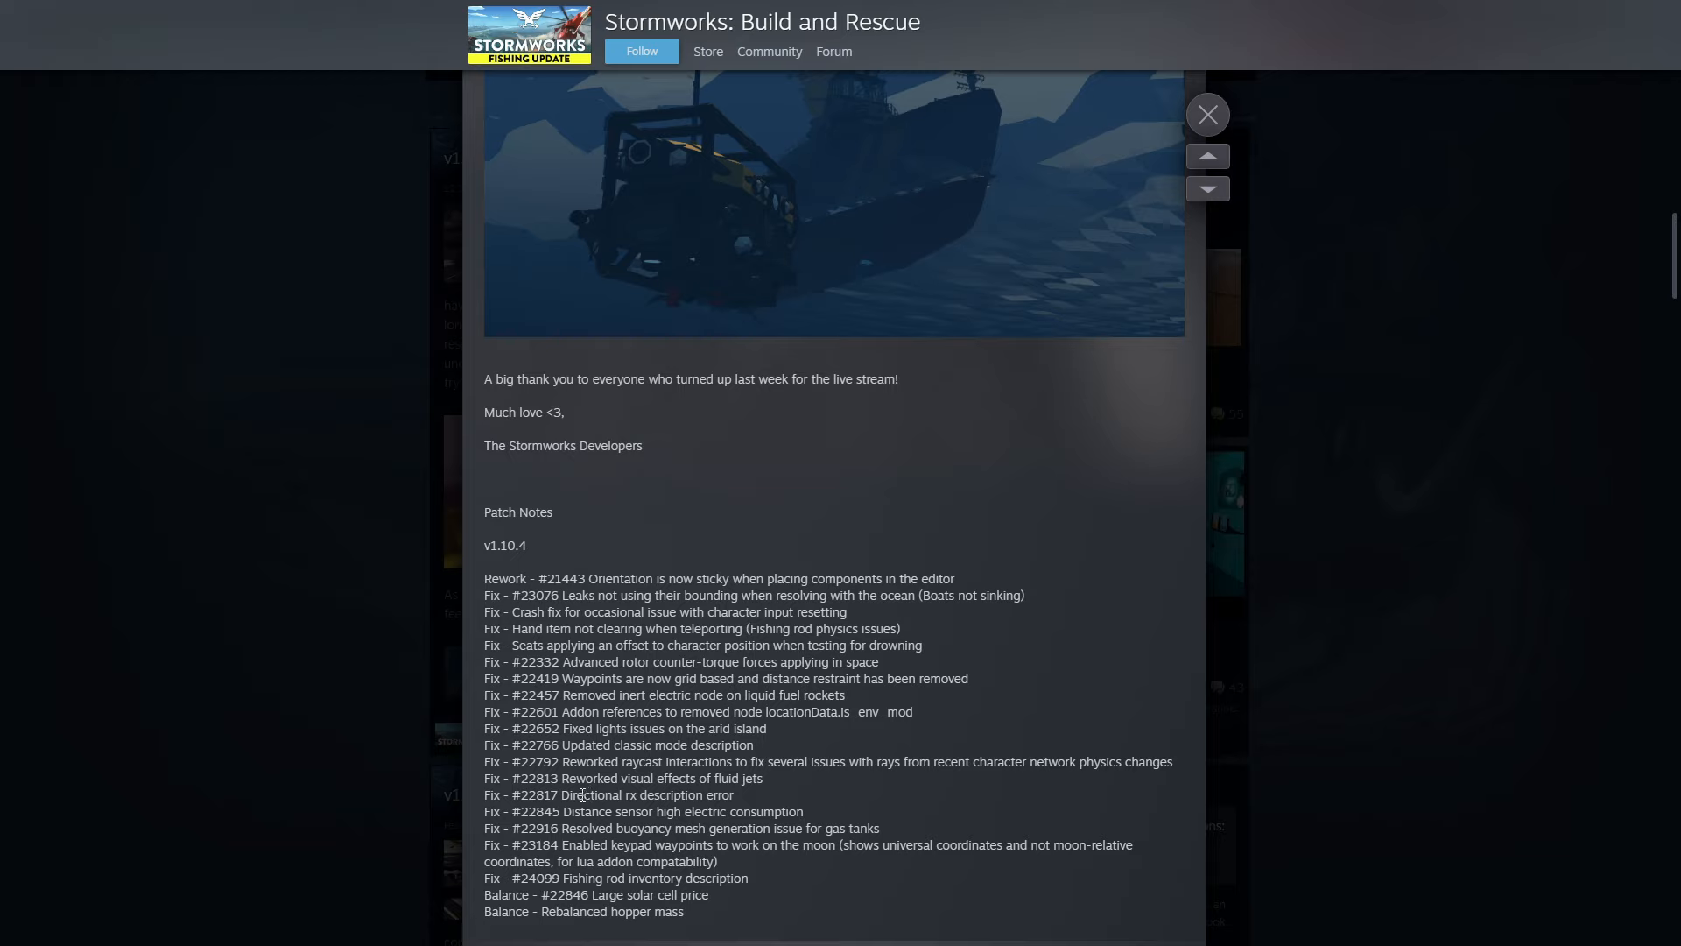
pyautogui.moveTo(892, 811)
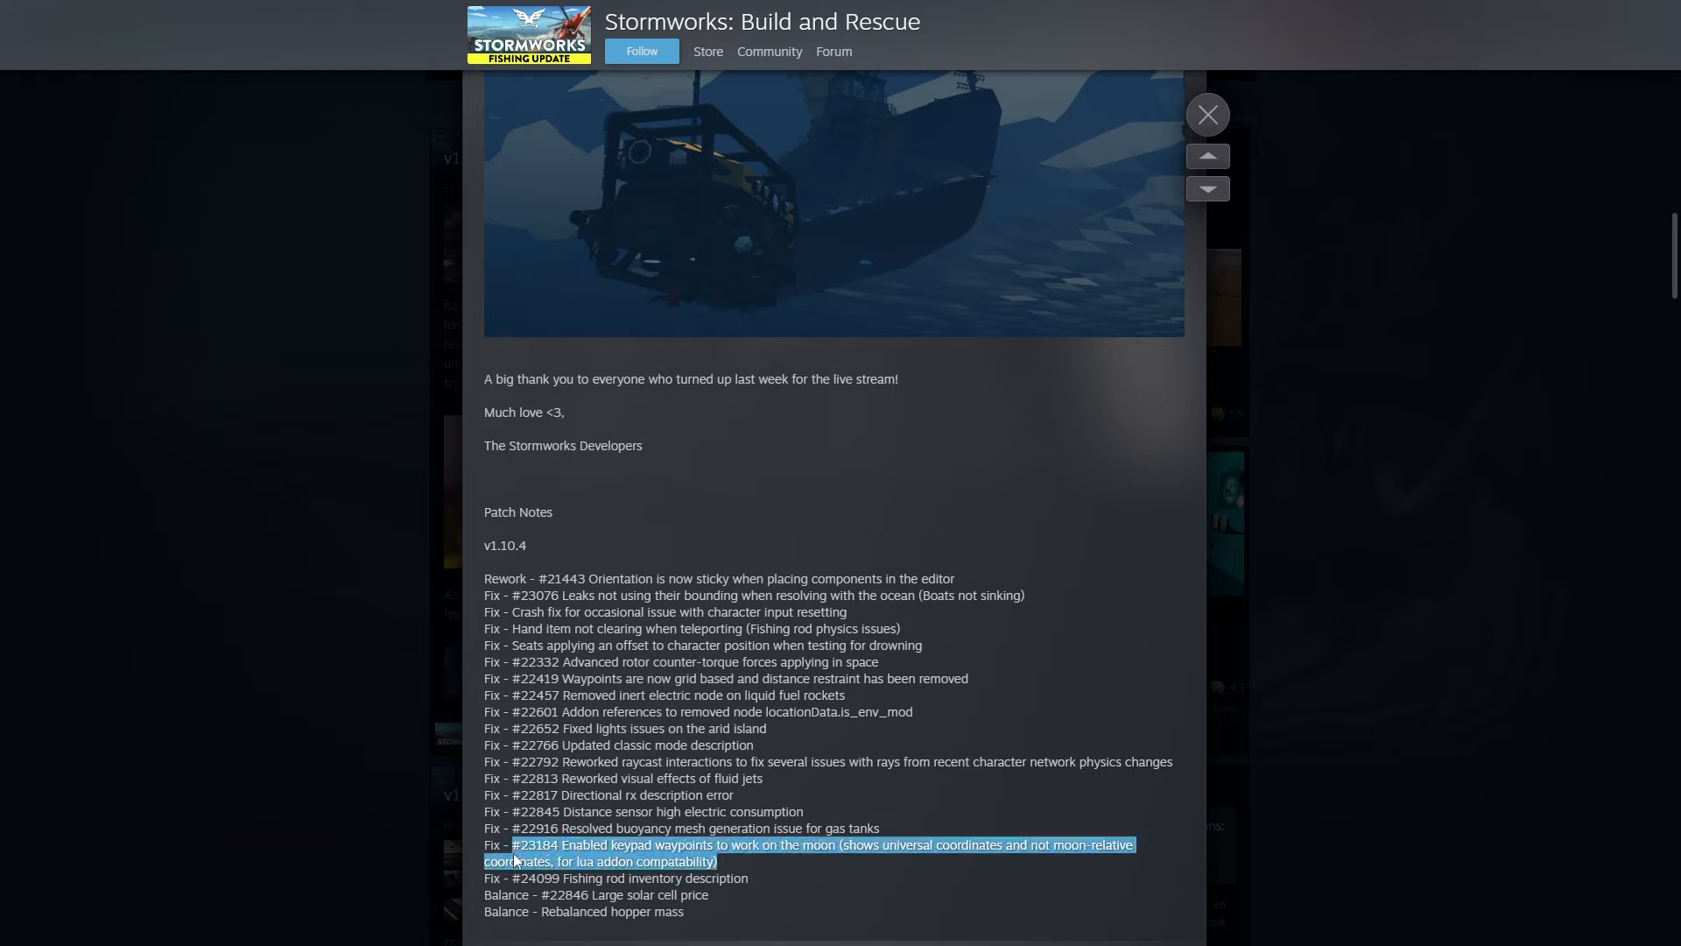
# Step: Highlight the keypad waypoints on the moon note, then clear highlights down to the solar cell price entry
pyautogui.click(718, 868)
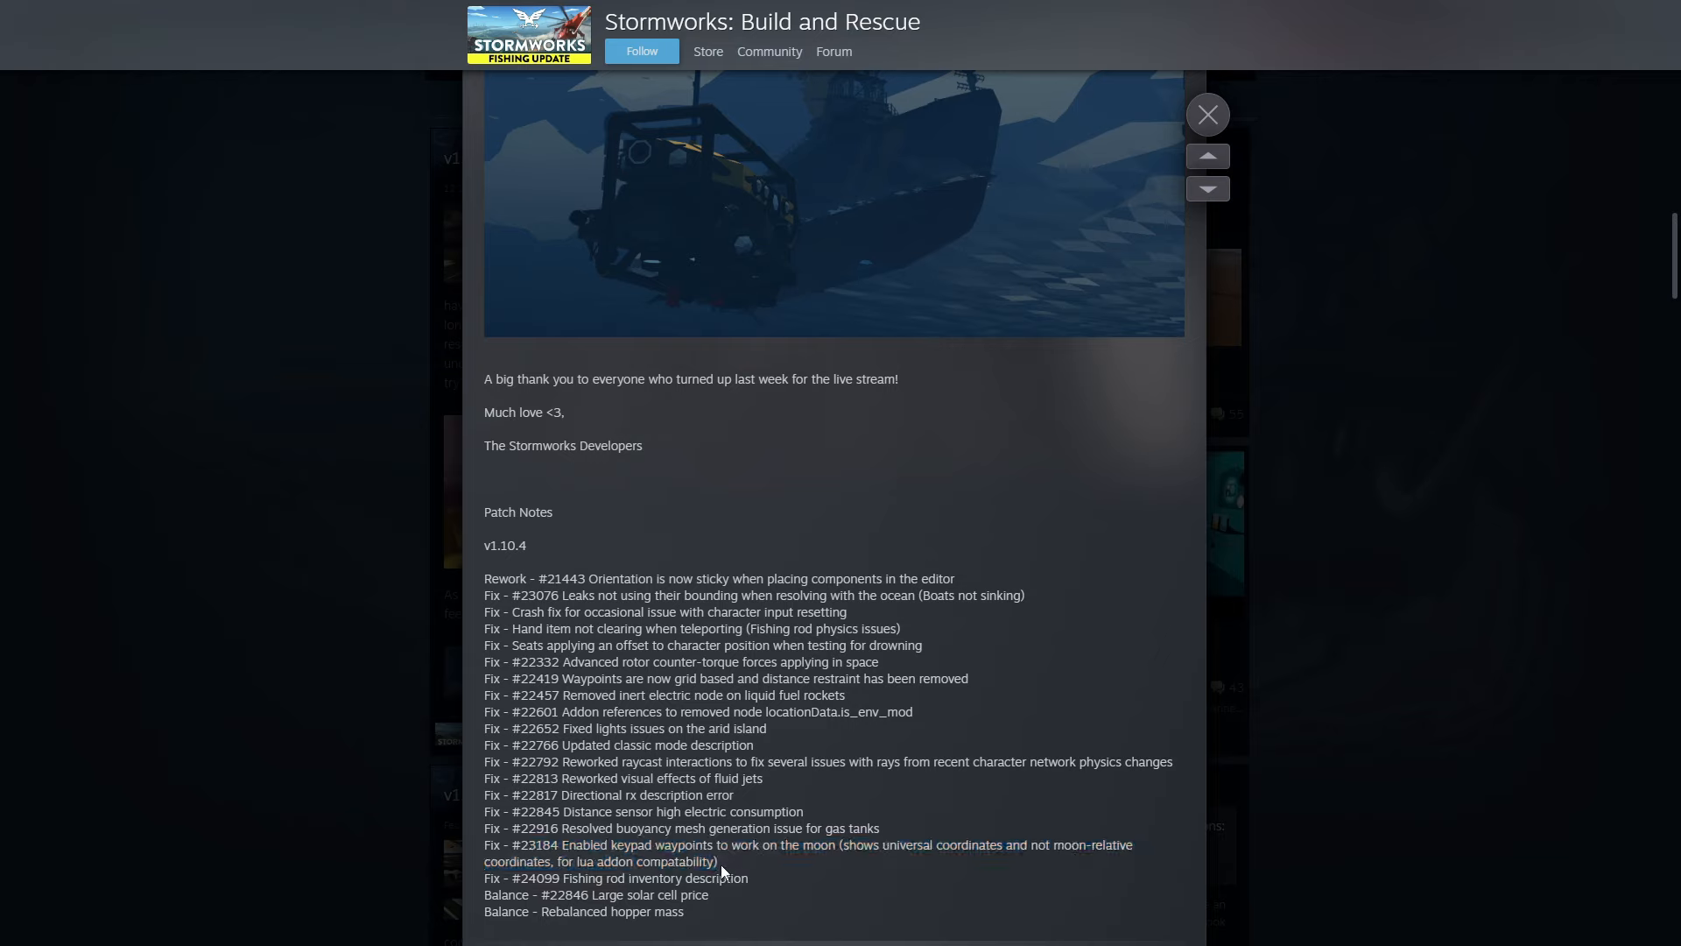
pyautogui.doubleClick(643, 853)
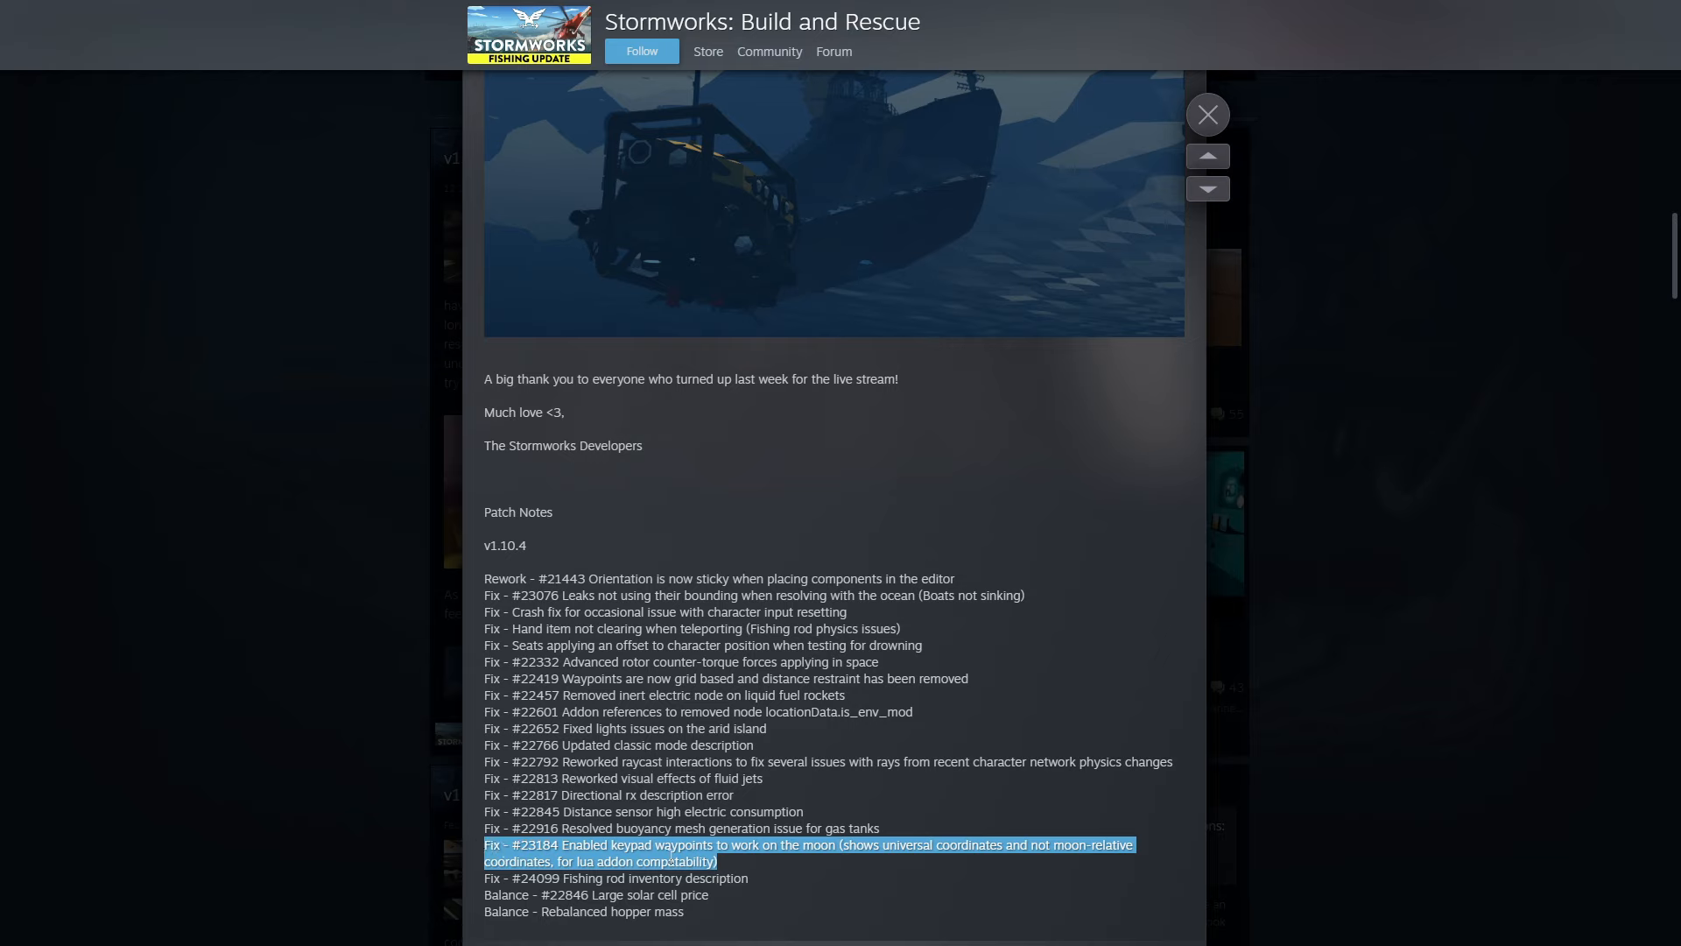
pyautogui.moveTo(858, 869)
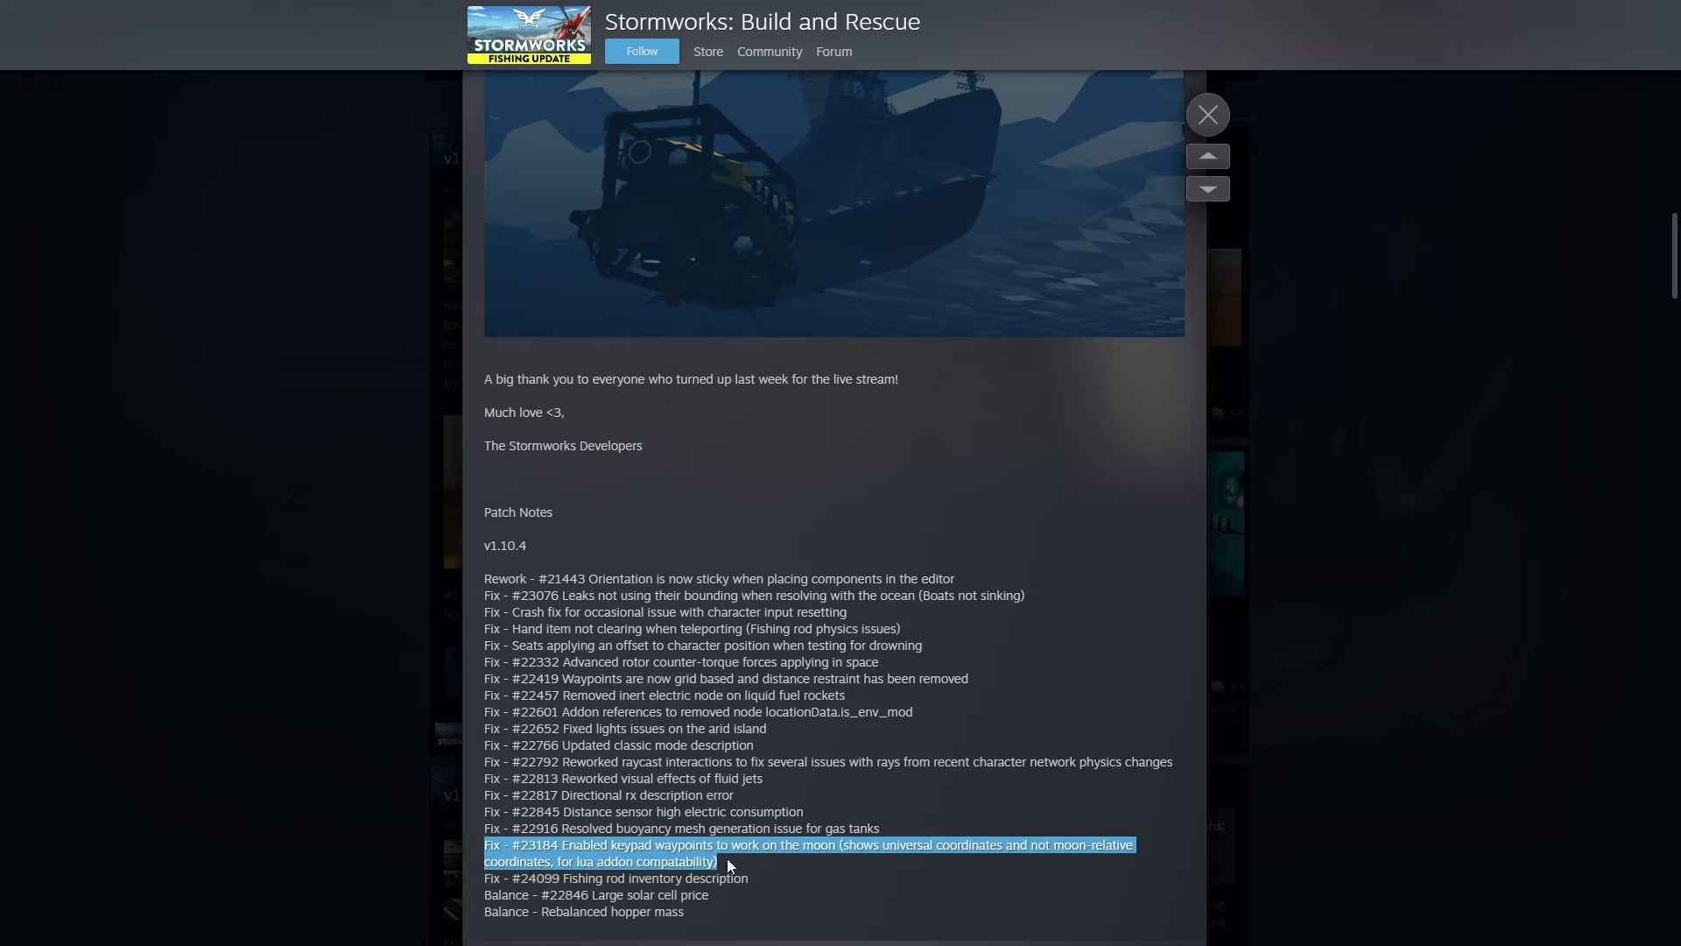
pyautogui.click(729, 863)
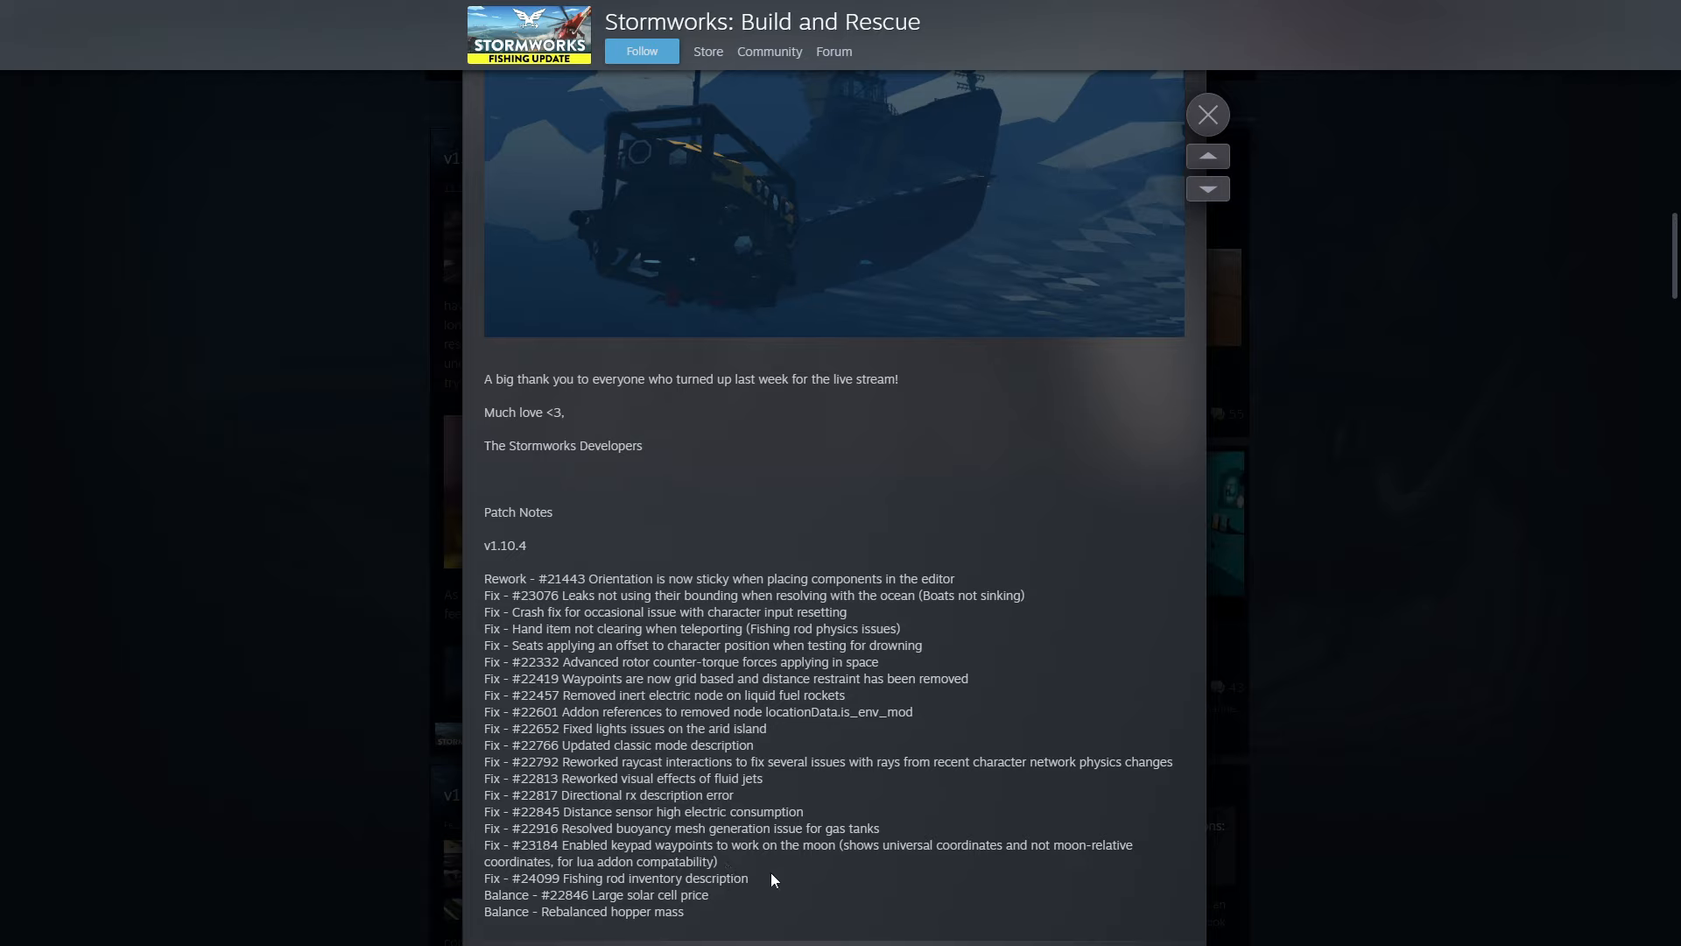
pyautogui.moveTo(739, 906)
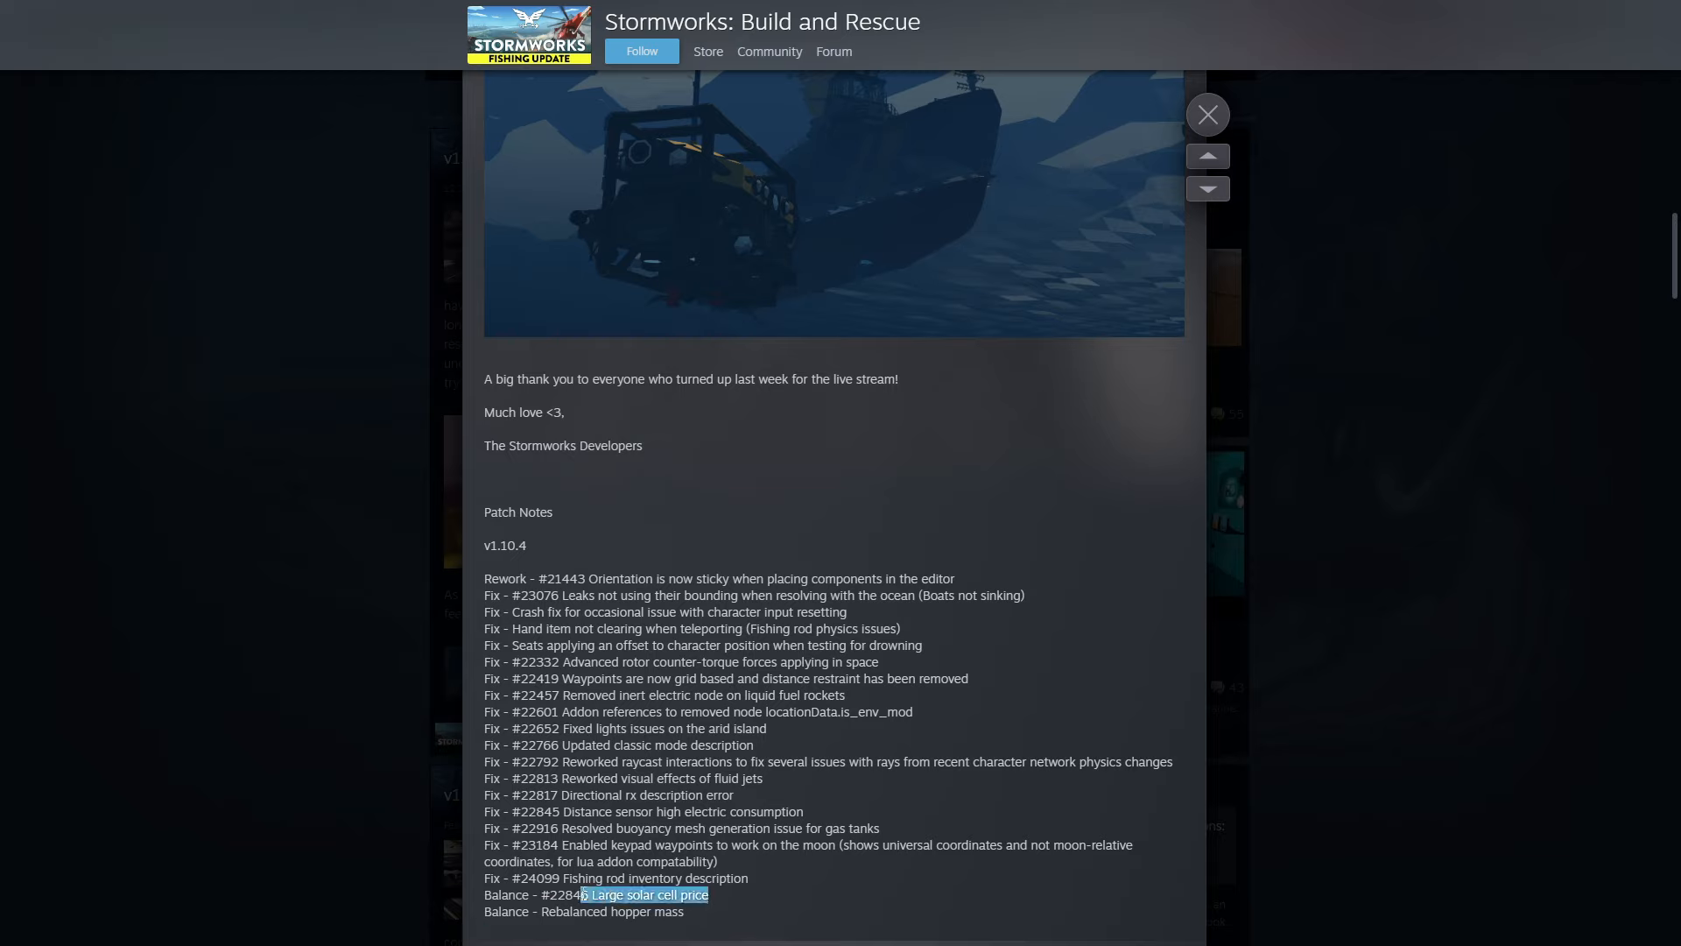
pyautogui.click(791, 906)
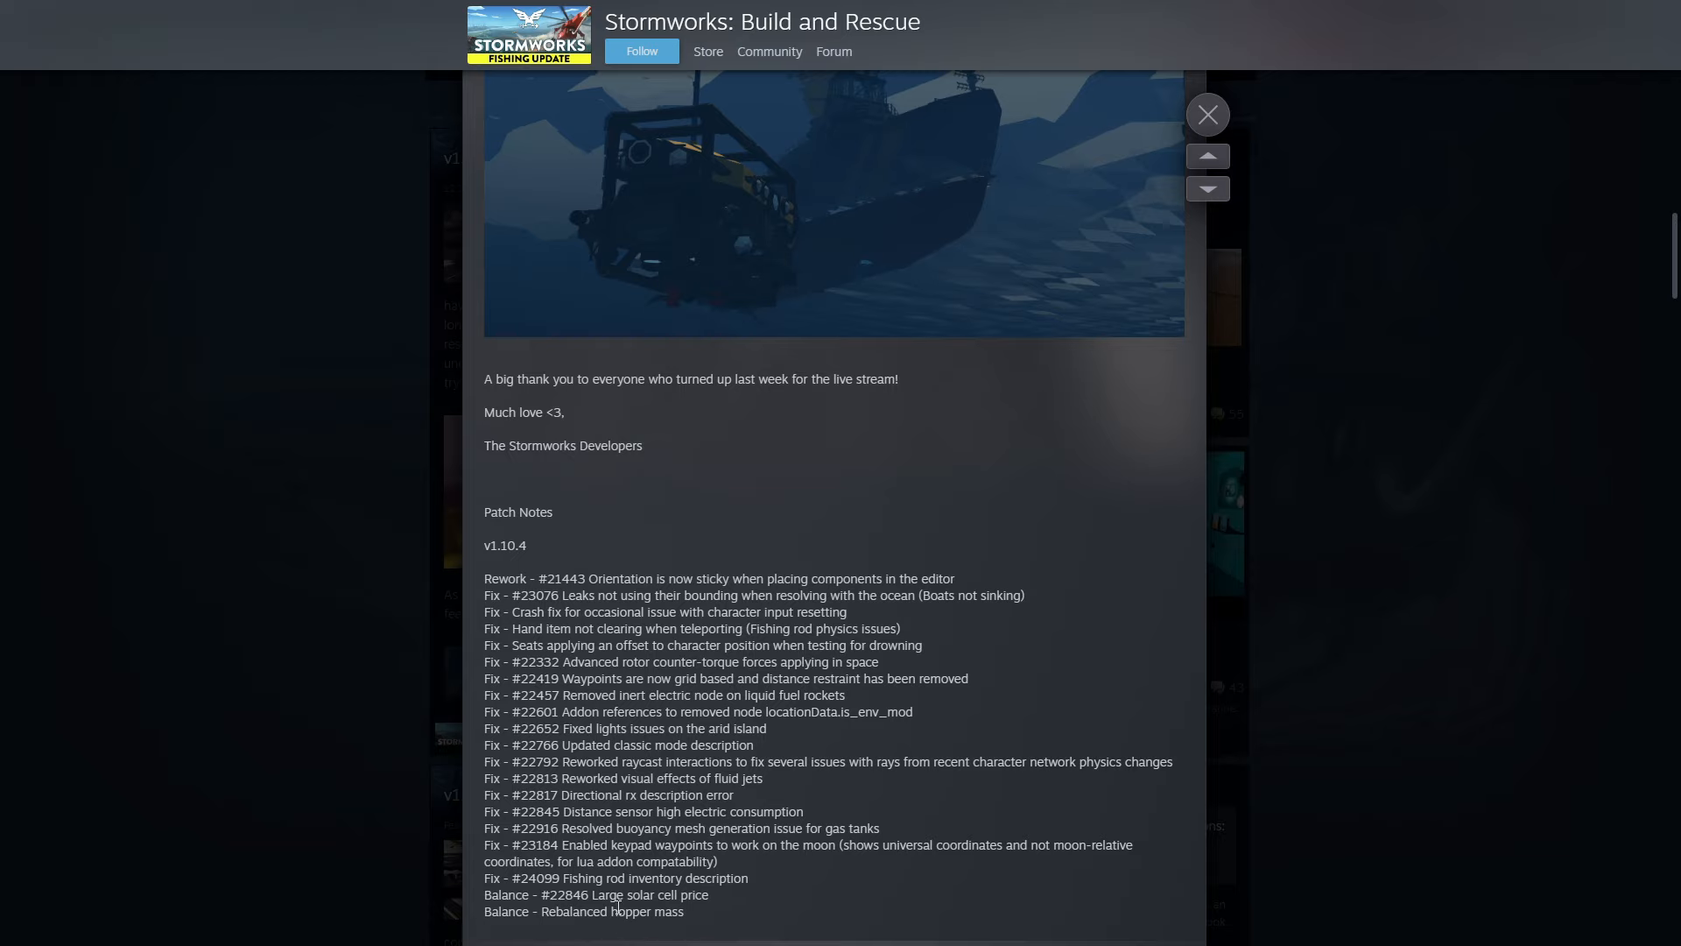
pyautogui.moveTo(656, 928)
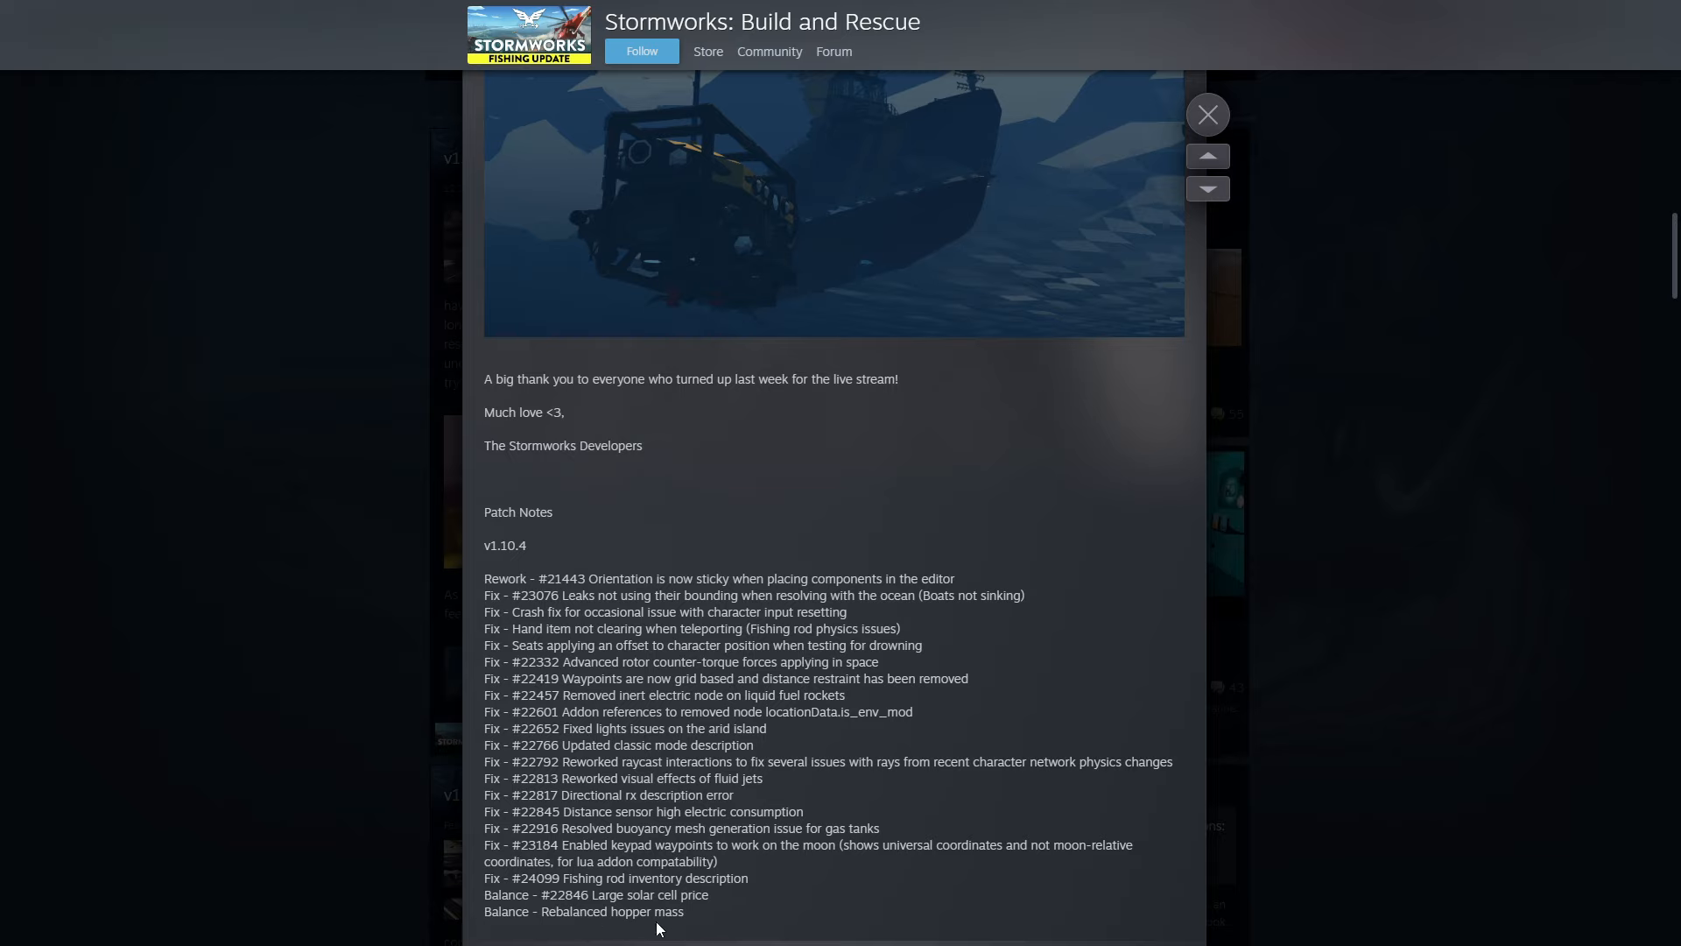
pyautogui.moveTo(706, 920)
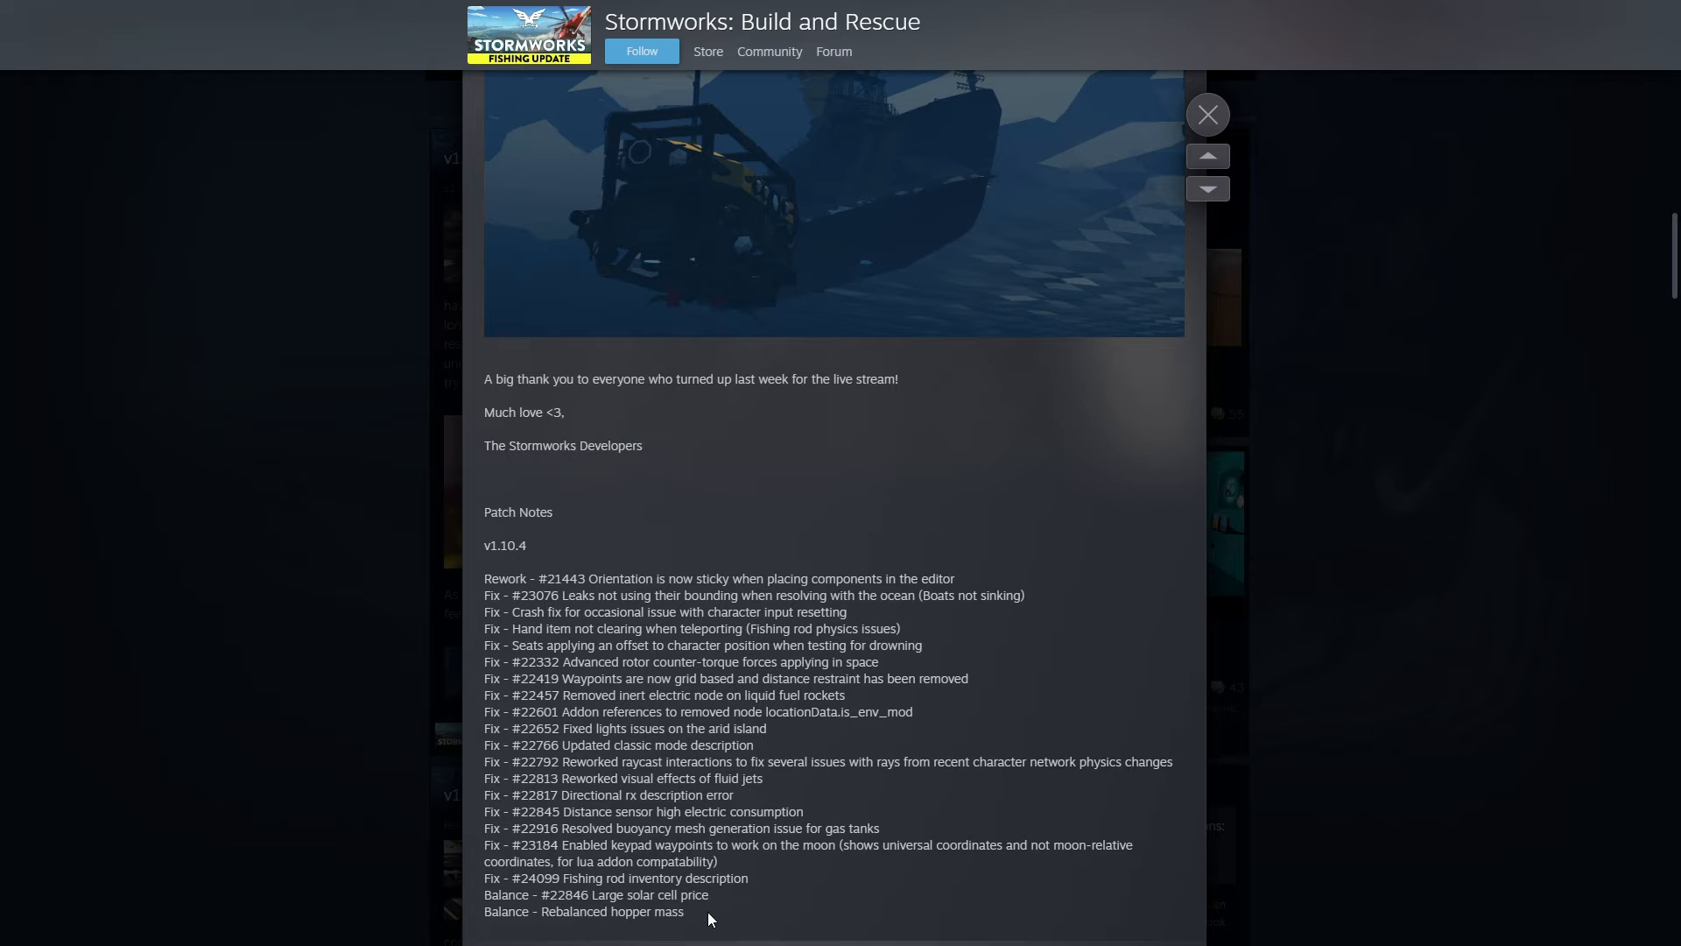
pyautogui.moveTo(131, 212)
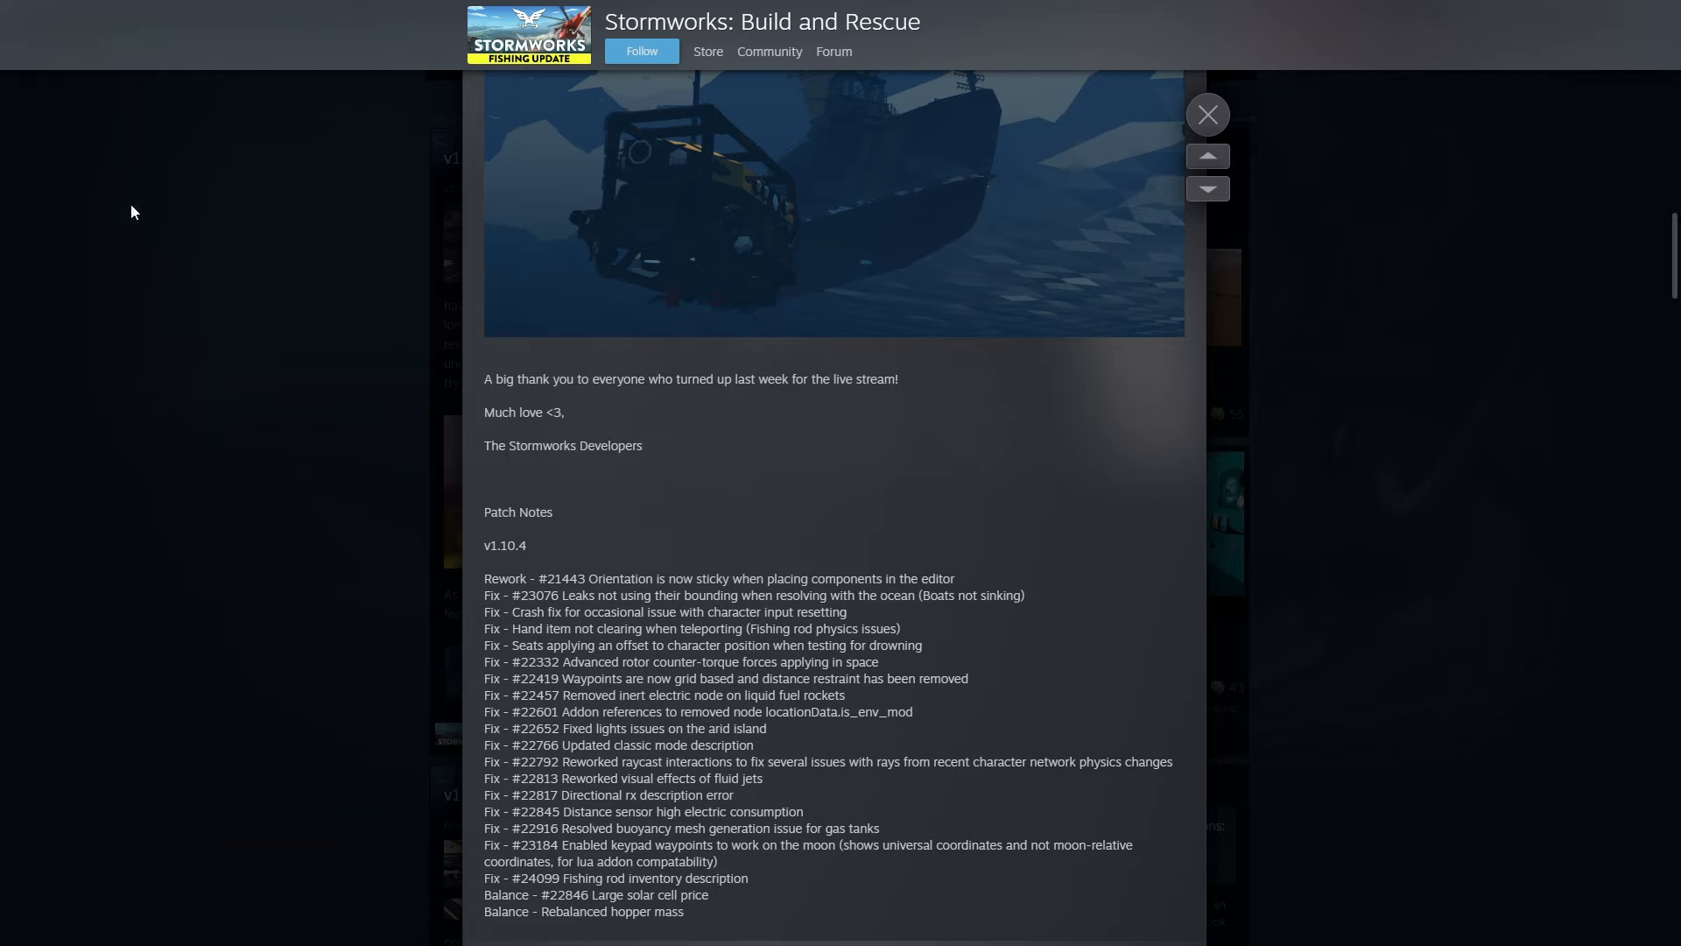
pyautogui.moveTo(865, 552)
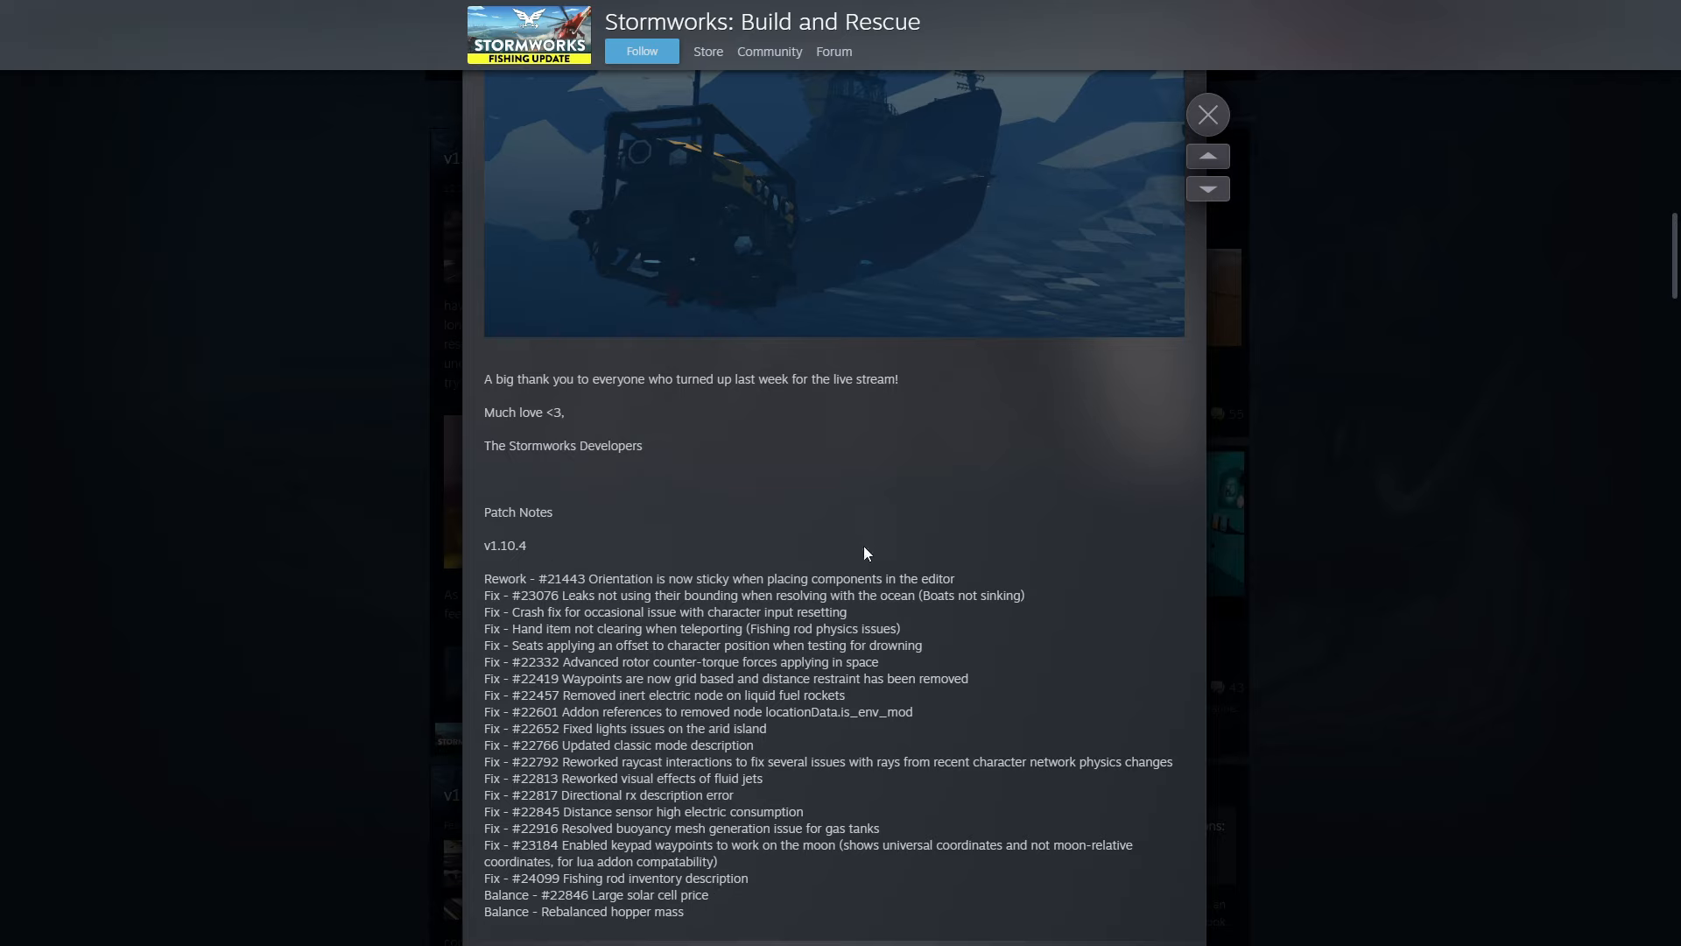
pyautogui.moveTo(965, 585)
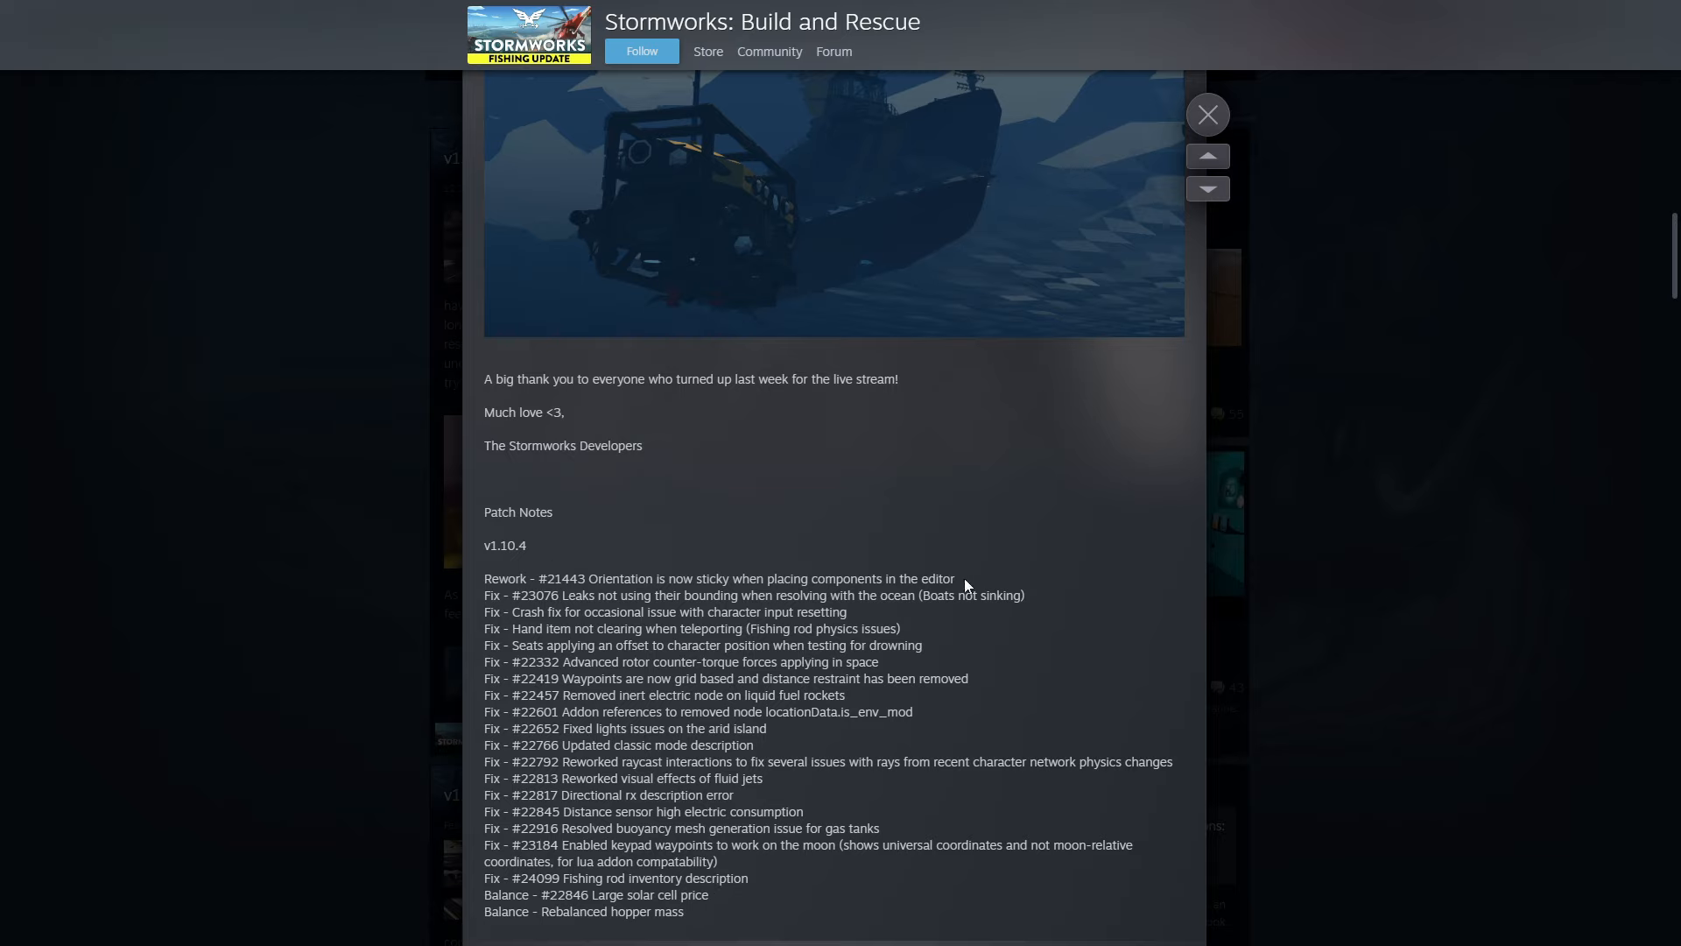
pyautogui.moveTo(839, 694)
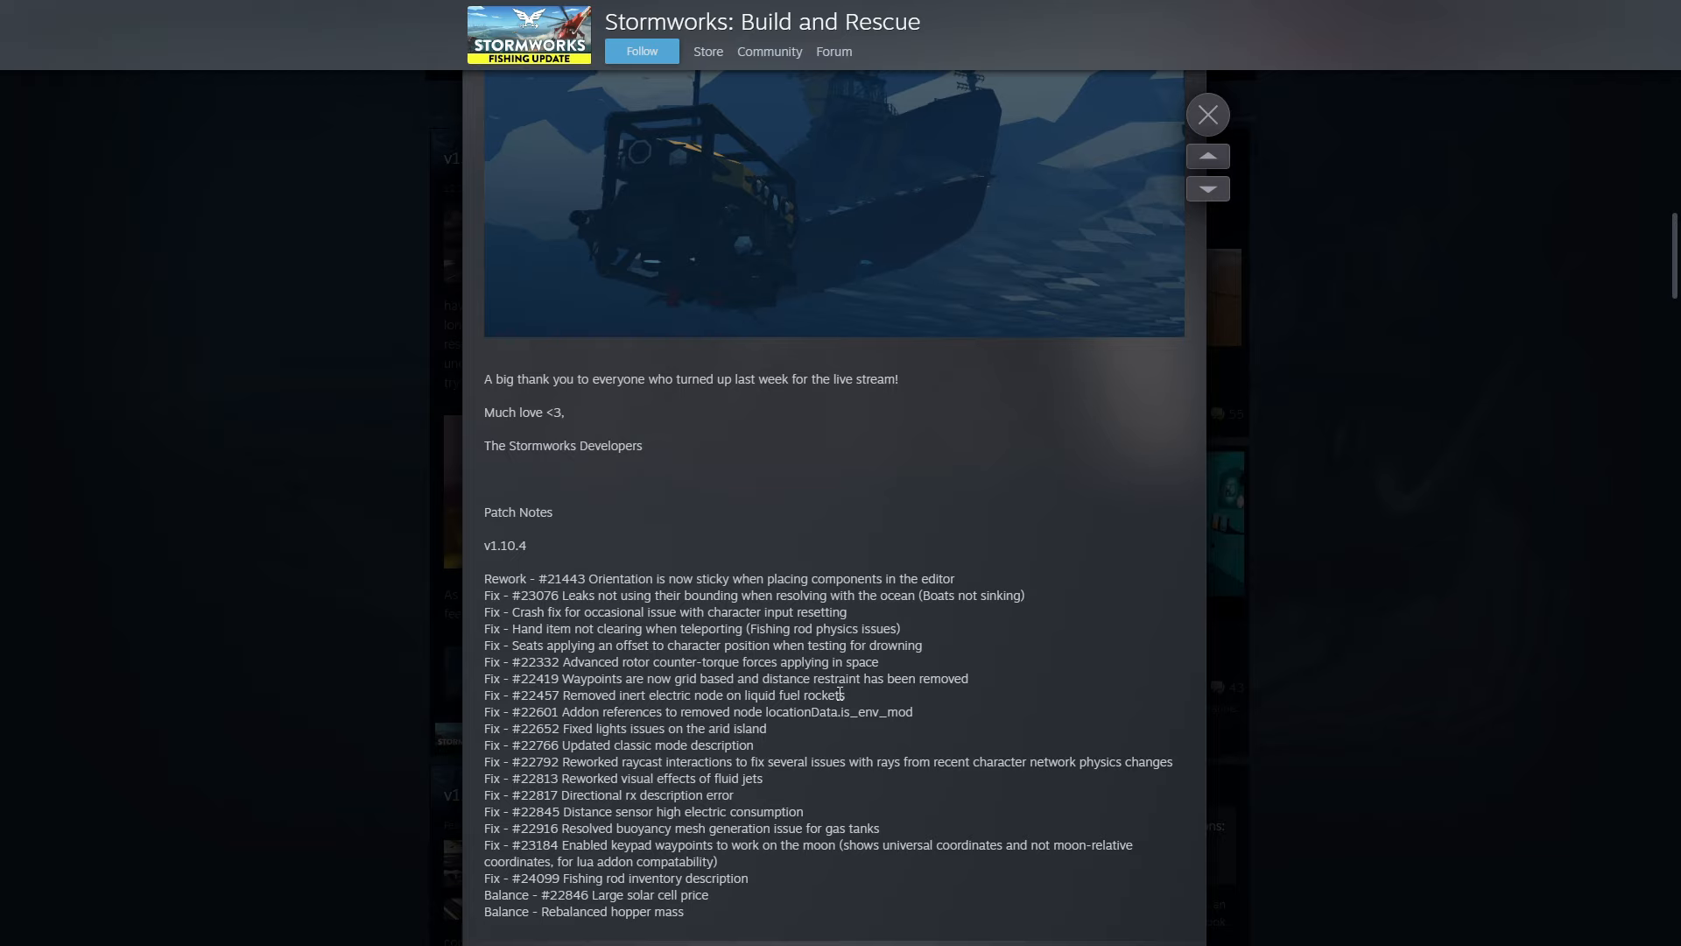
pyautogui.moveTo(608, 877)
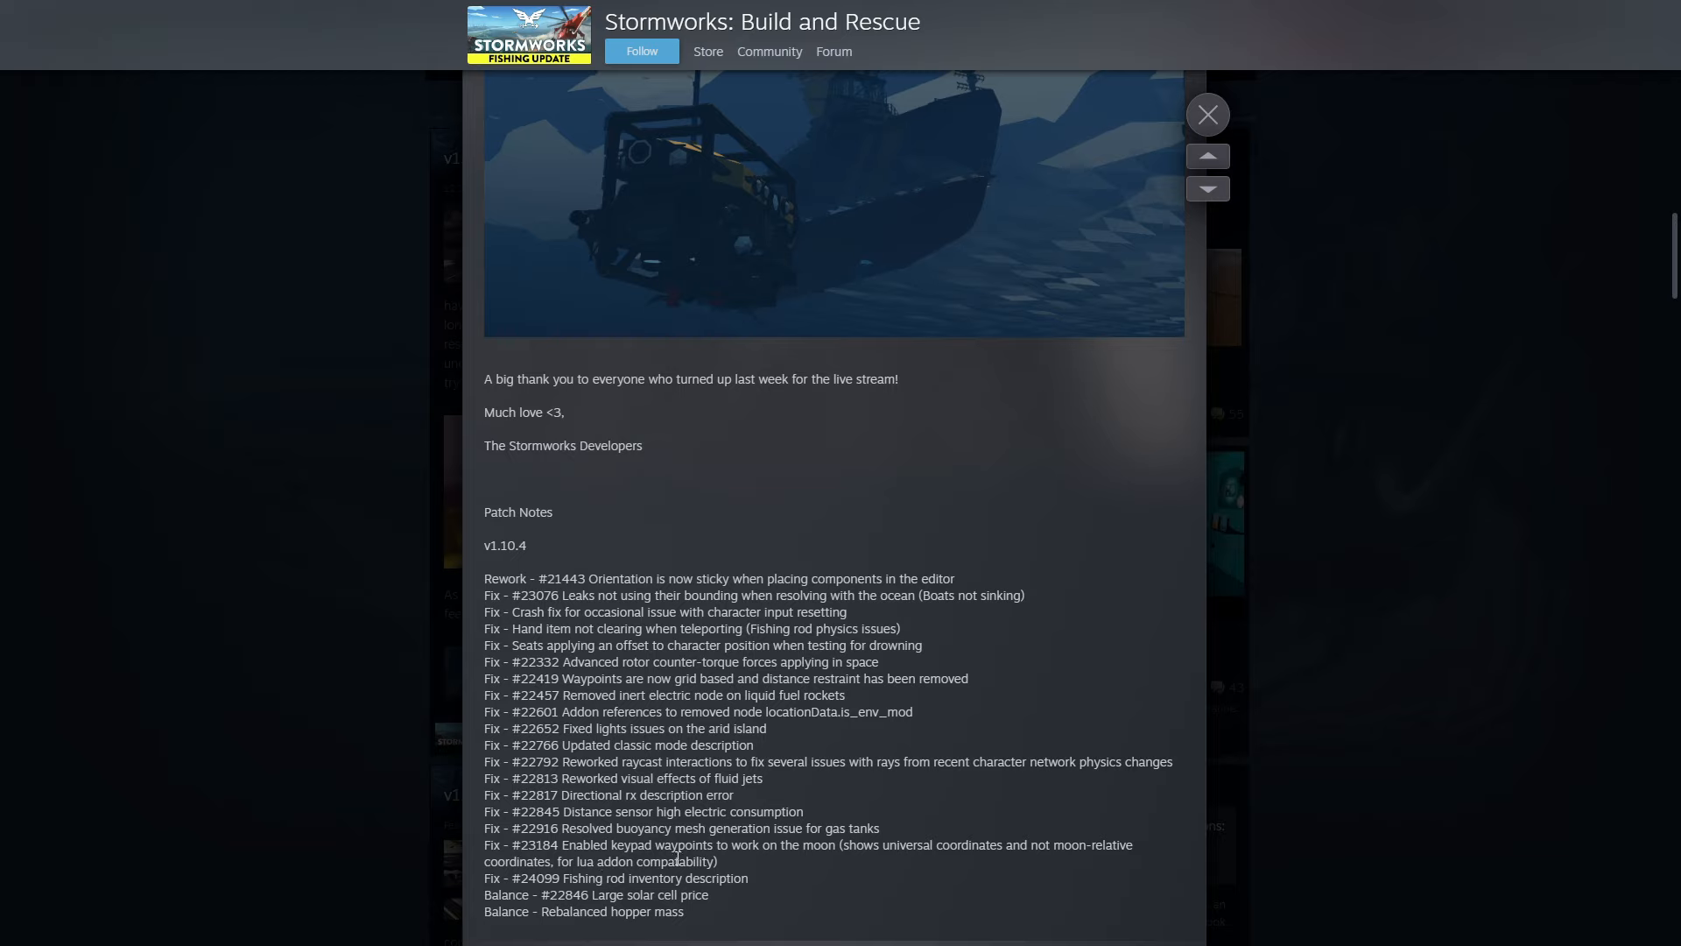
pyautogui.moveTo(754, 895)
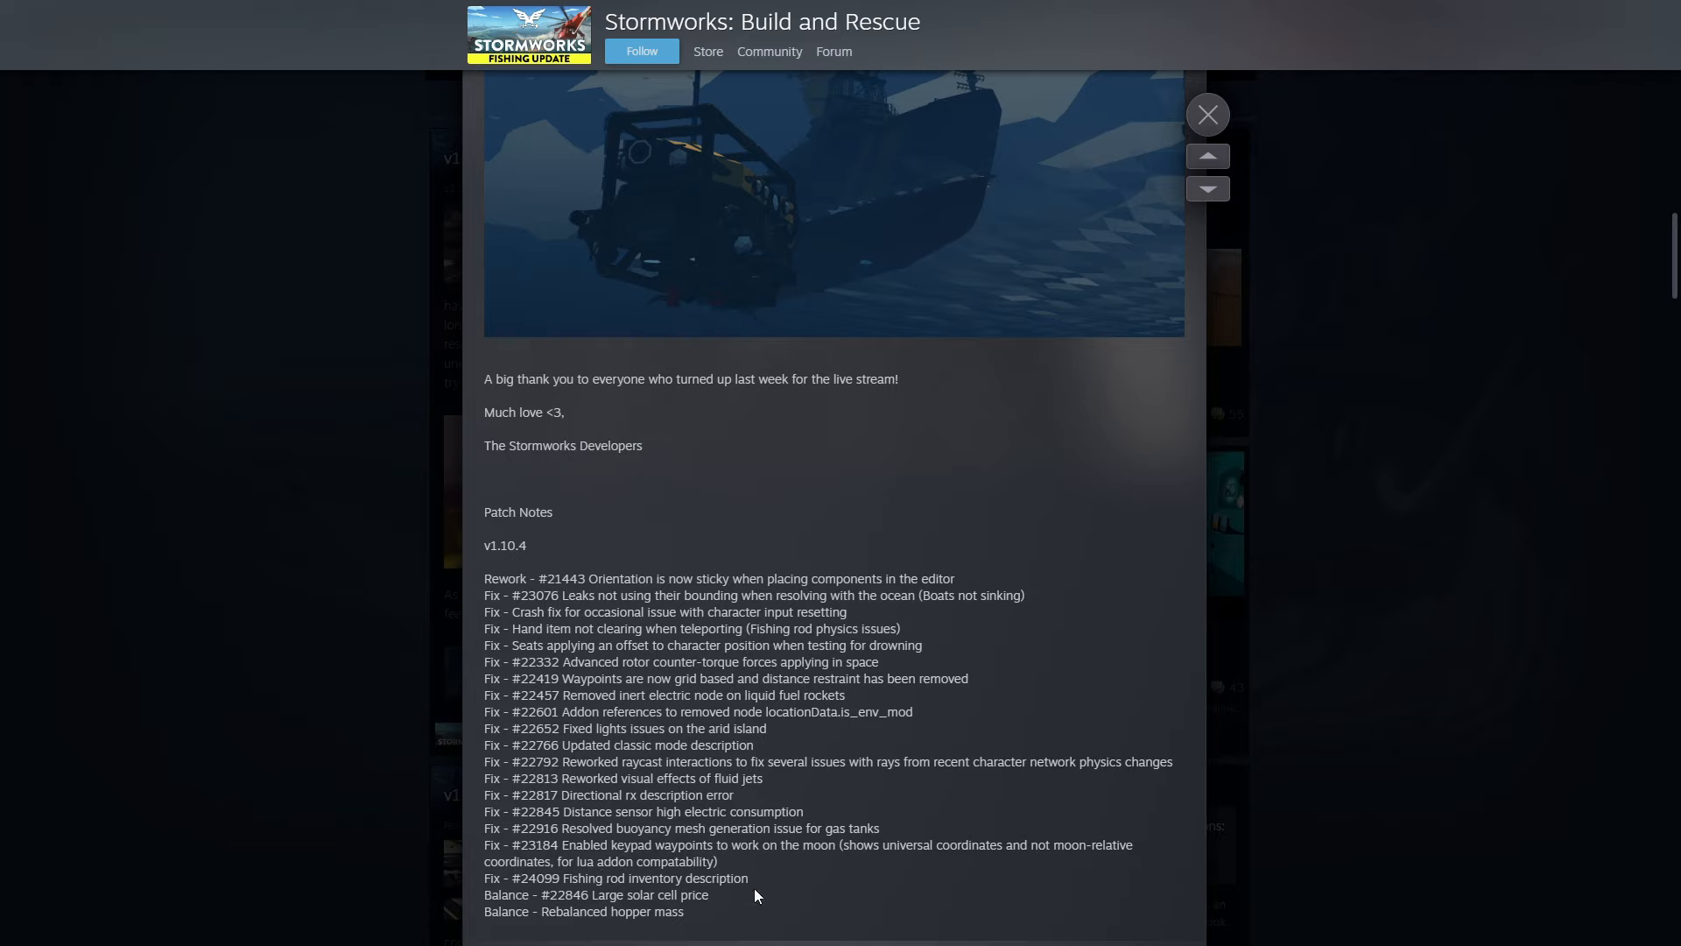
pyautogui.moveTo(211, 585)
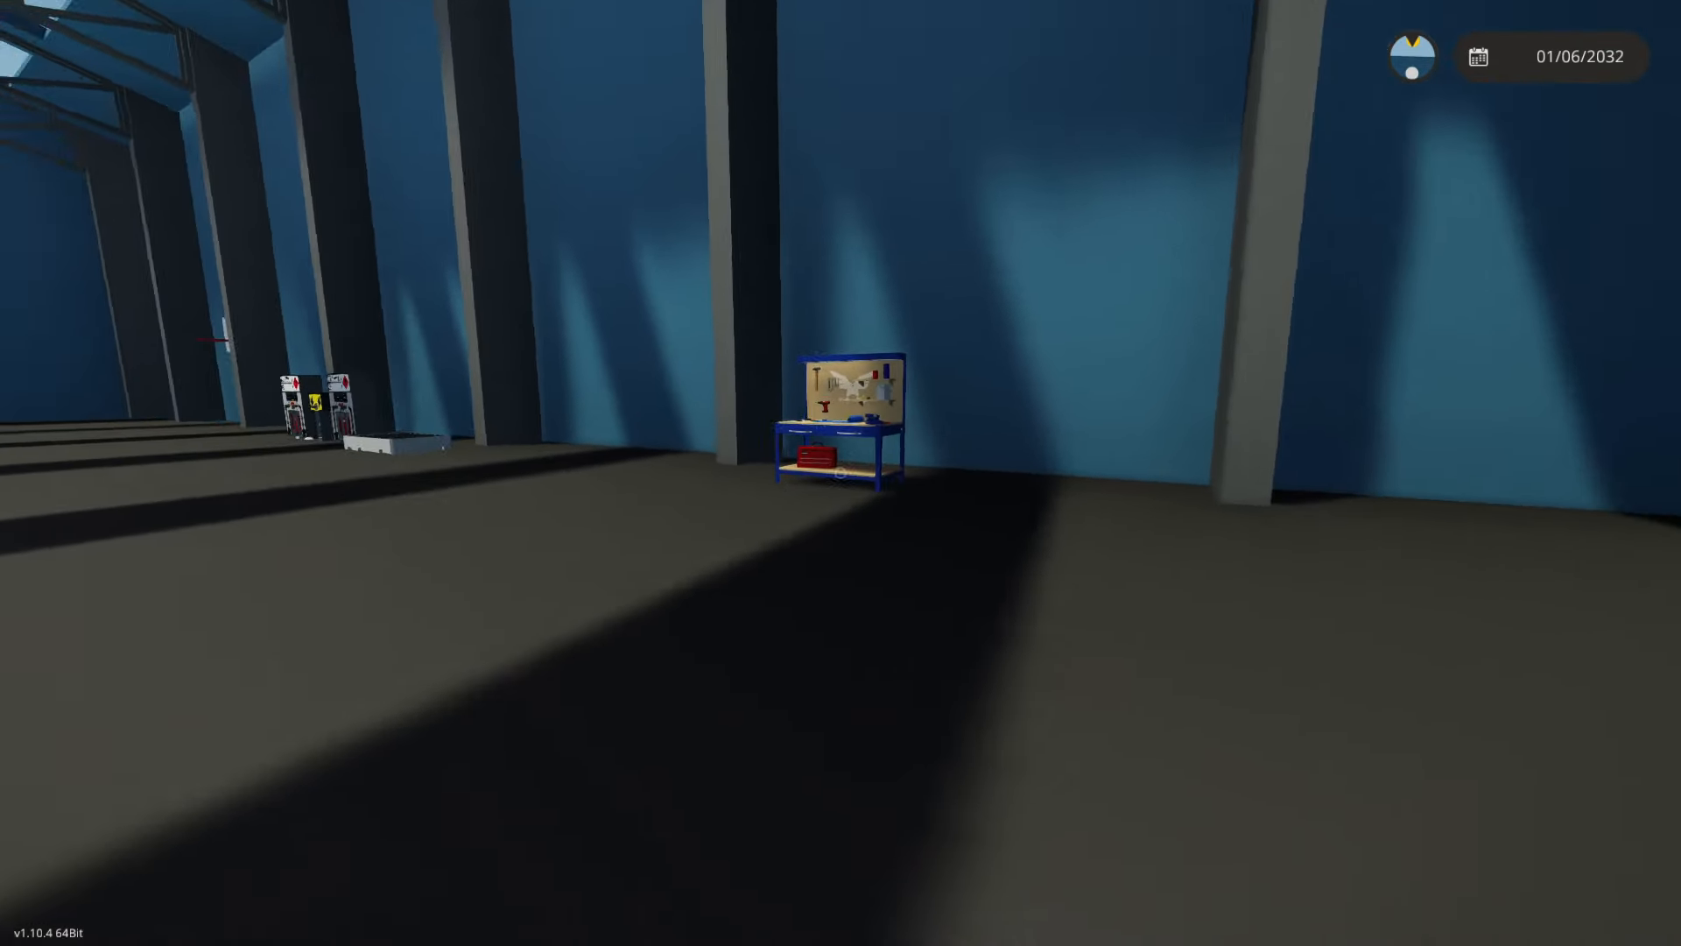
pyautogui.click(1413, 56)
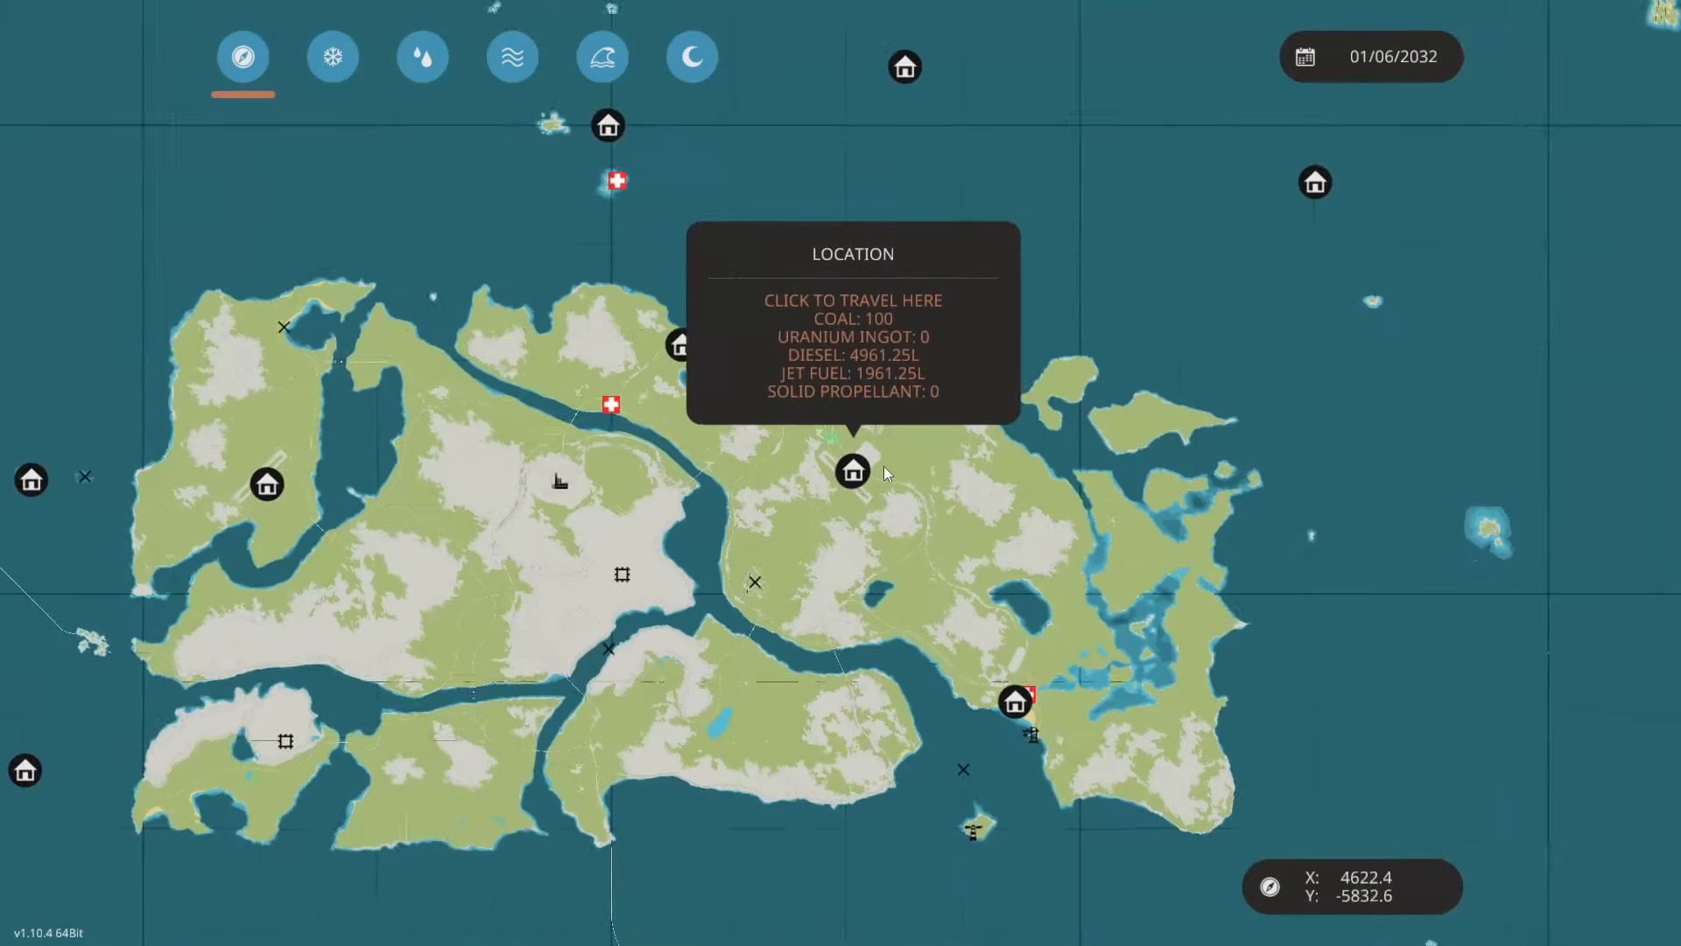
pyautogui.scroll(-3)
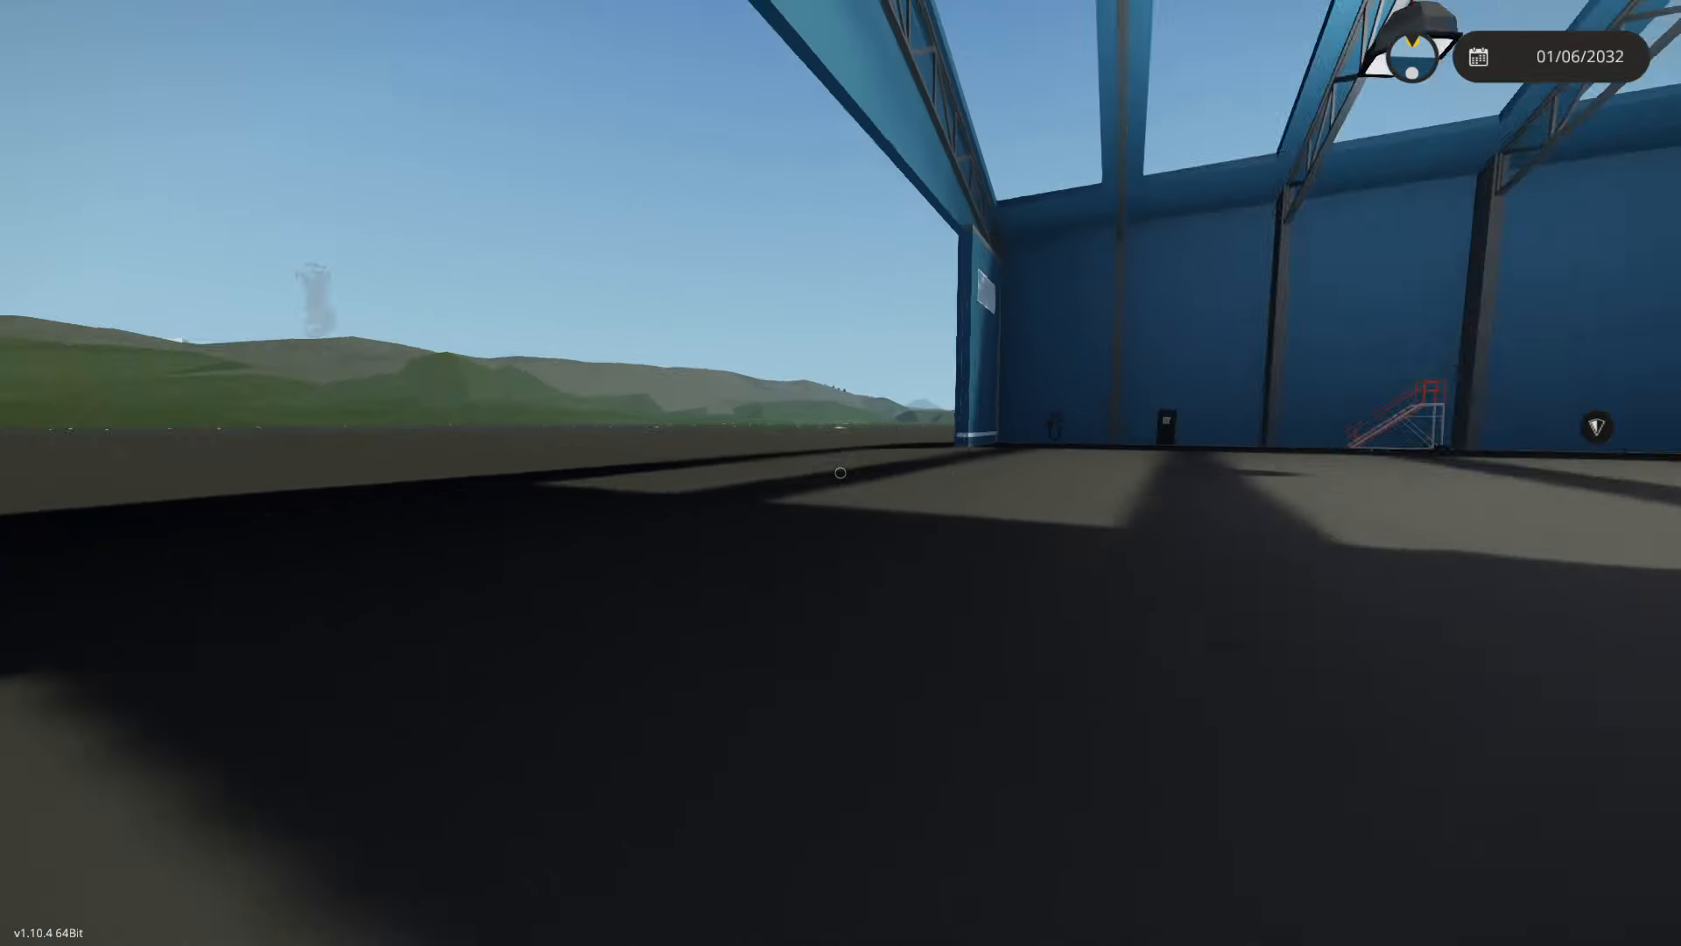
pyautogui.moveTo(840, 473)
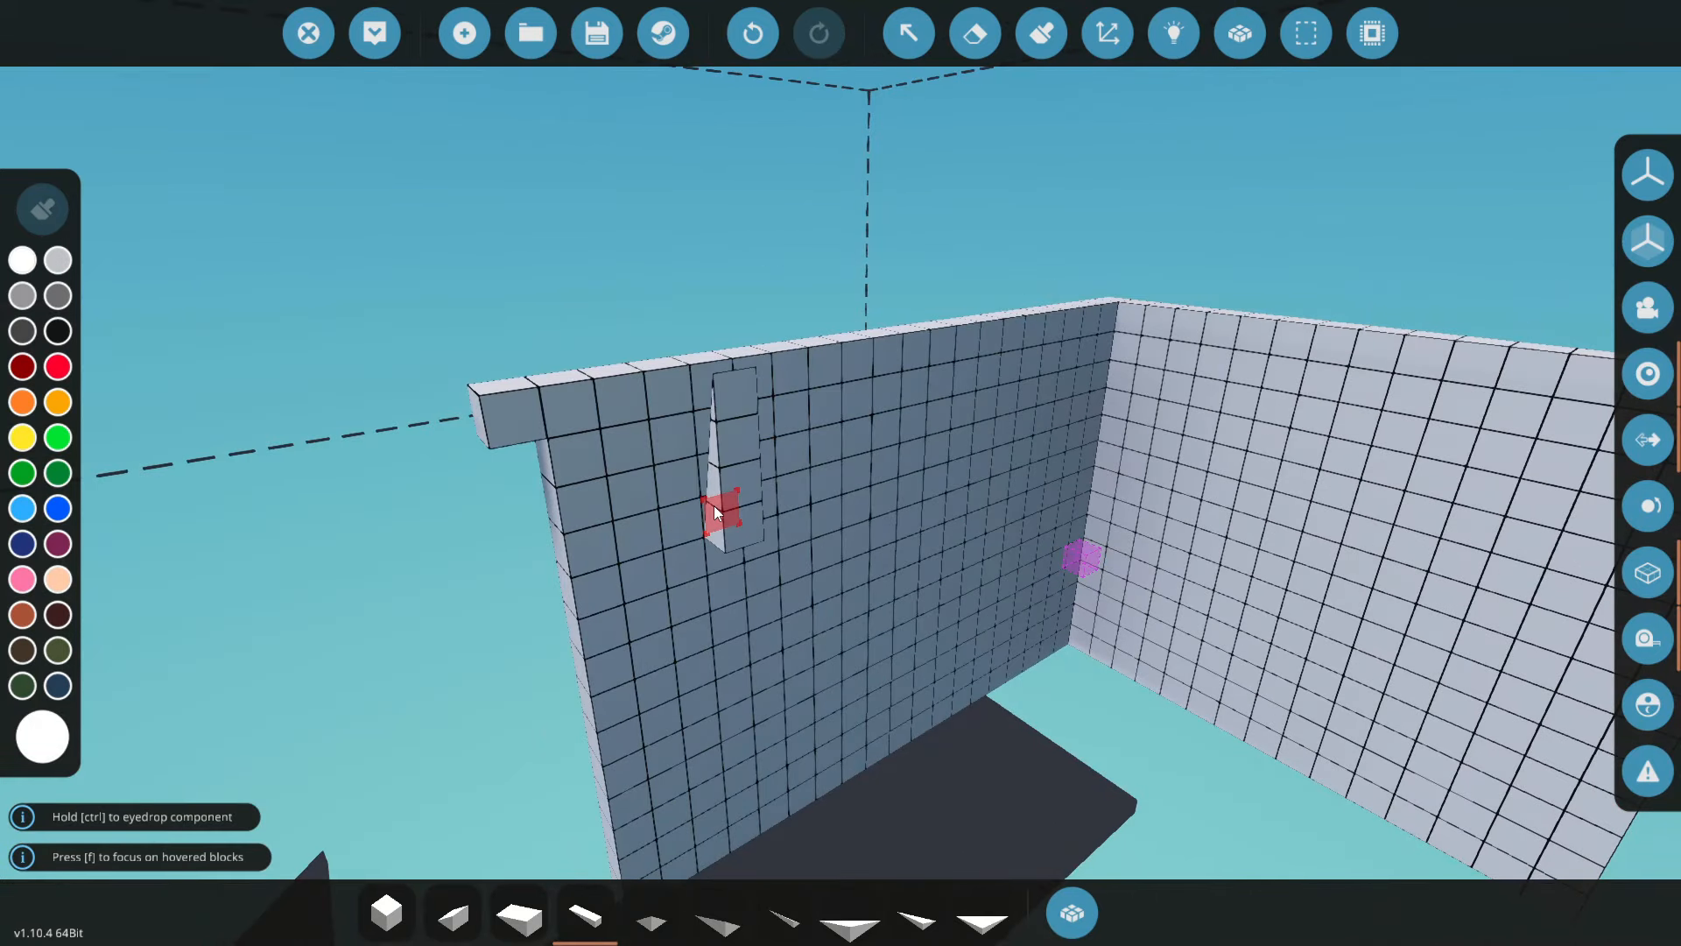
# Step: Place a wedge on the block wall face in the vehicle editor
pyautogui.click(718, 499)
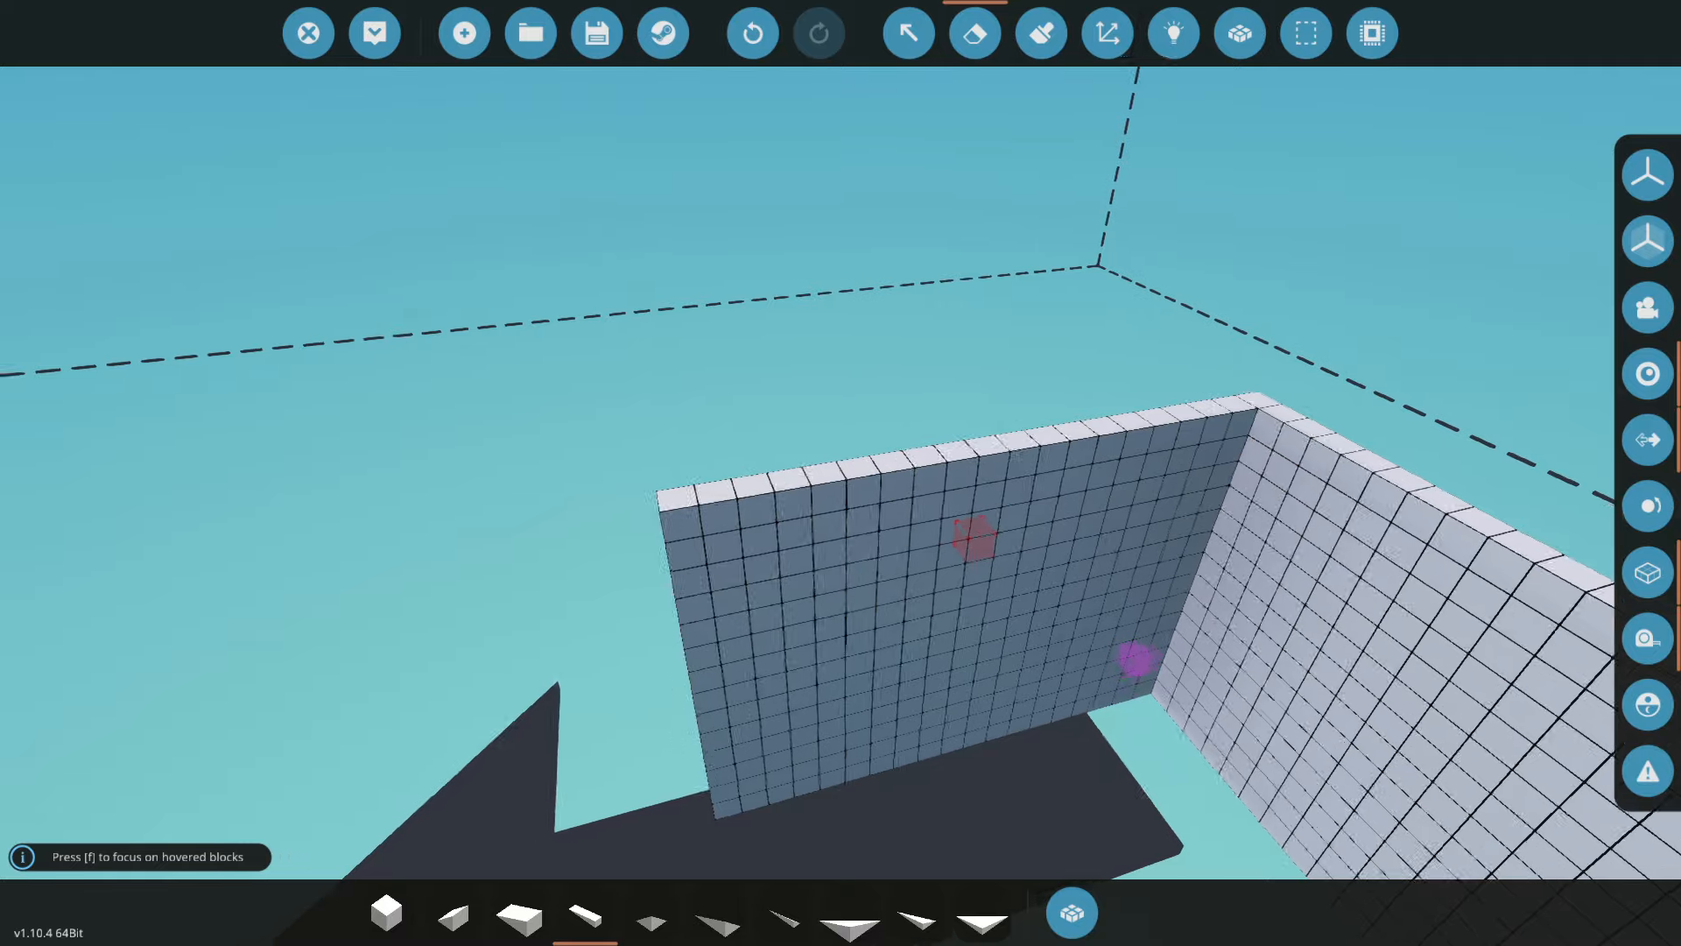
pyautogui.moveTo(463, 31)
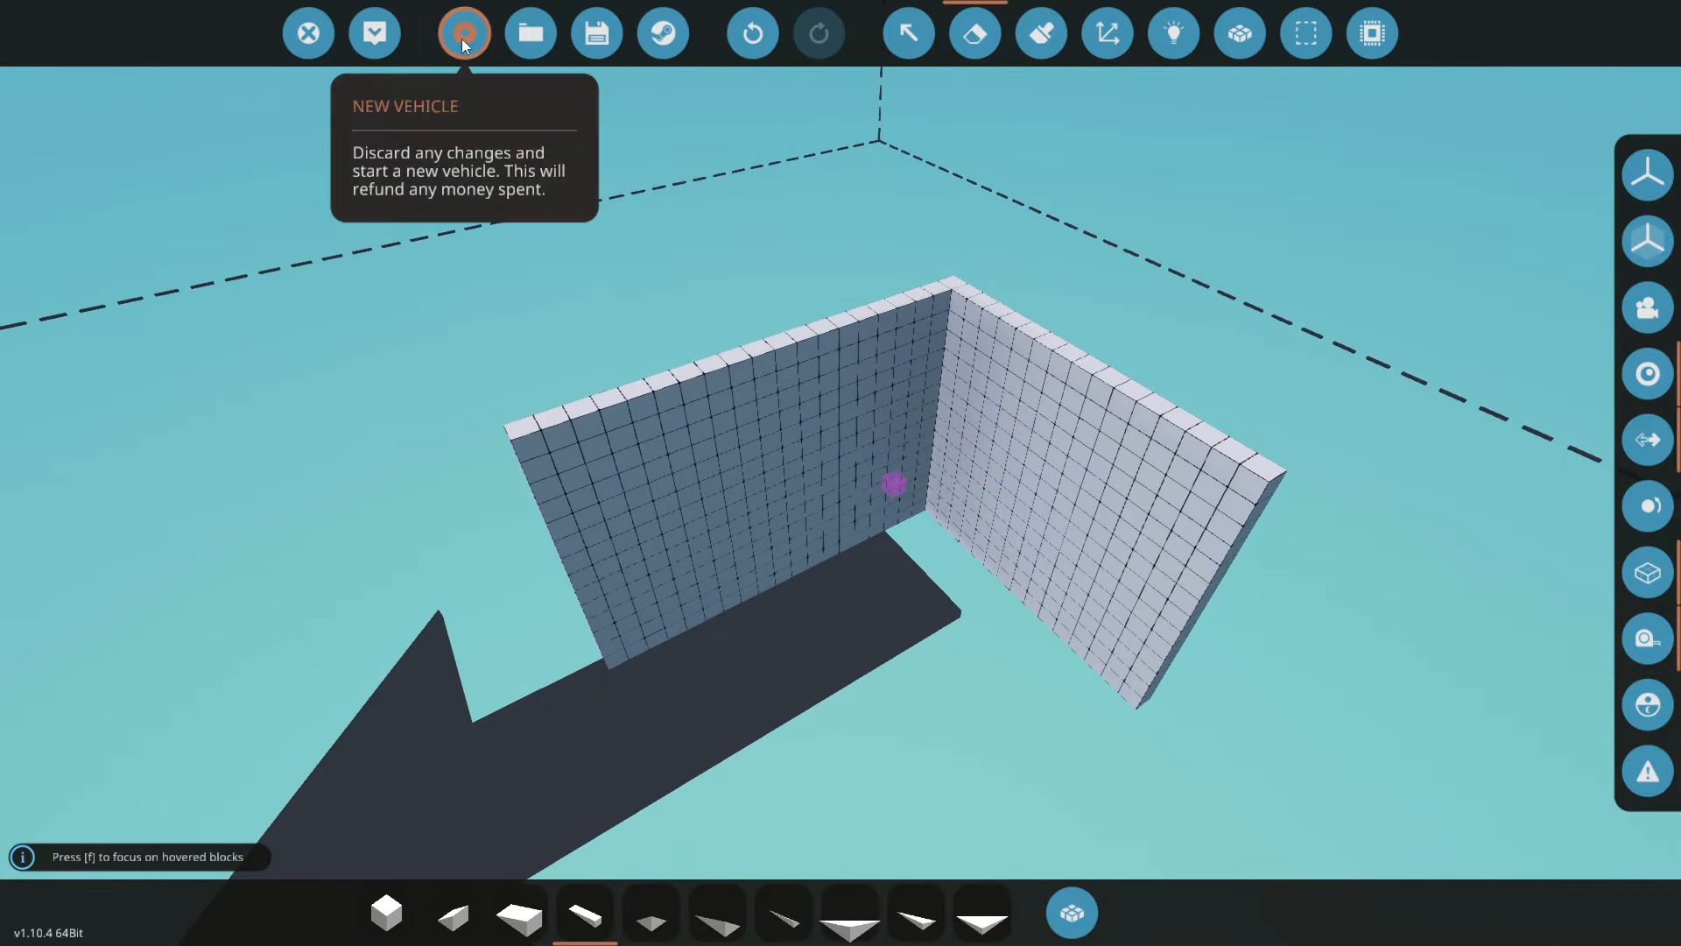
# Step: Start a new vehicle, check the Large Solar Cell's $8000 price, then search components for 'hopp'
pyautogui.click(464, 32)
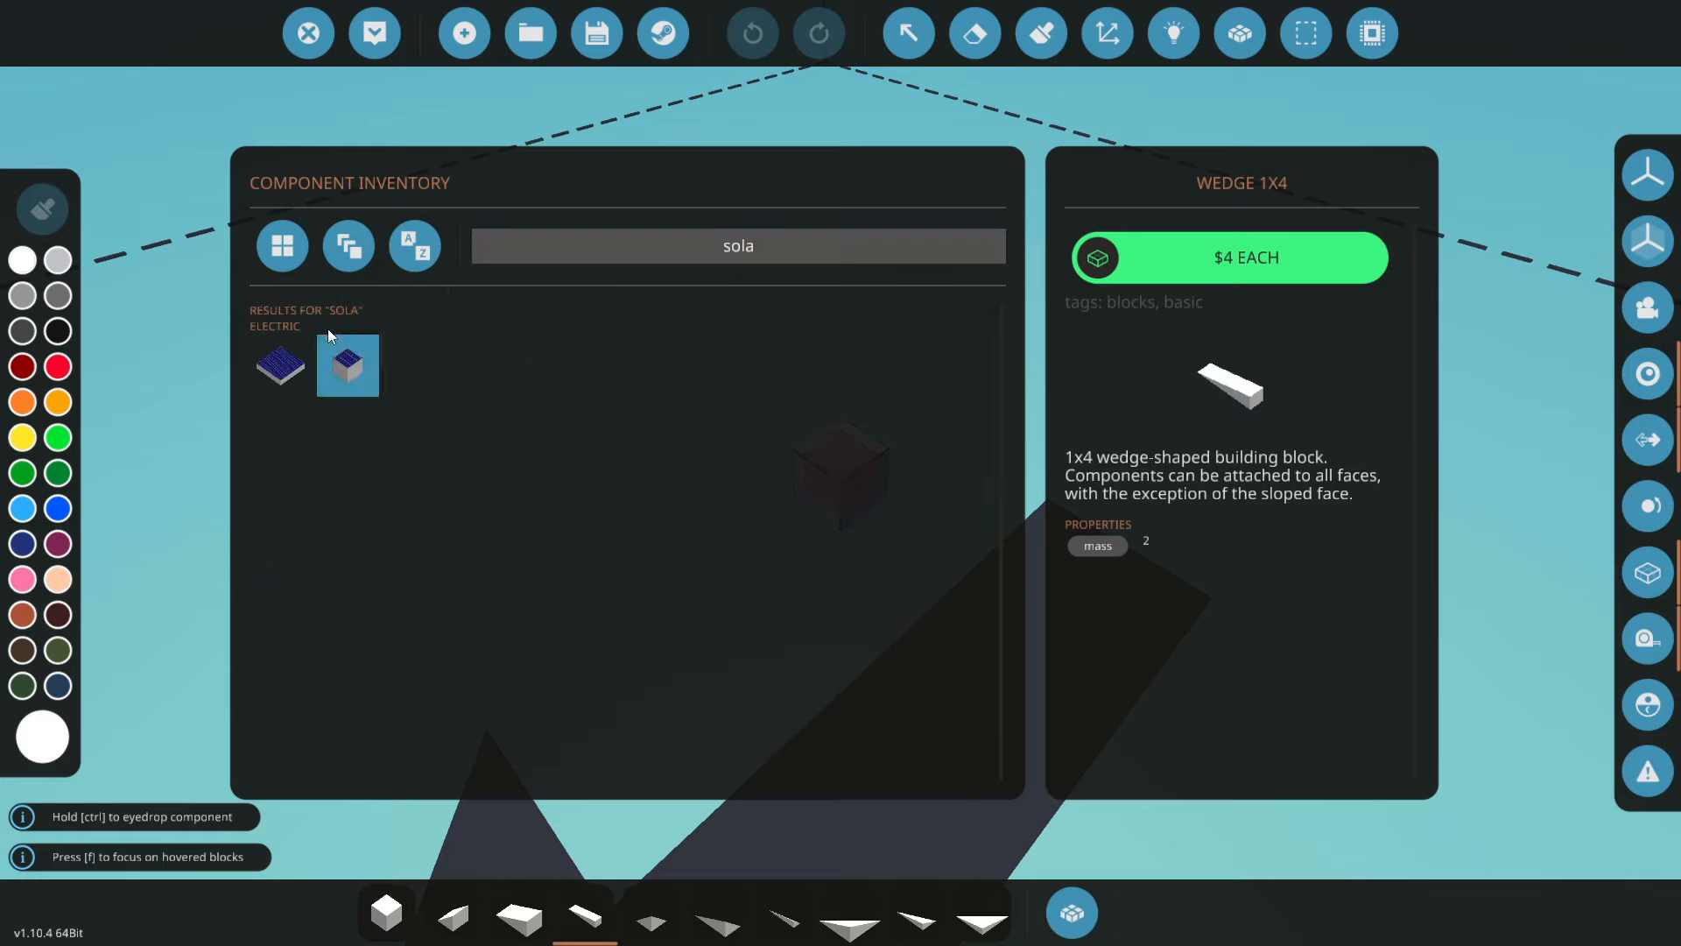
pyautogui.click(347, 364)
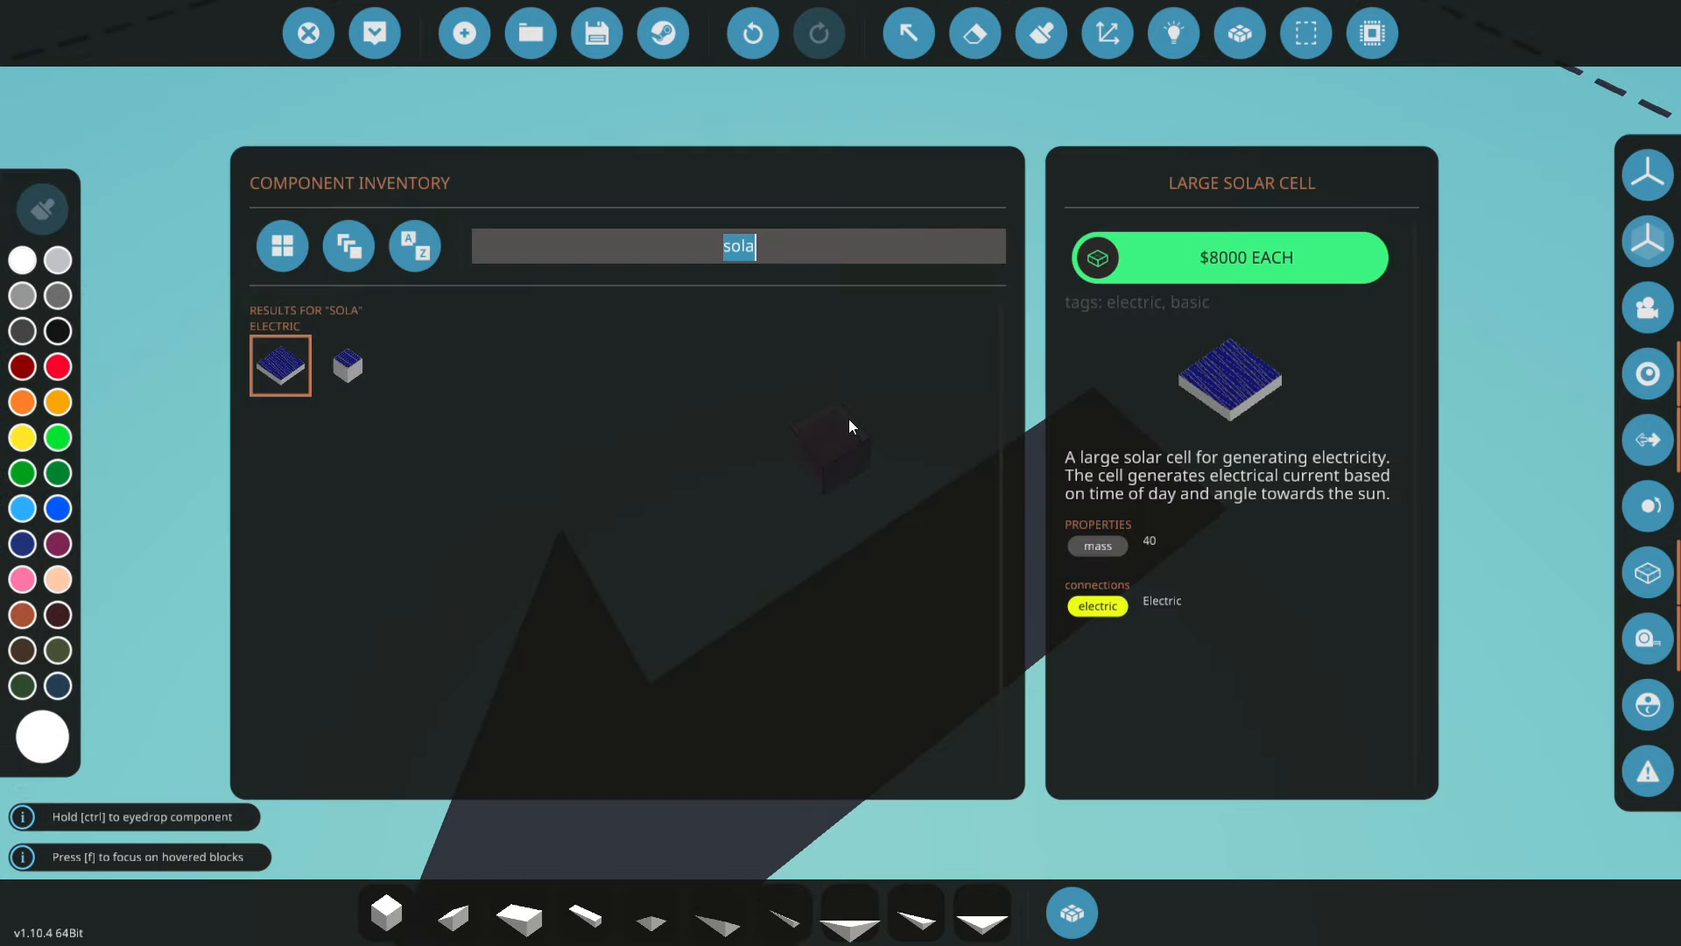
pyautogui.moveTo(347, 364)
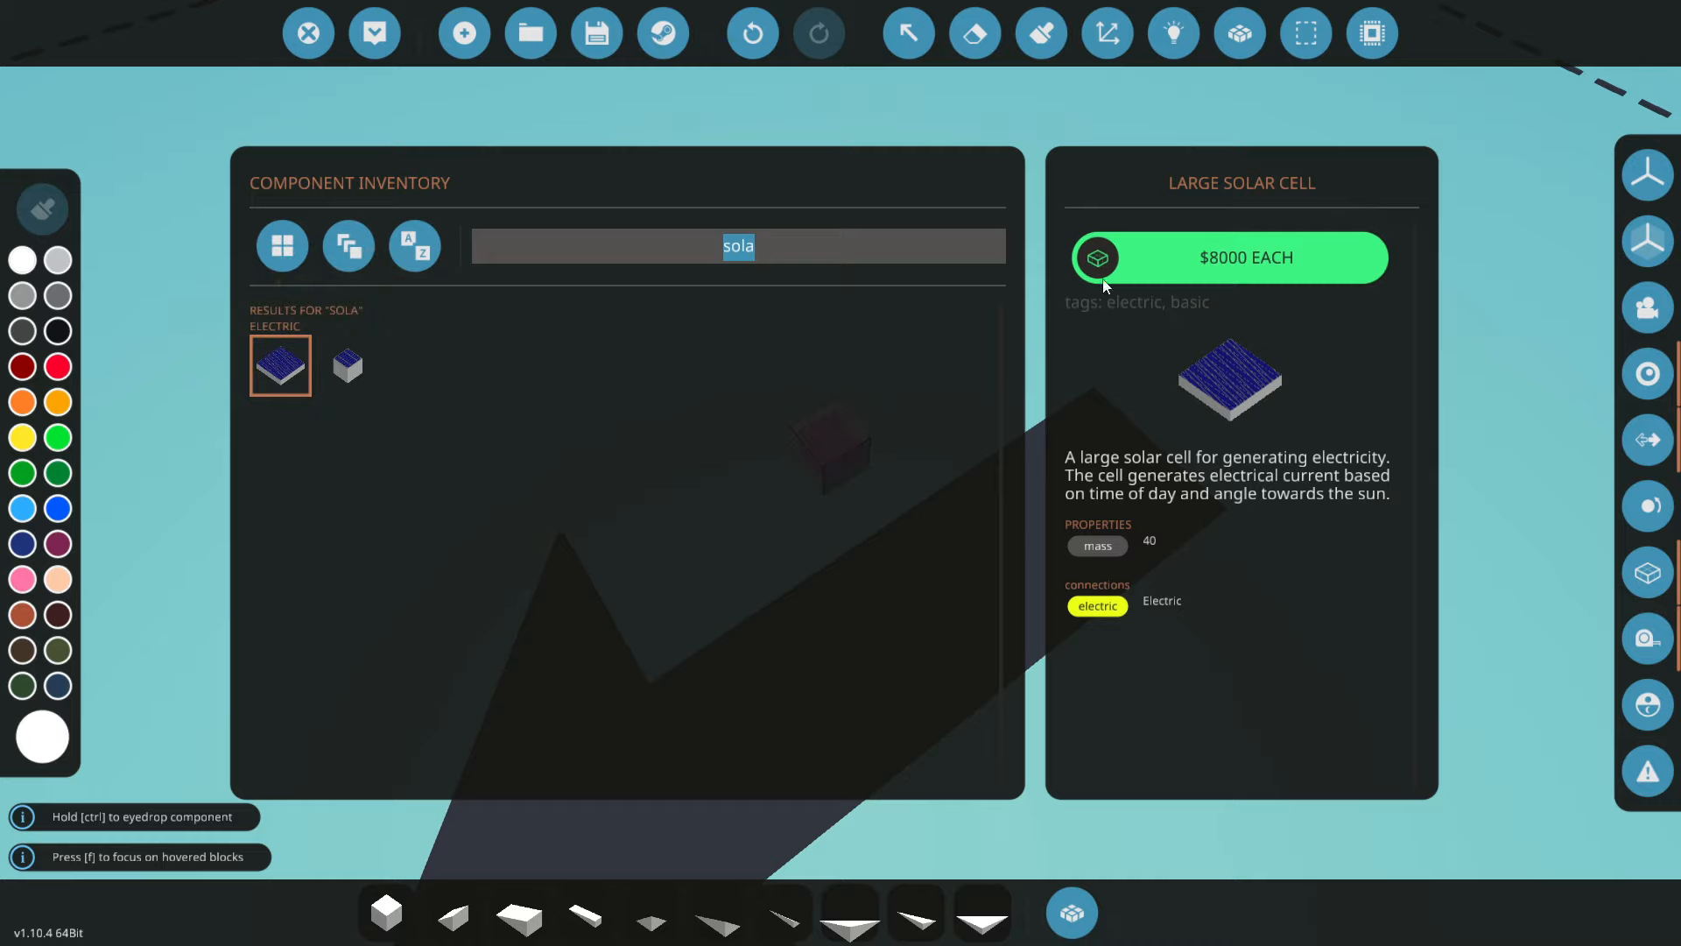
pyautogui.moveTo(578, 565)
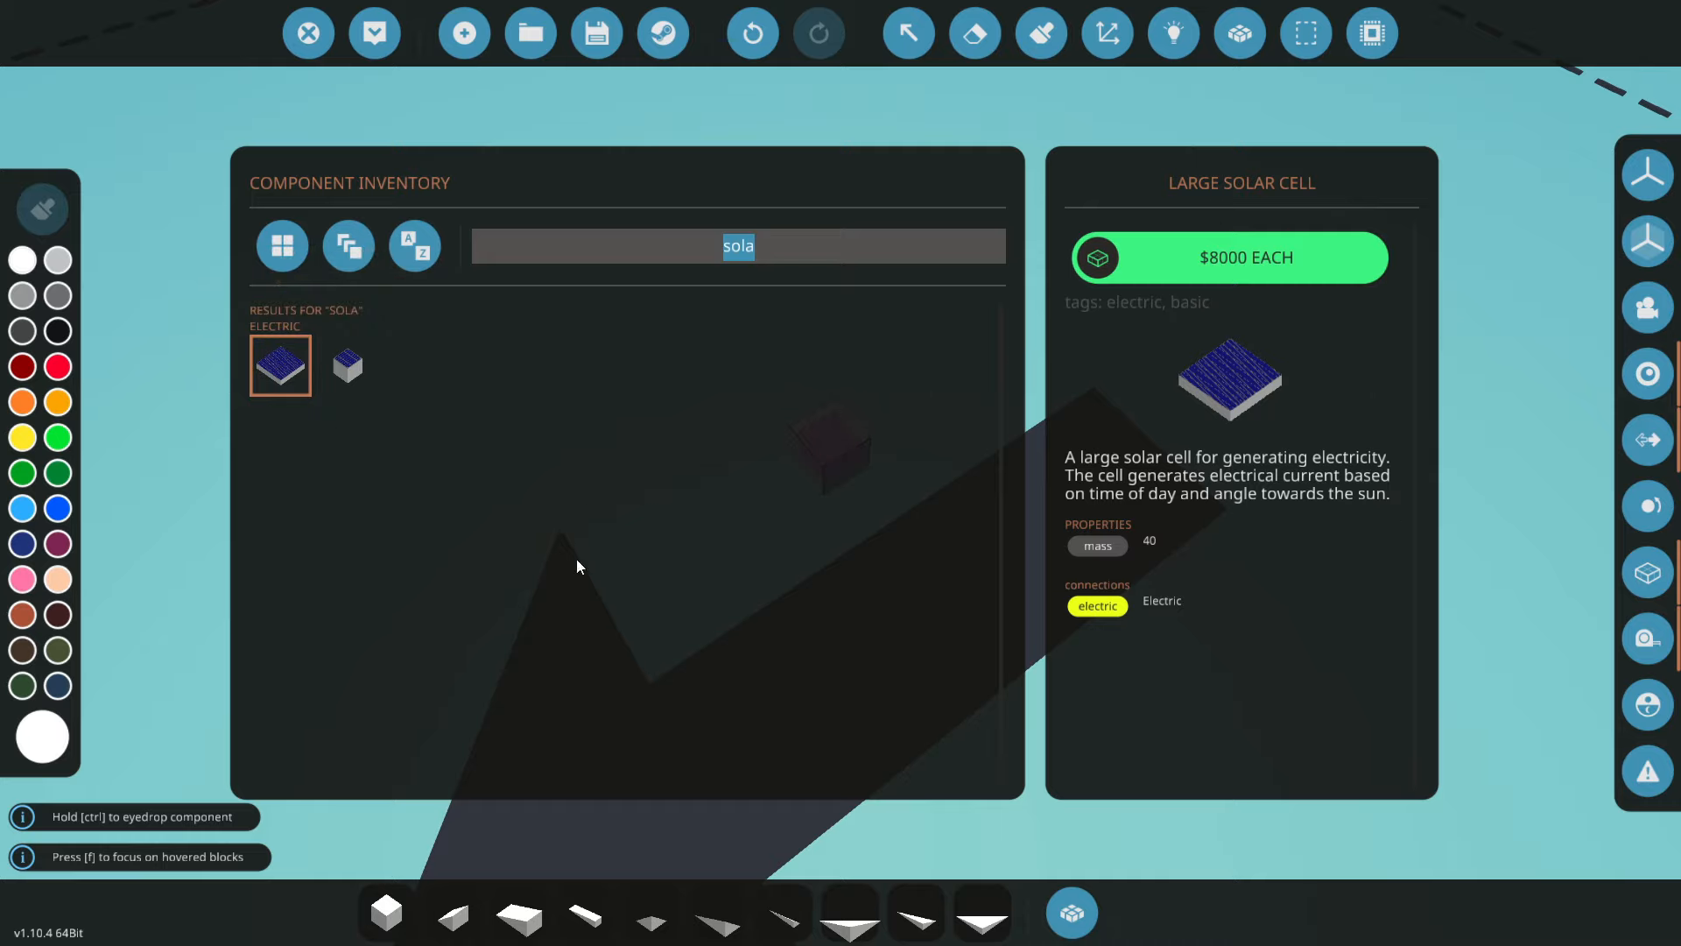
pyautogui.moveTo(962, 281)
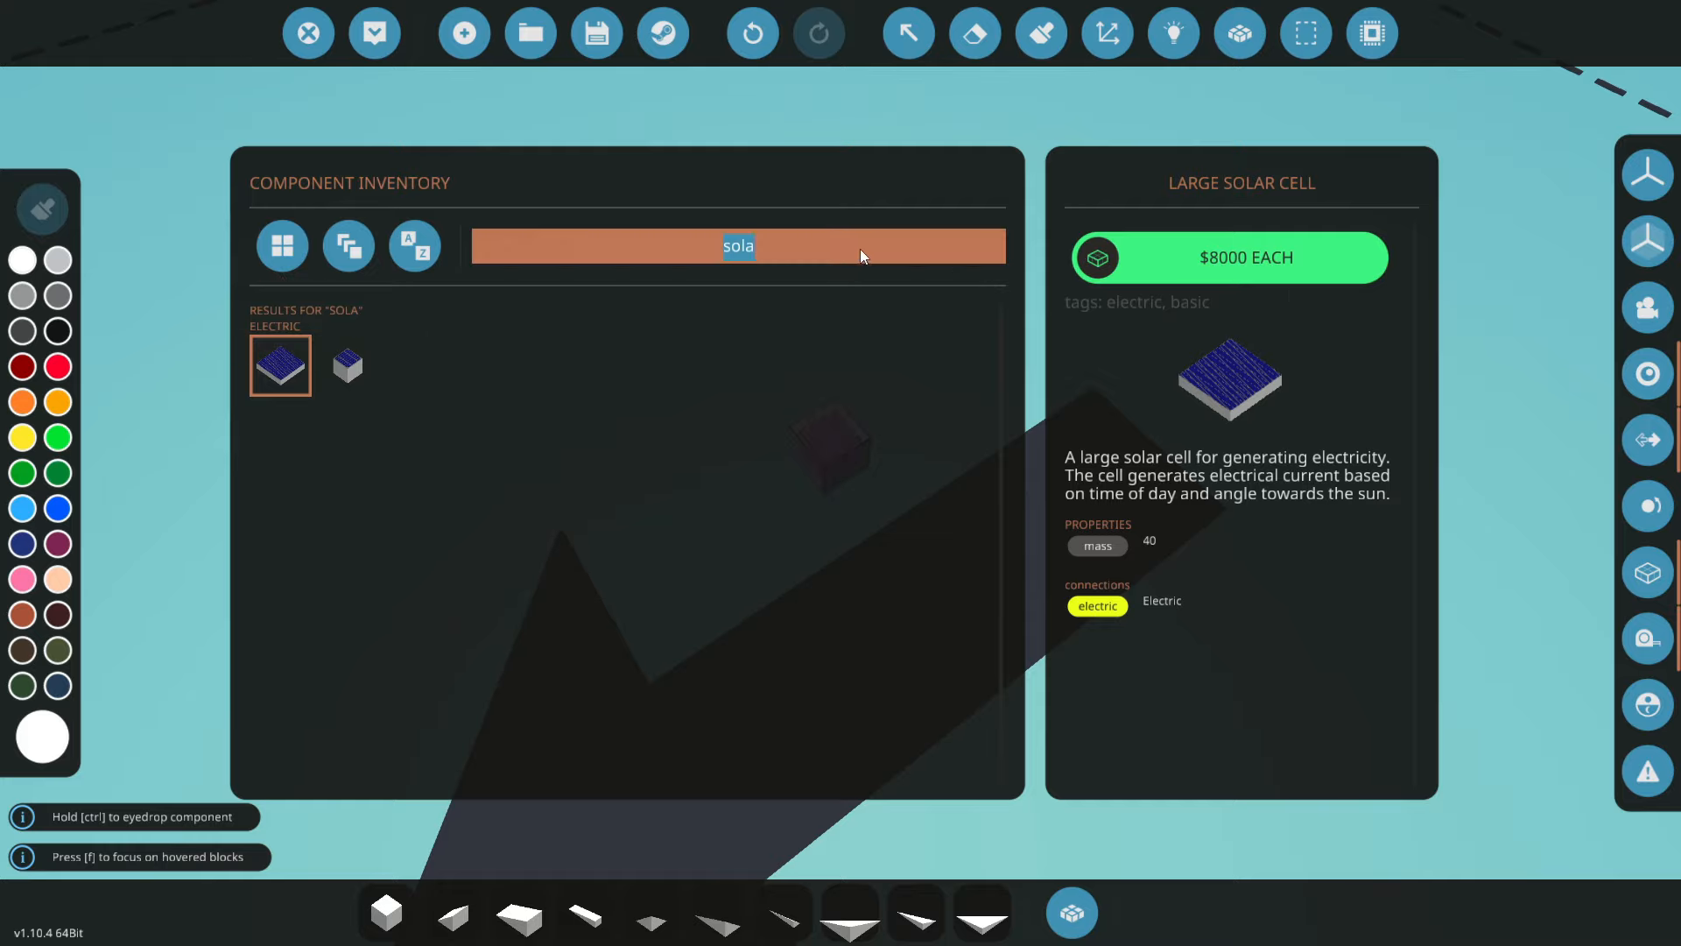
pyautogui.write('hopp')
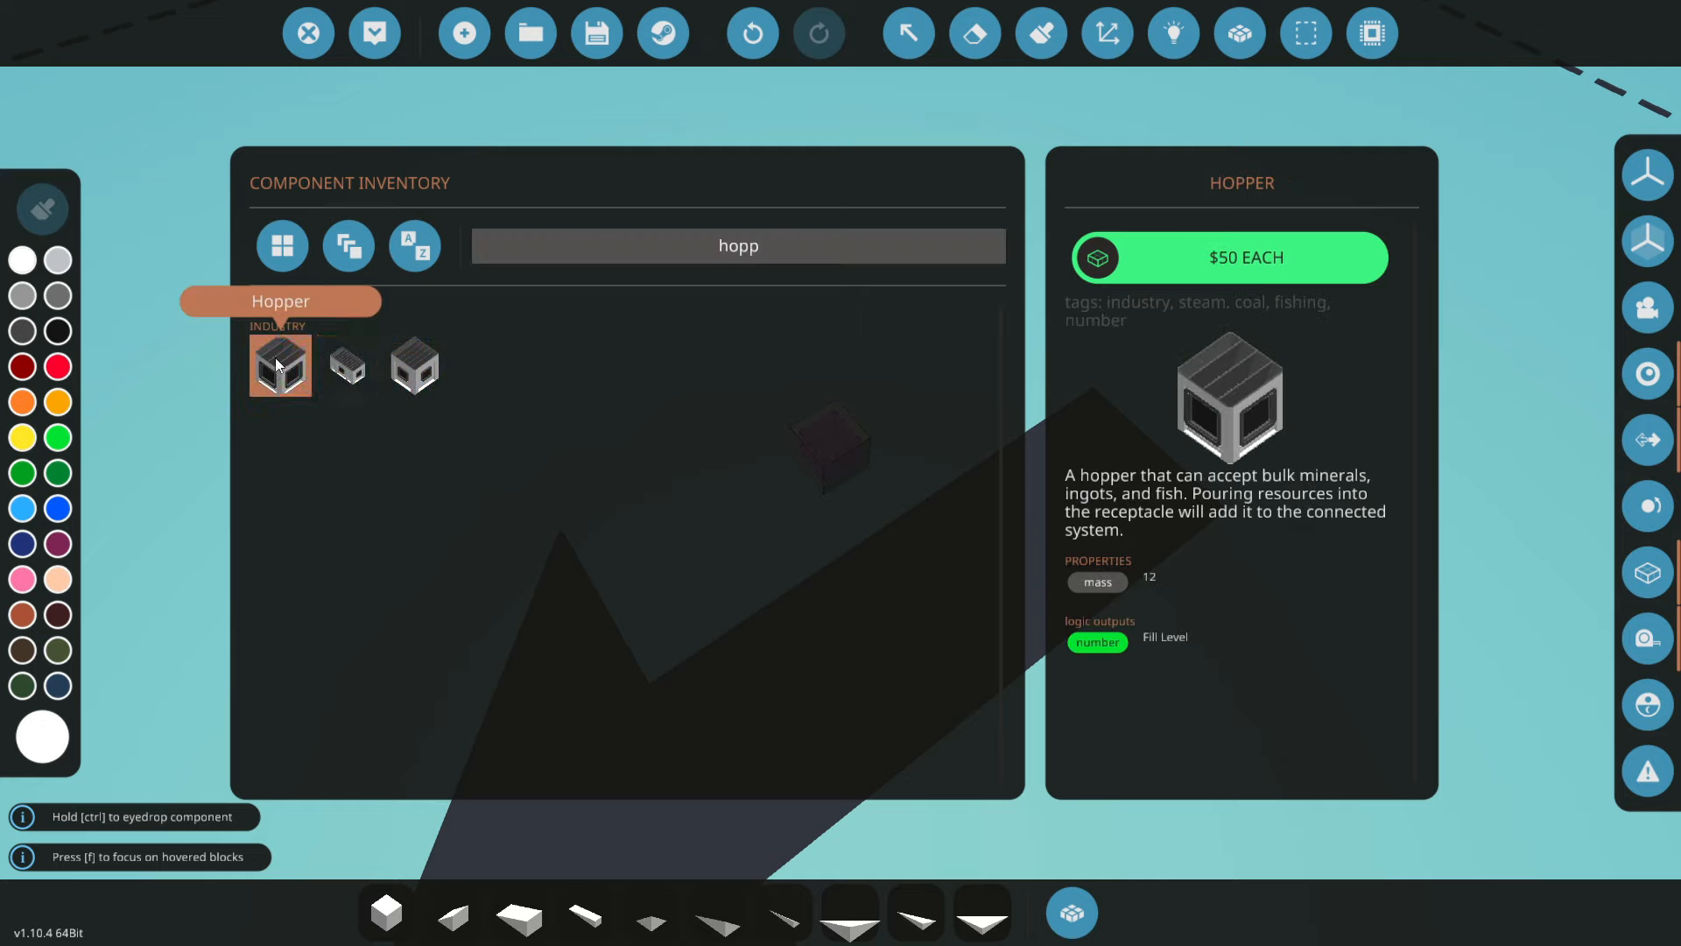
# Step: Compare the $50 Hopper against the $150 Hopper Large, returning to the standard Hopper
pyautogui.click(347, 364)
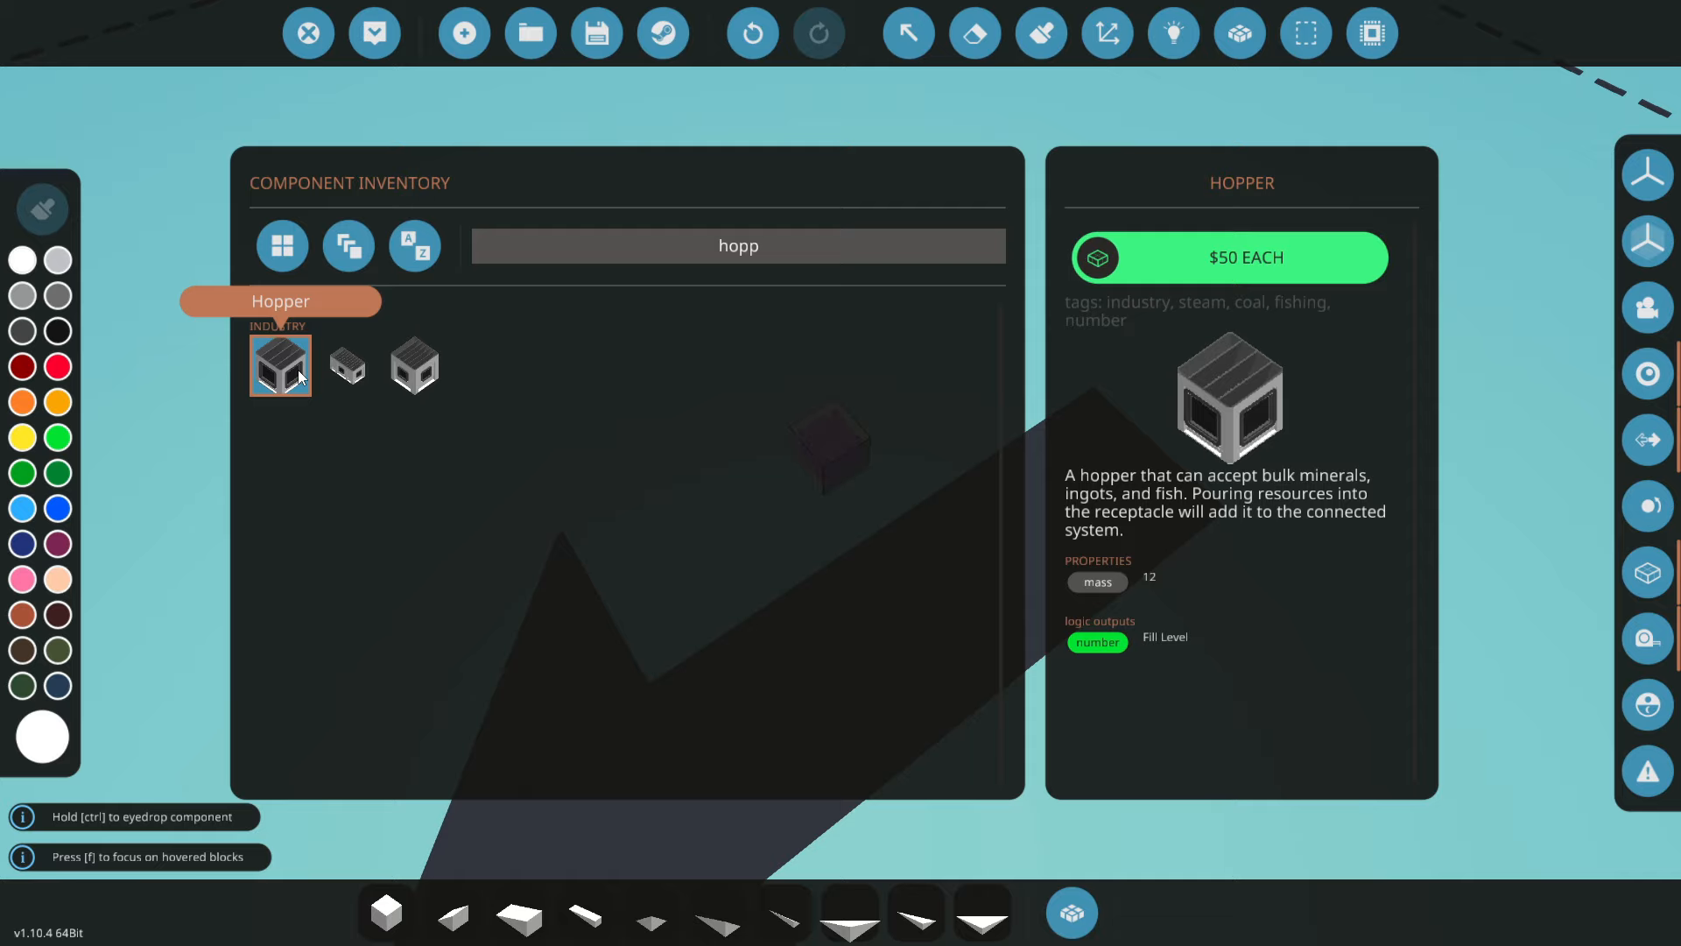
pyautogui.click(346, 366)
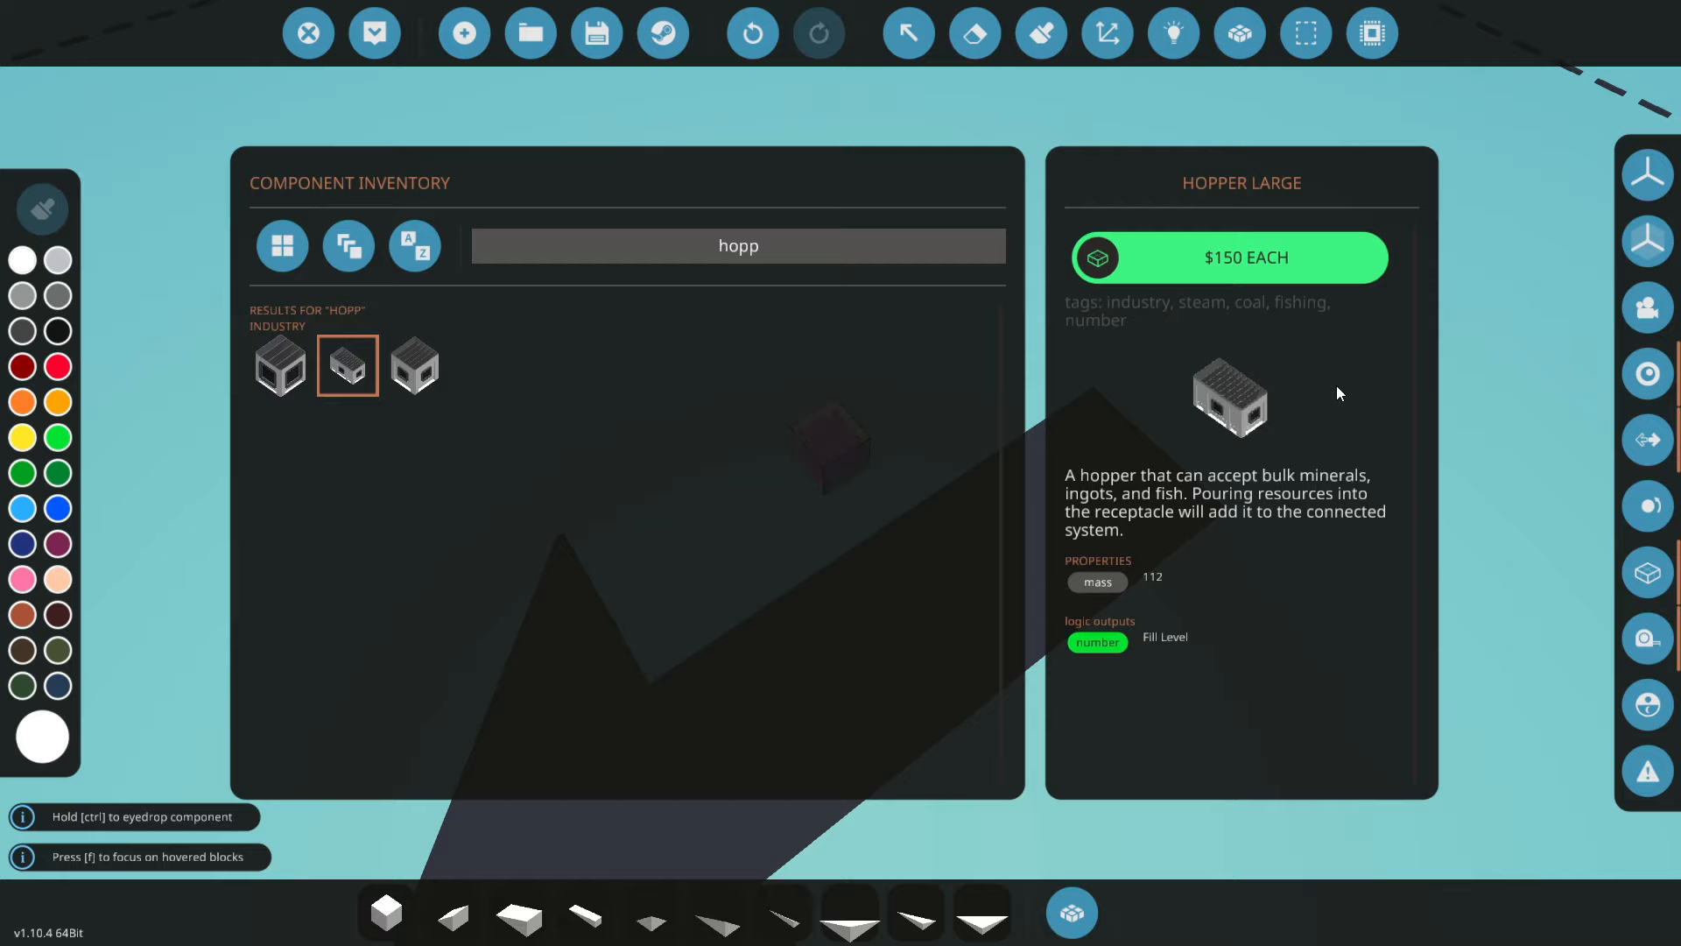
pyautogui.moveTo(438, 382)
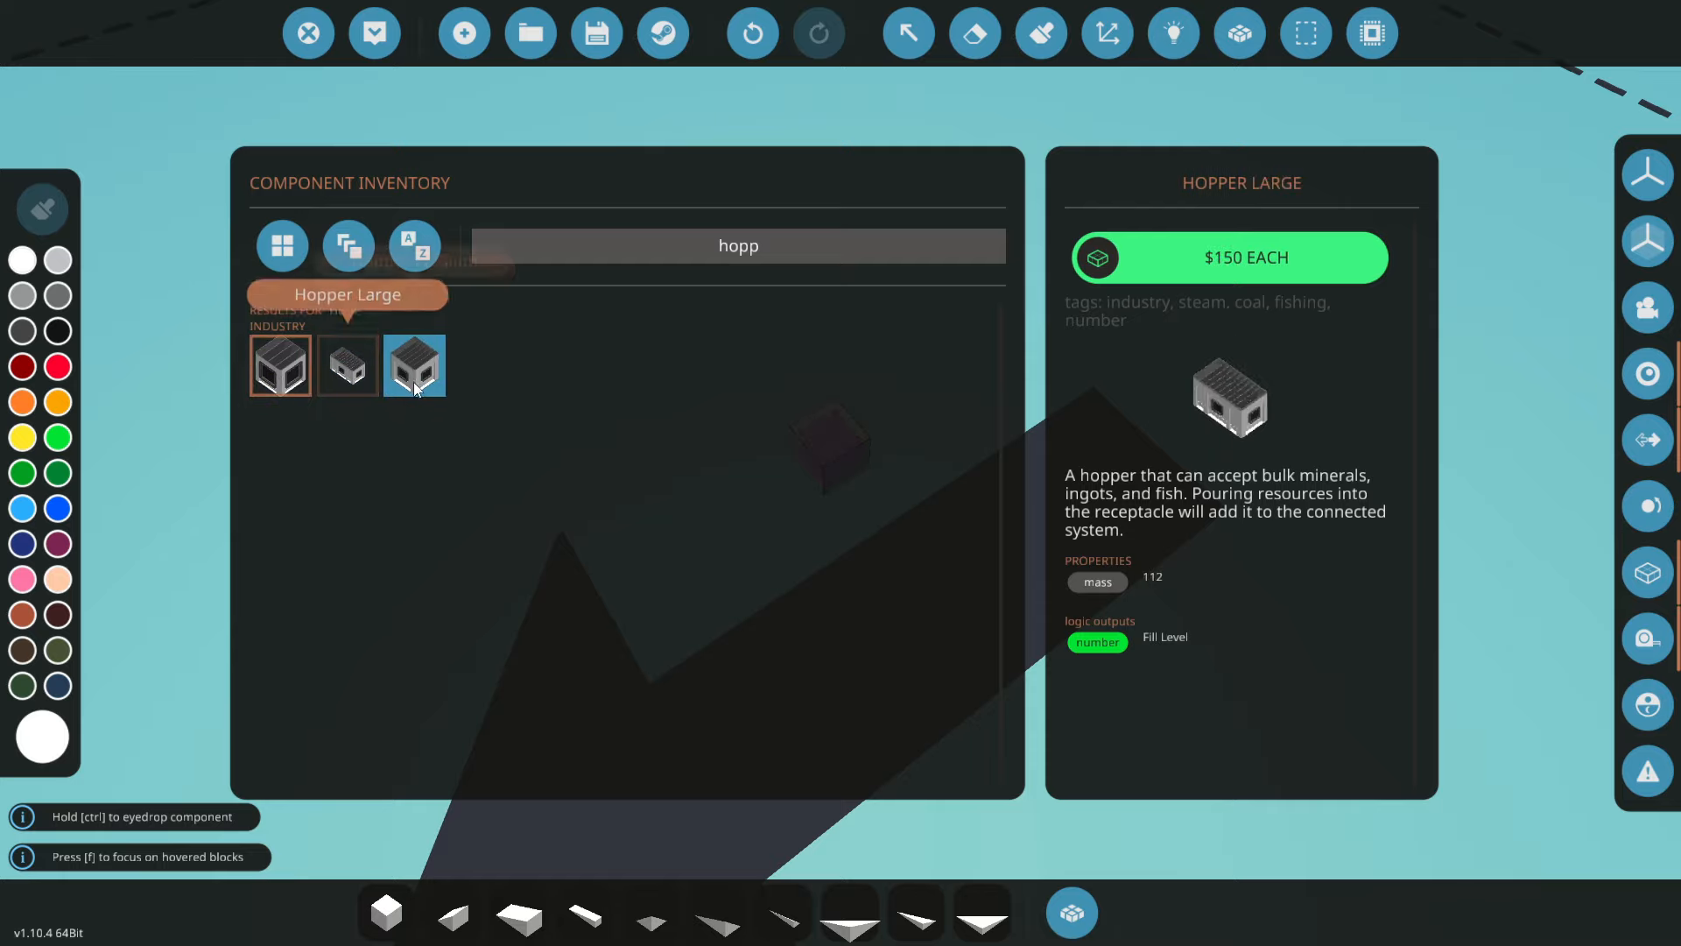
pyautogui.click(281, 365)
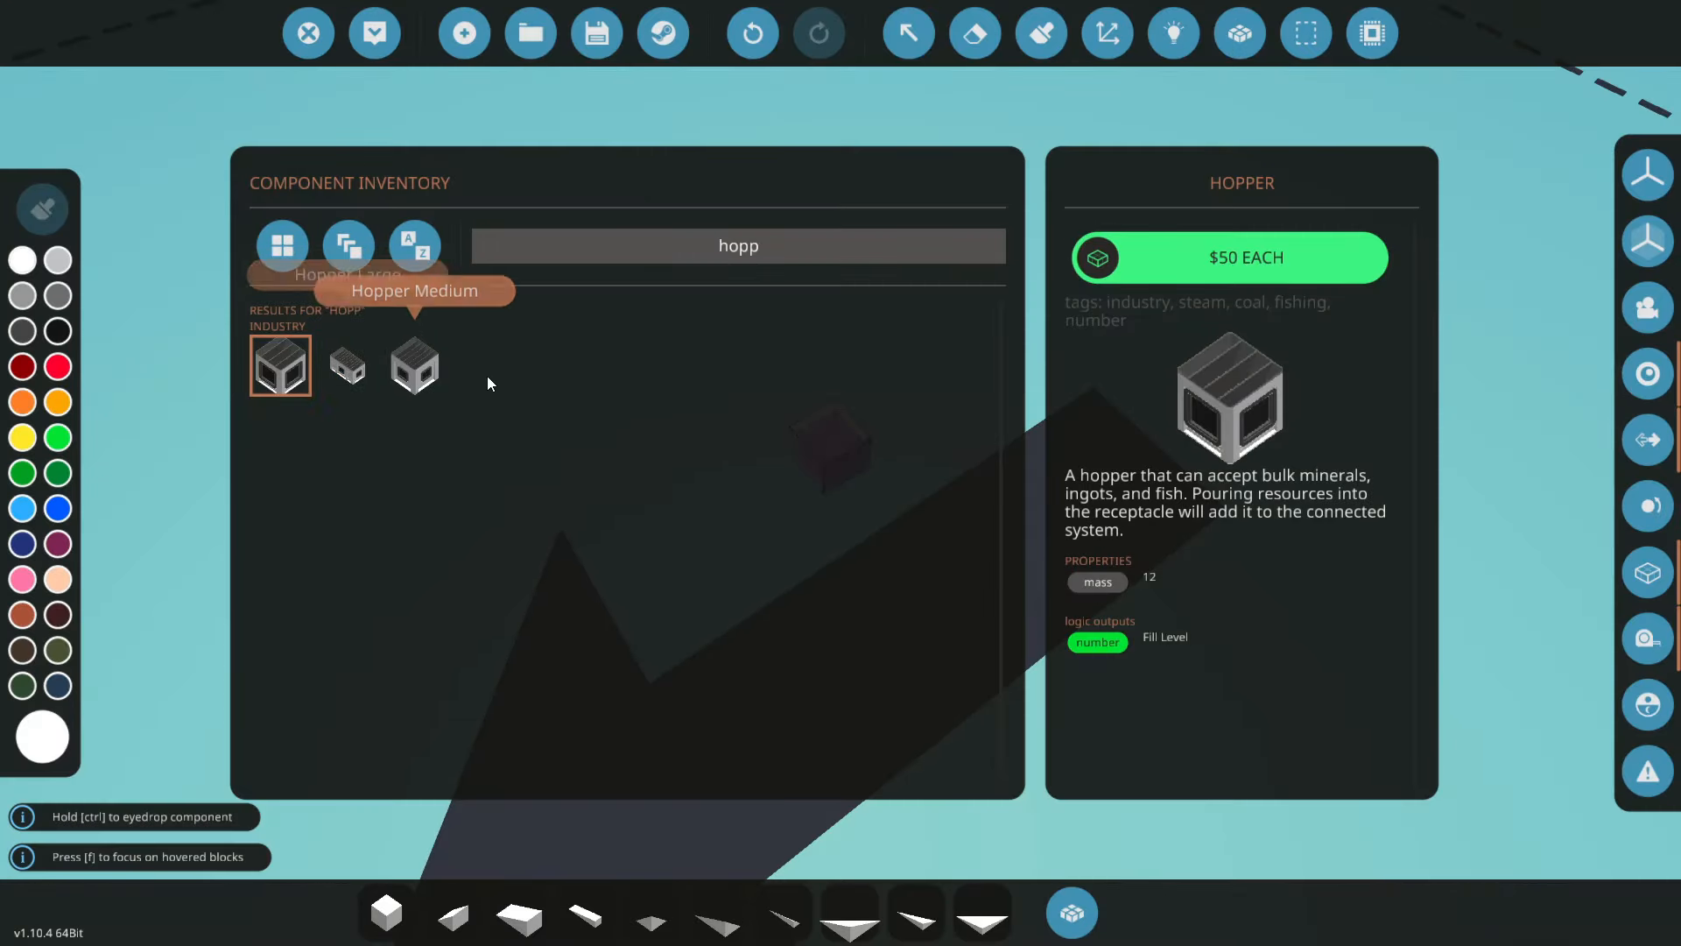
# Step: Begin a new component search for the speargun and fishing rod equipment inventories
pyautogui.click(1229, 256)
pyautogui.write('fi')
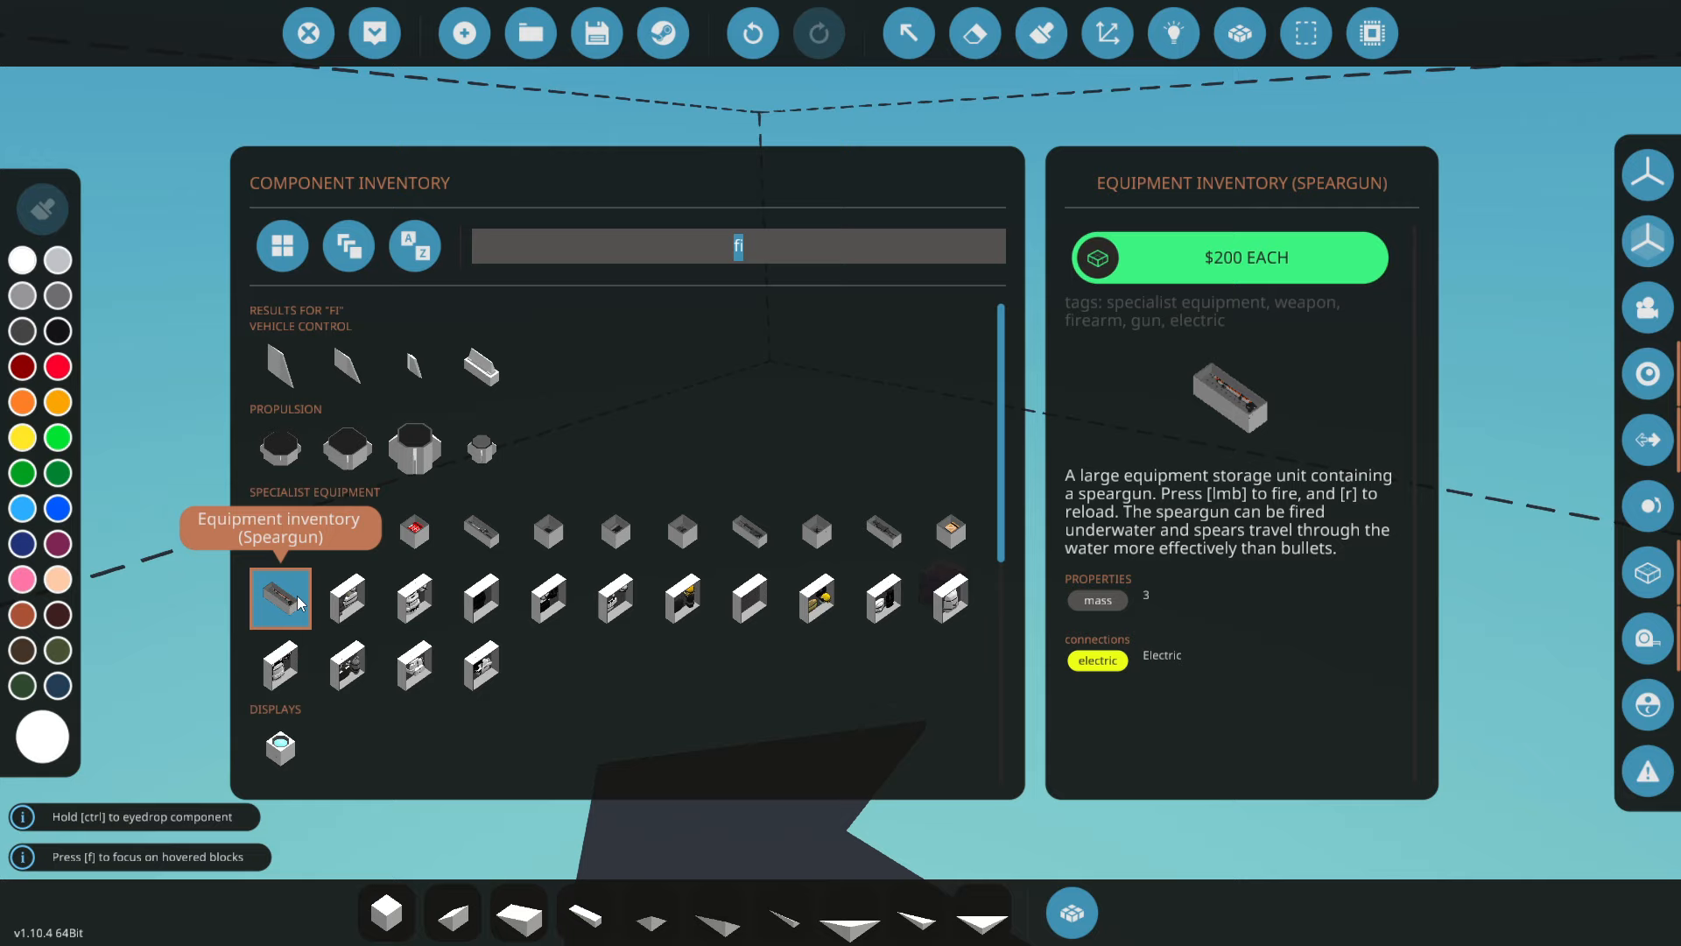
pyautogui.moveTo(479, 529)
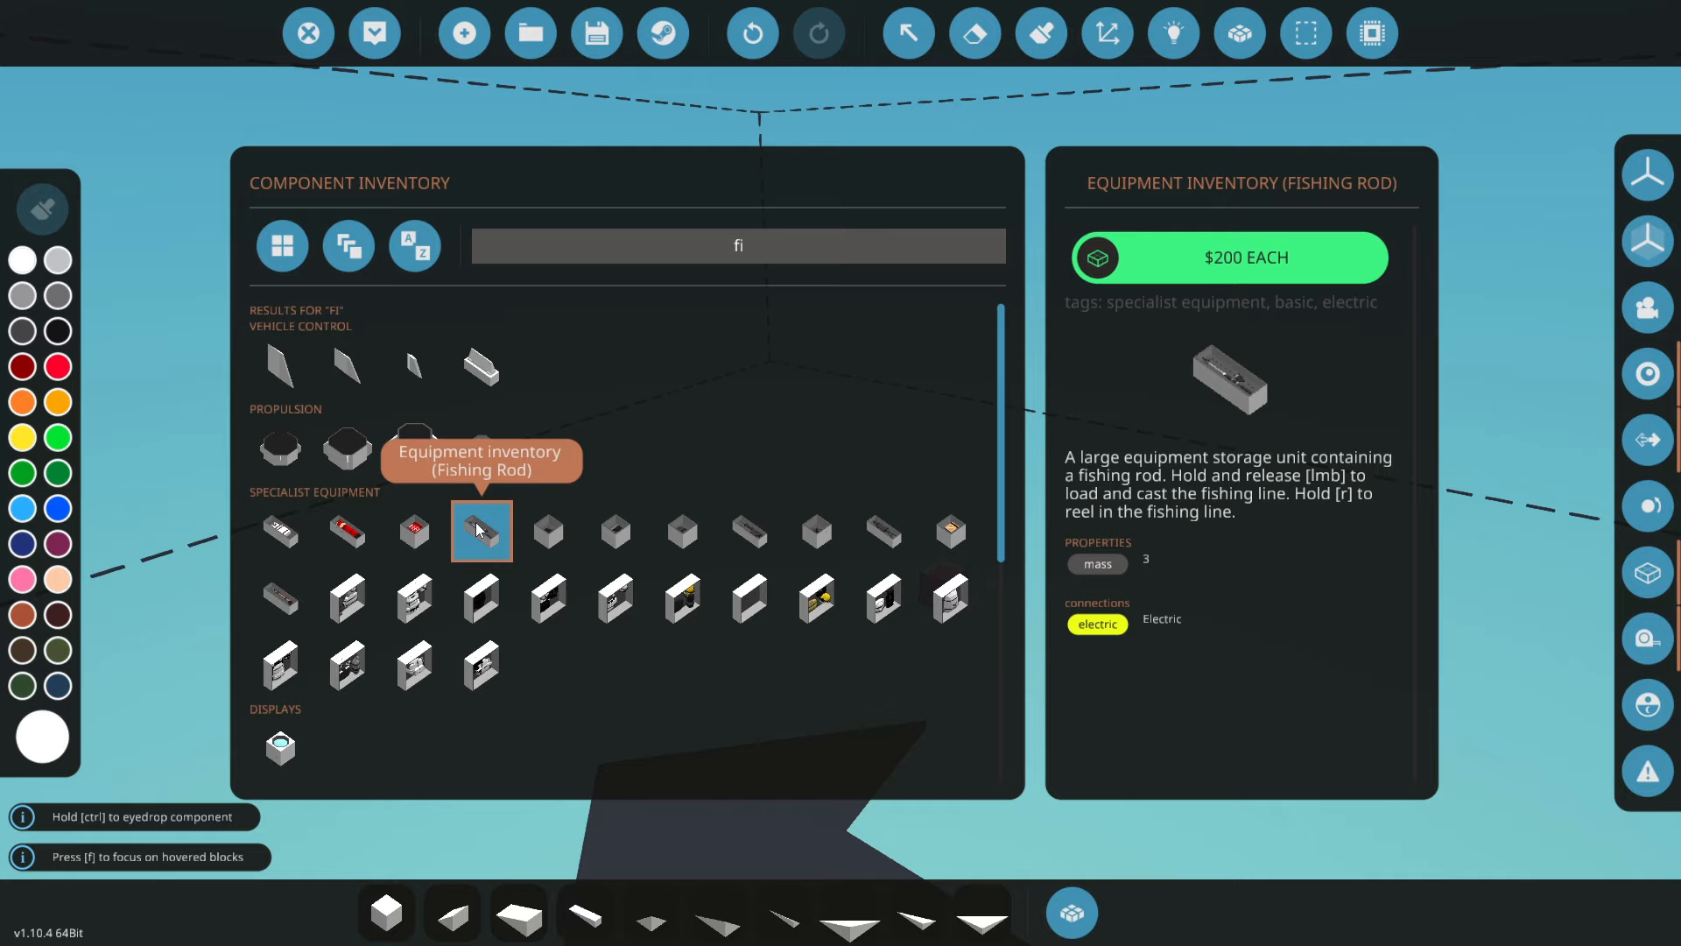
pyautogui.moveTo(686, 480)
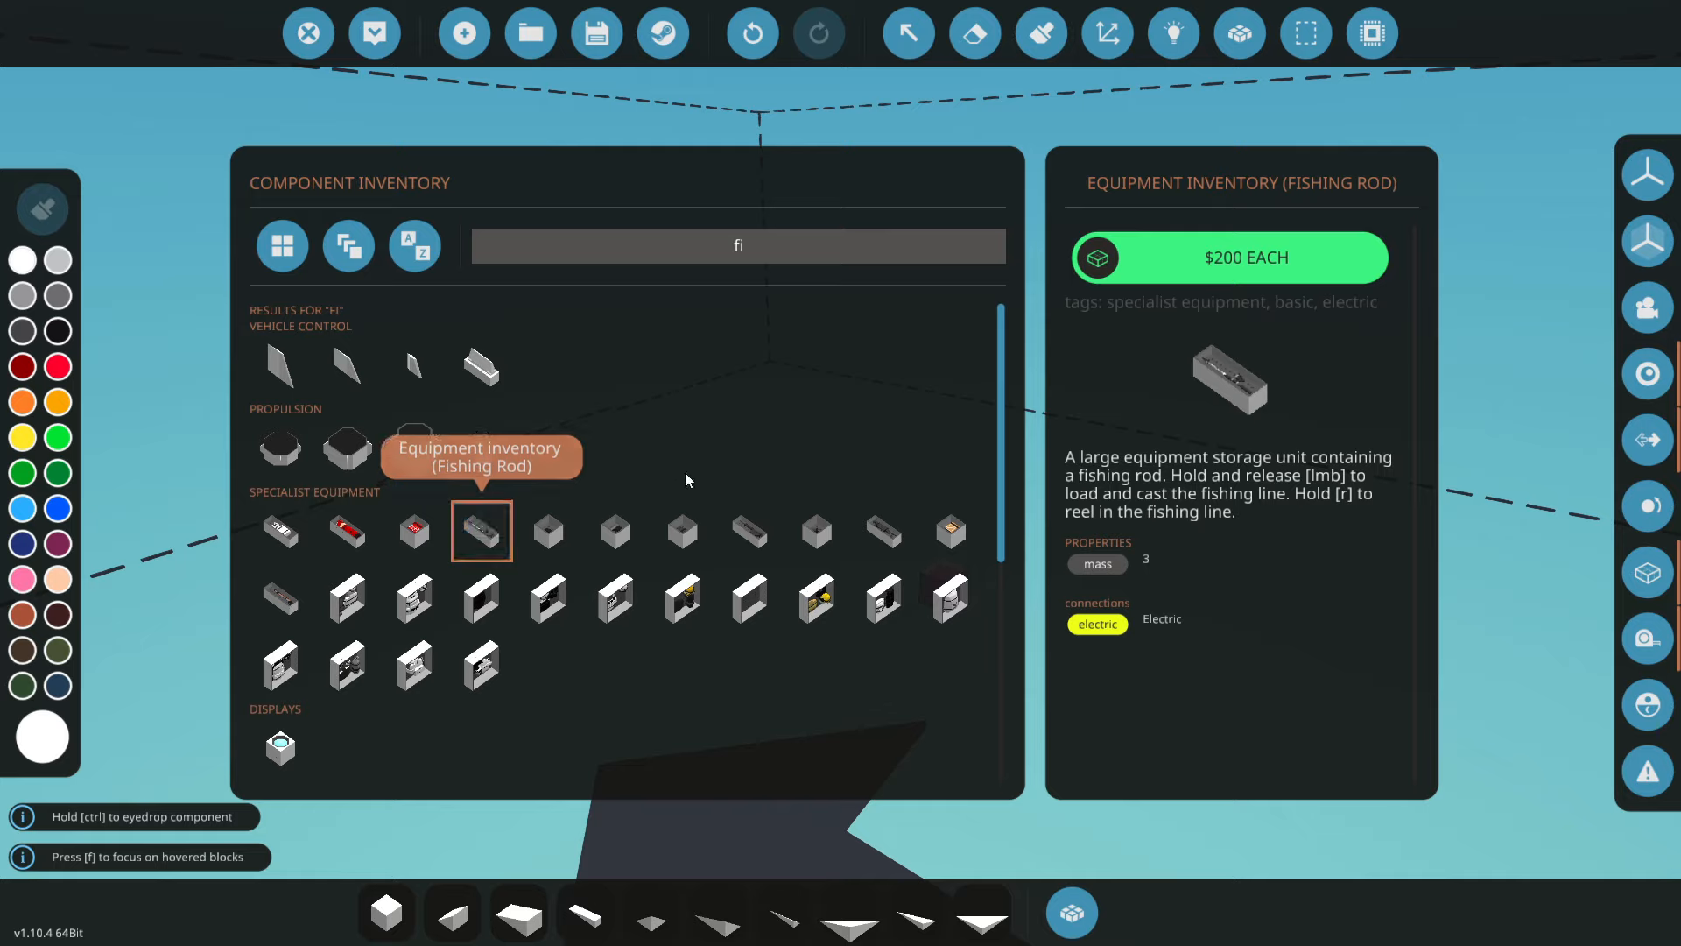
pyautogui.moveTo(1155, 532)
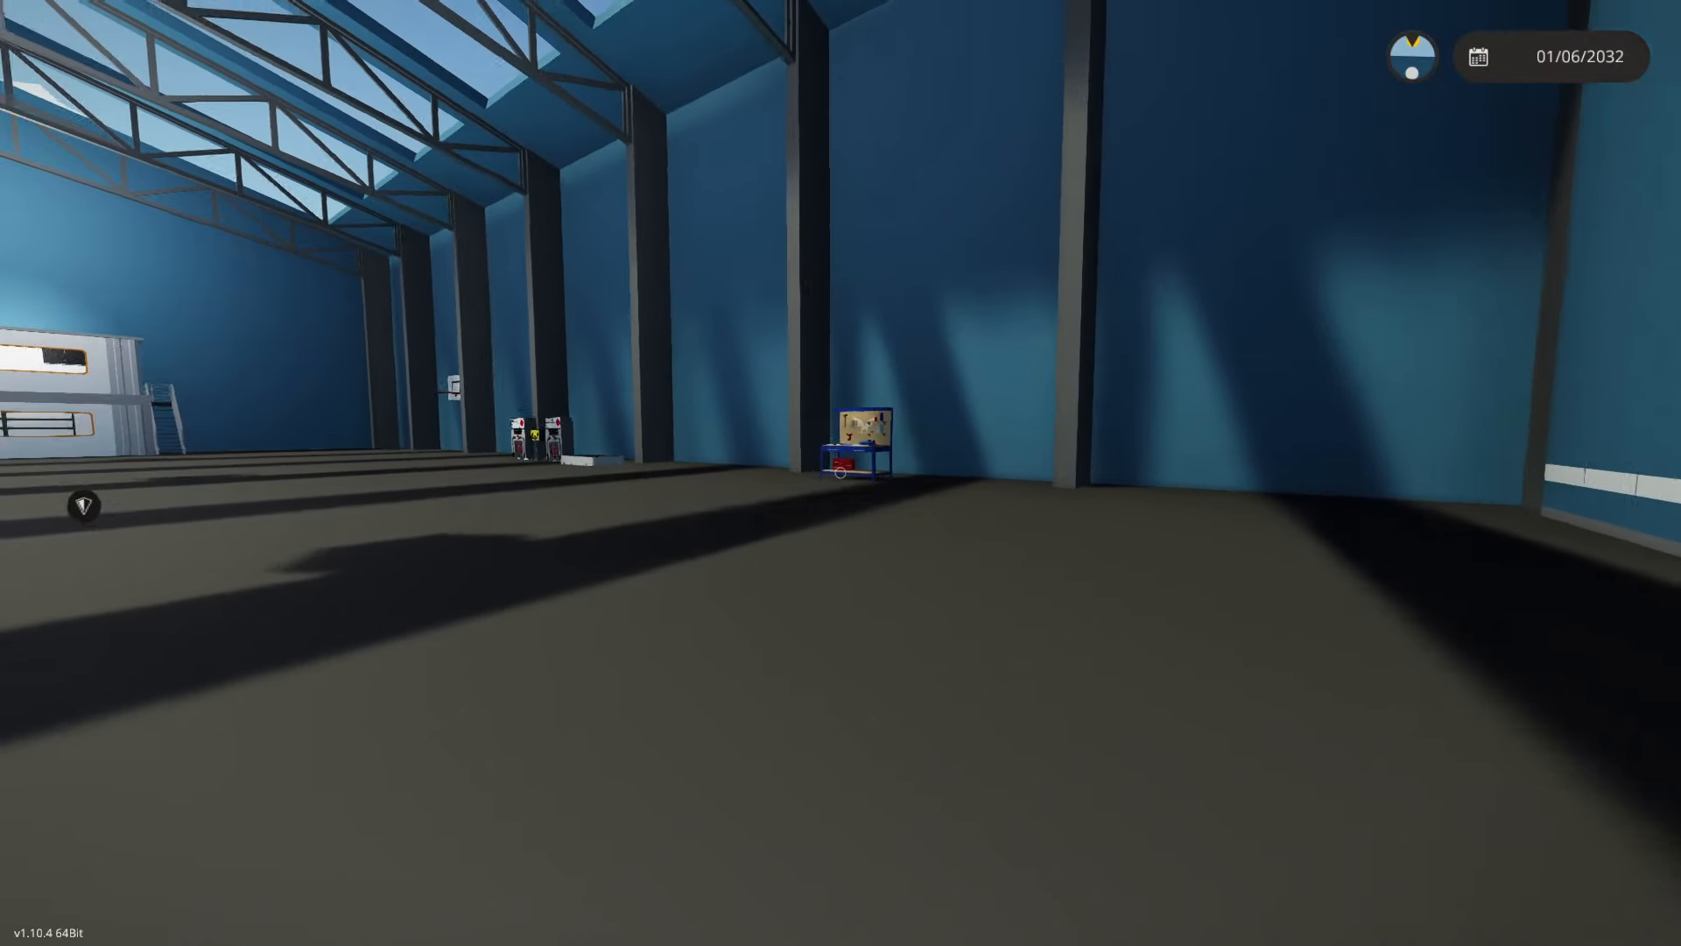
pyautogui.moveTo(841, 472)
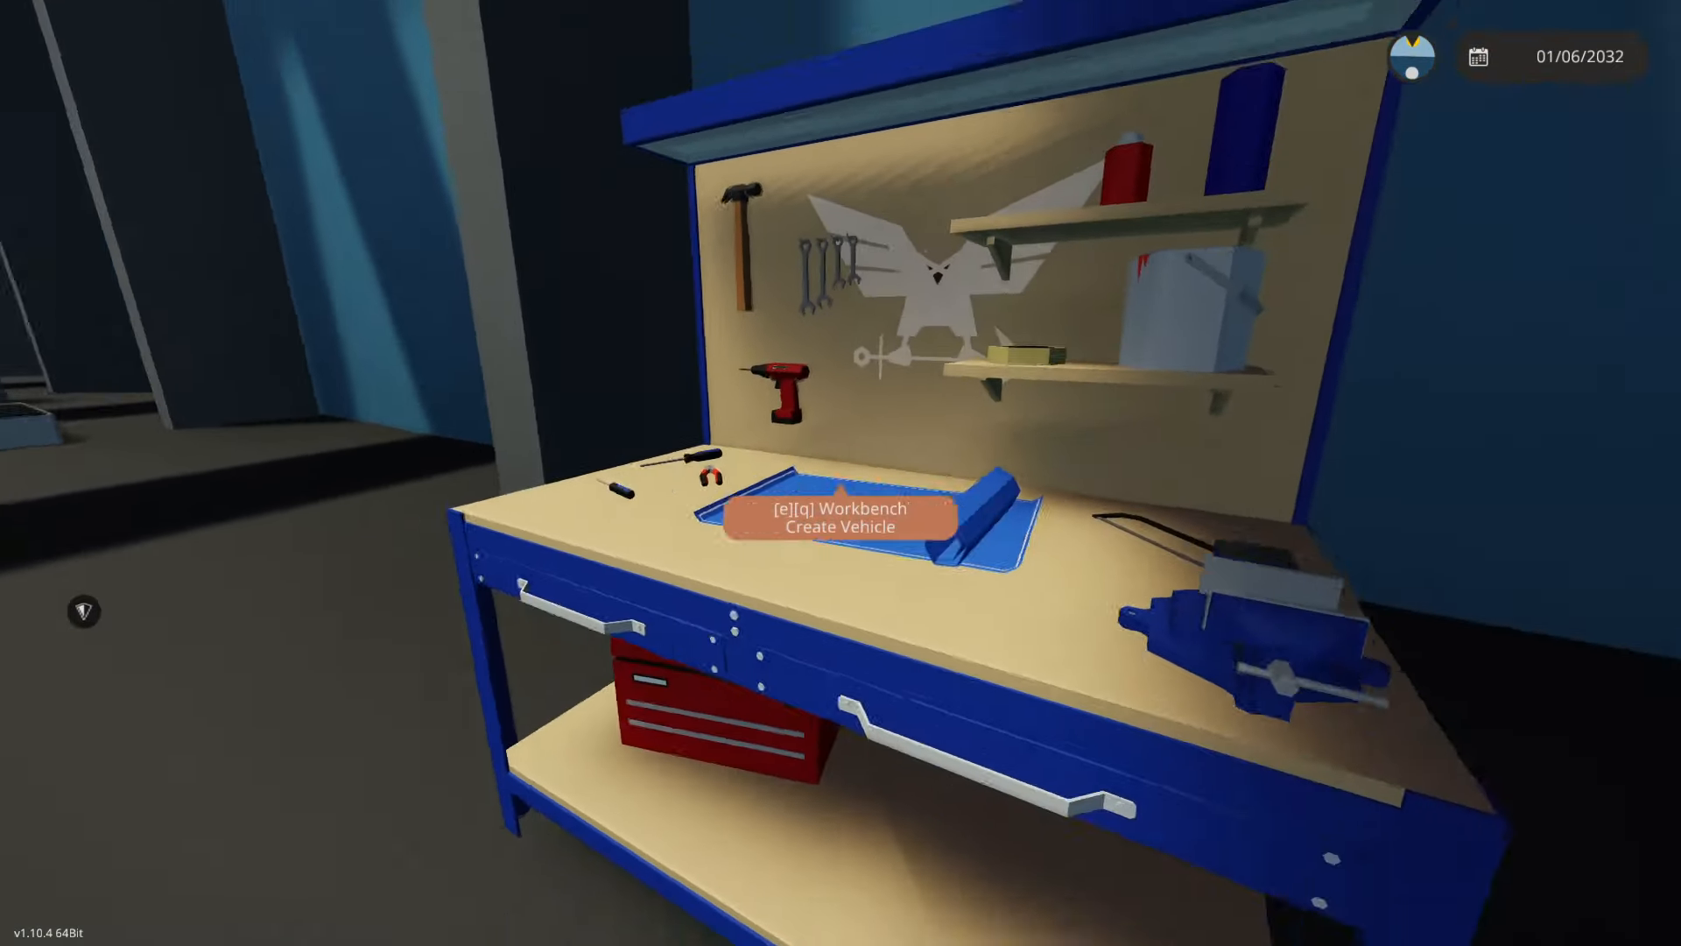